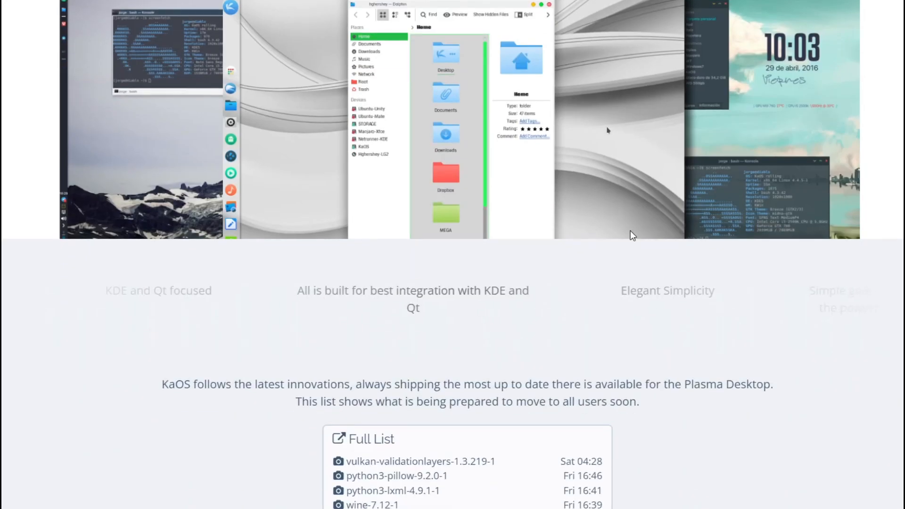
Move past the installer's welcome step
scroll(up, 3)
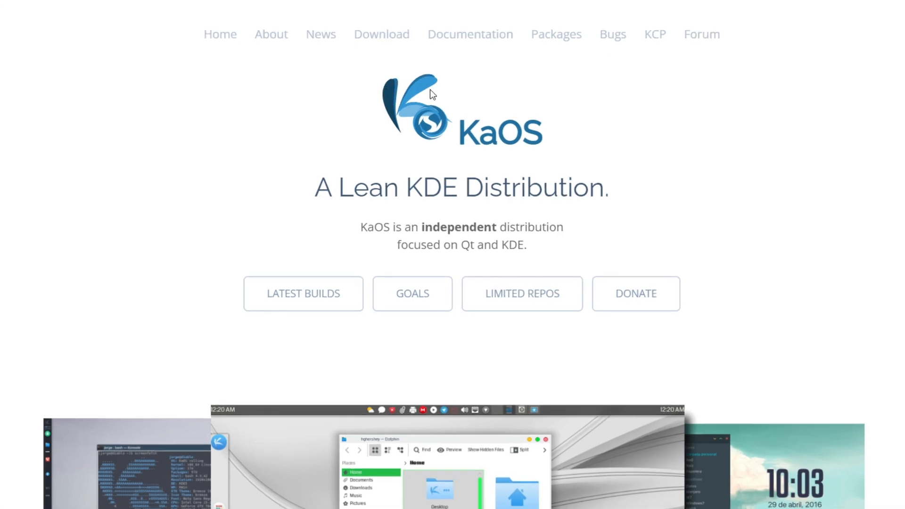
scroll(down, 3)
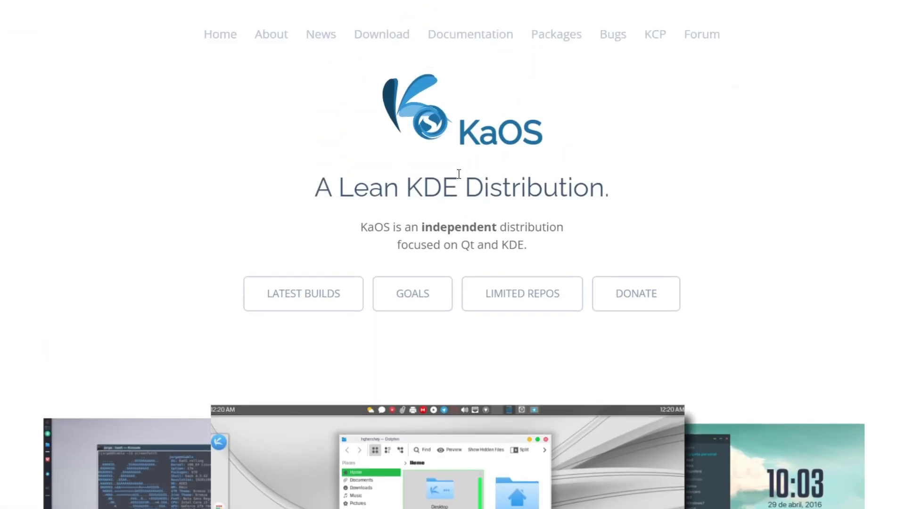
mouse_move(889, 68)
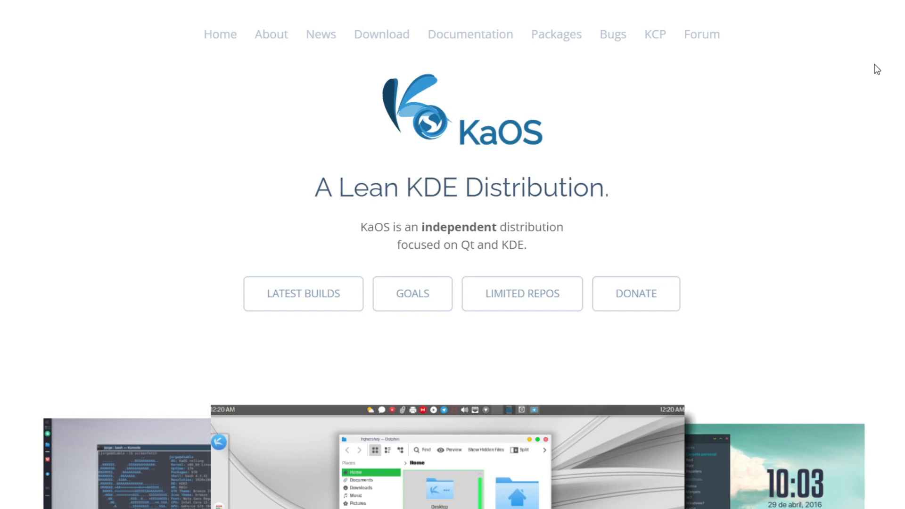
scroll(down, 3)
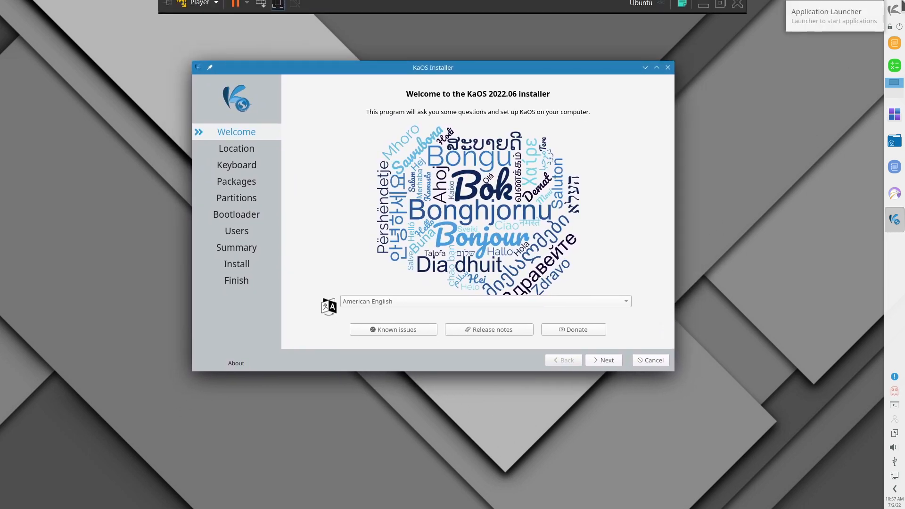
click(894, 9)
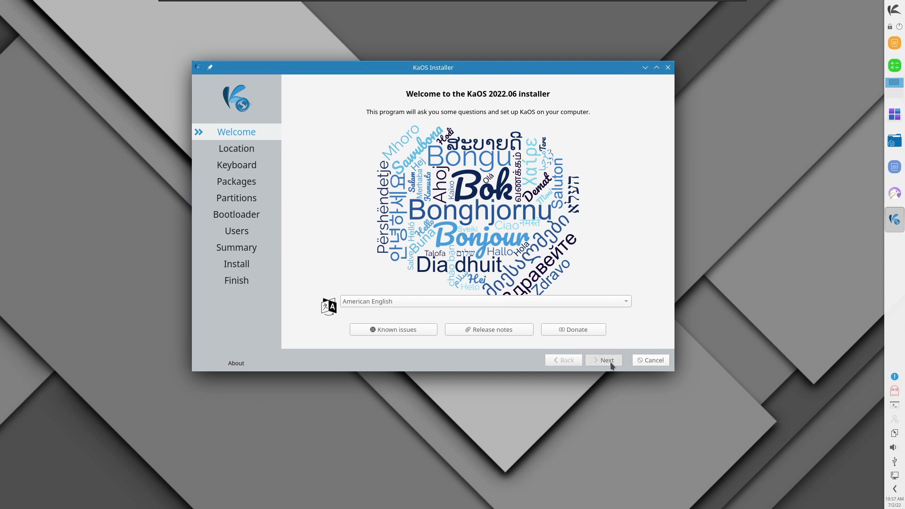
click(603, 359)
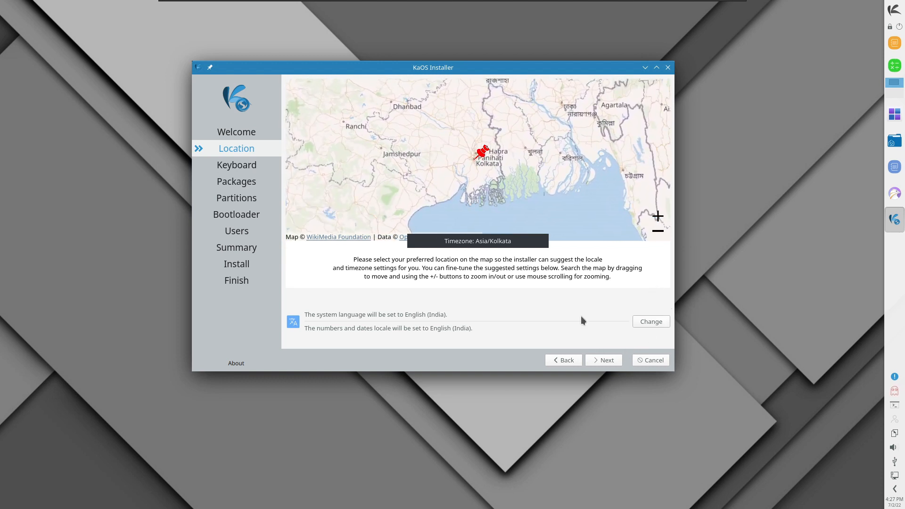
Accept the Asia/Kolkata location and list the English (US) keyboard variants
click(236, 164)
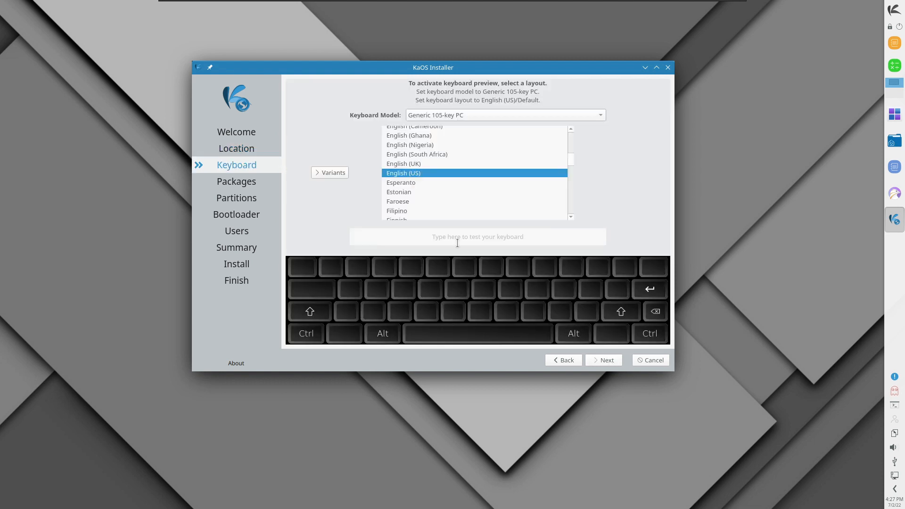
mouse_move(416, 154)
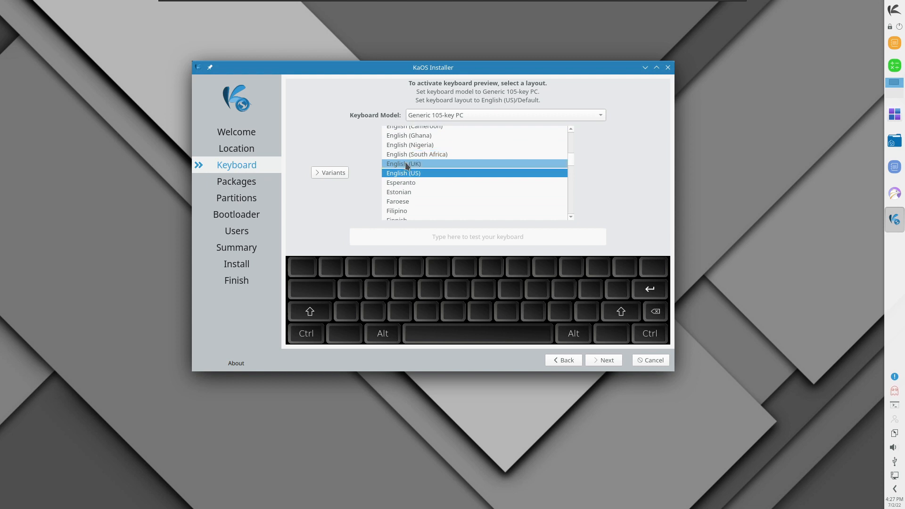
click(402, 172)
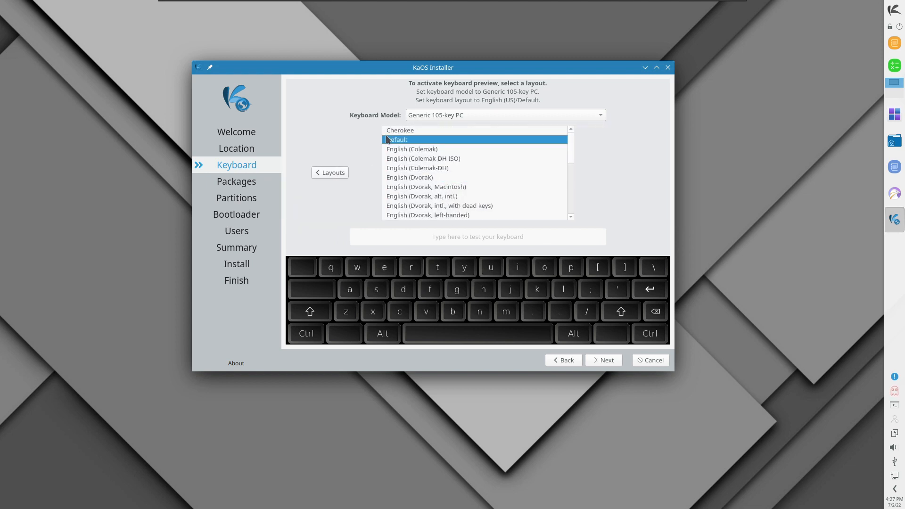
On the packages step choose No Office Suite, then Minimal Install
click(604, 359)
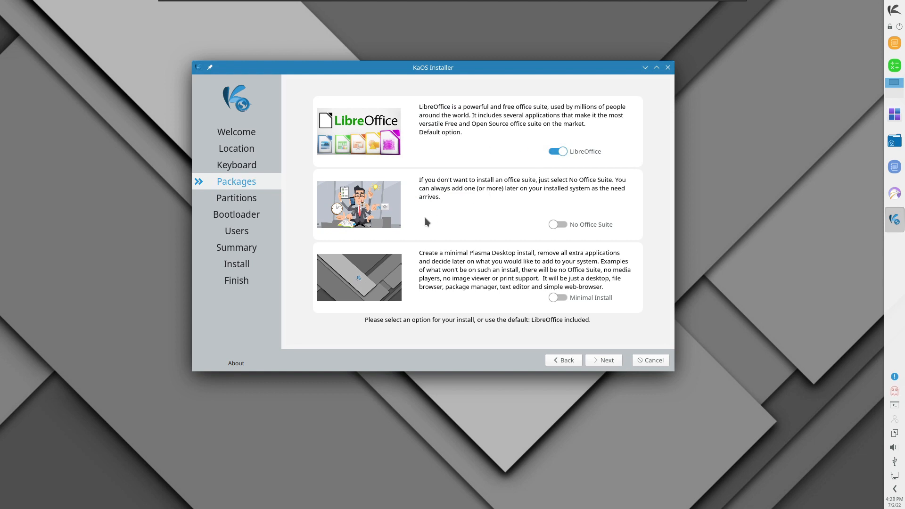
mouse_move(506, 164)
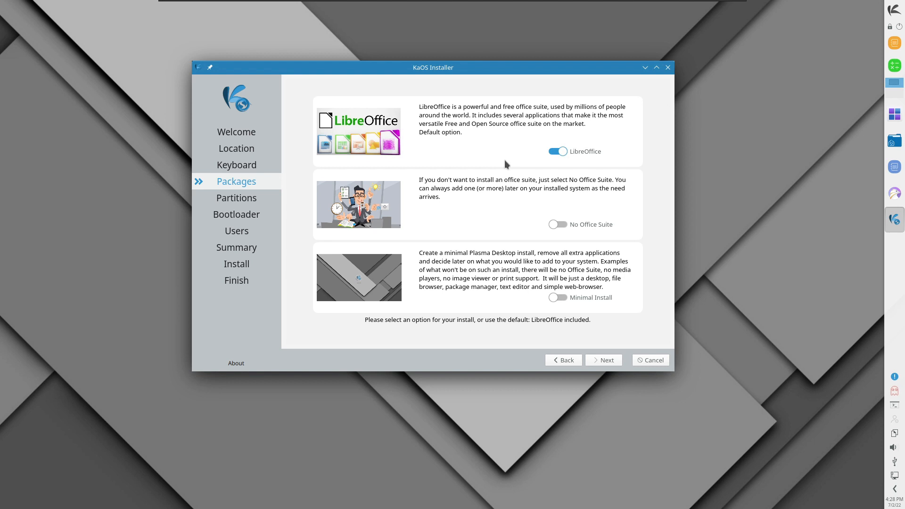
mouse_move(541, 163)
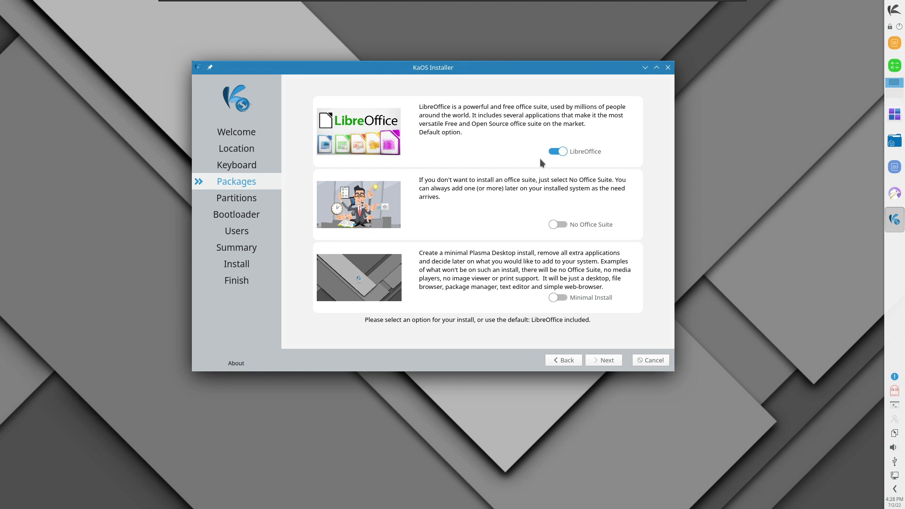
mouse_move(558, 238)
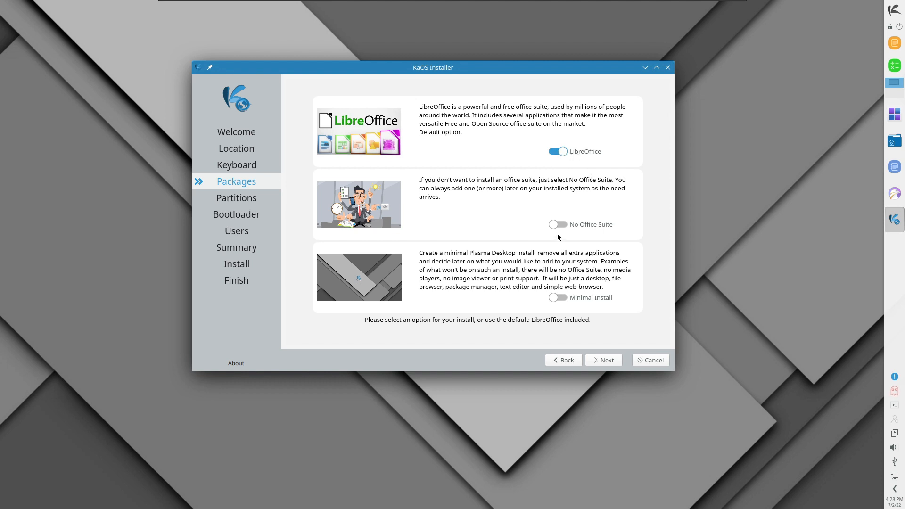
click(557, 225)
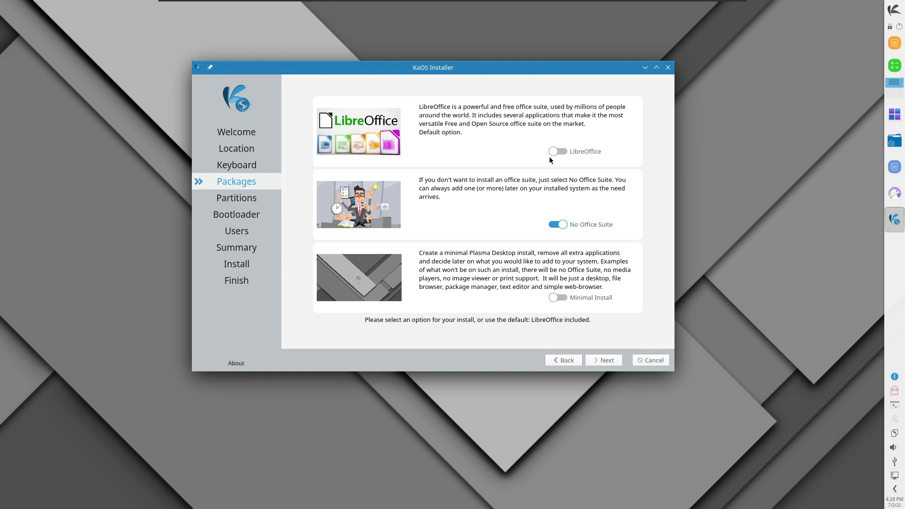
mouse_move(546, 160)
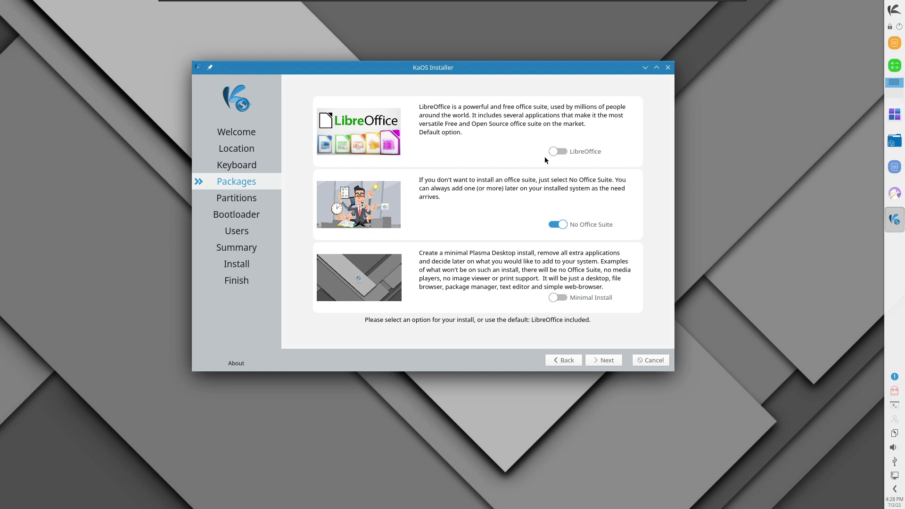
mouse_move(552, 173)
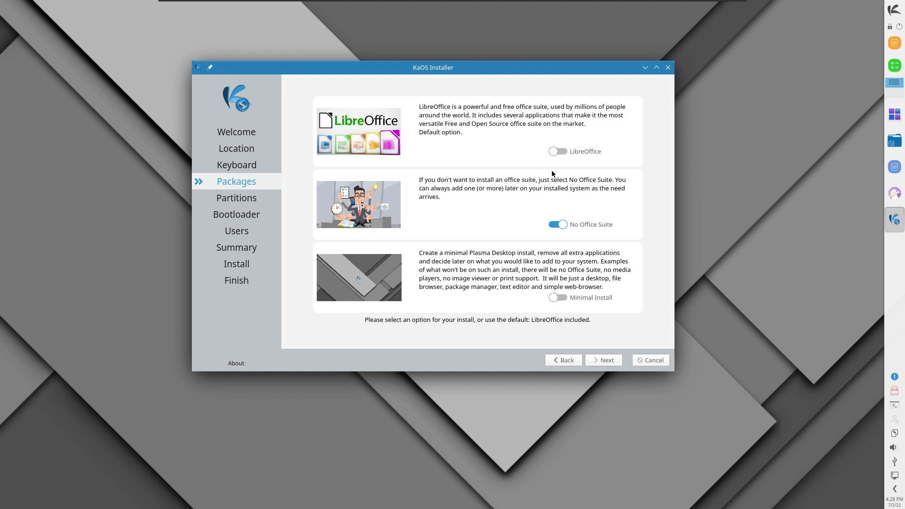
mouse_move(536, 228)
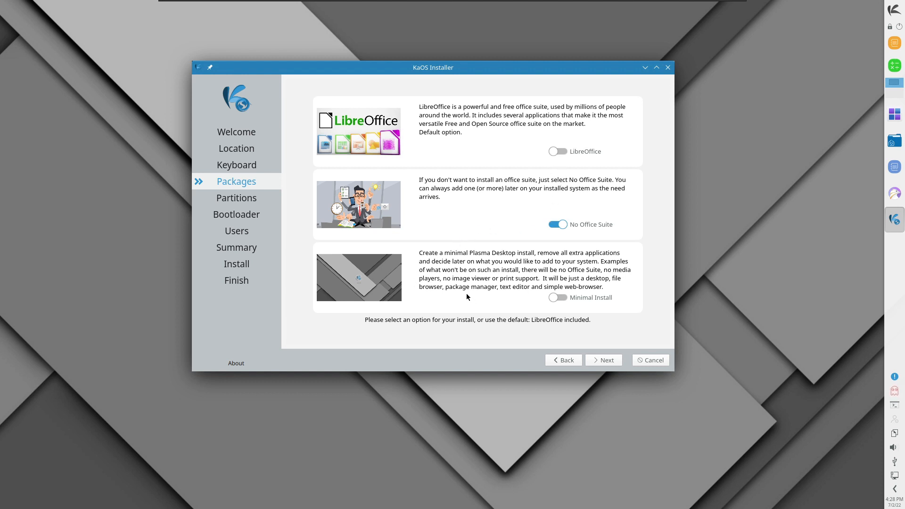
mouse_move(463, 292)
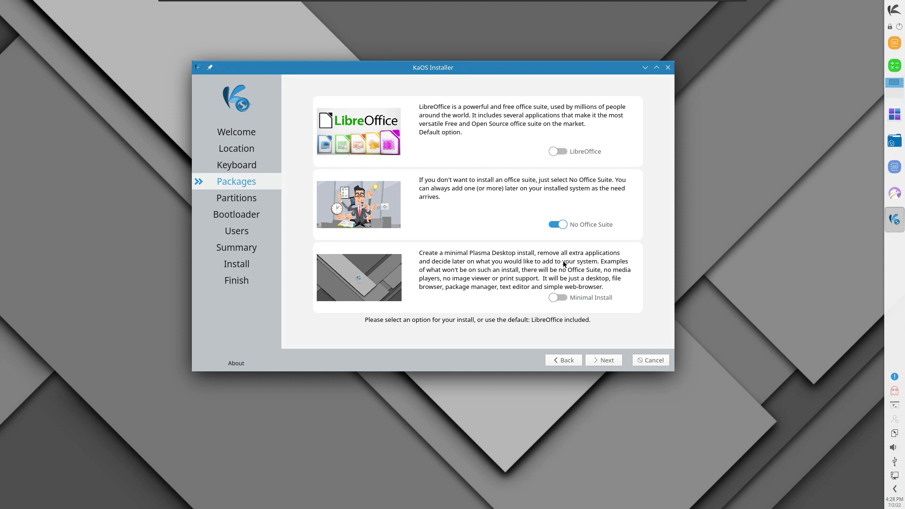
mouse_move(397, 278)
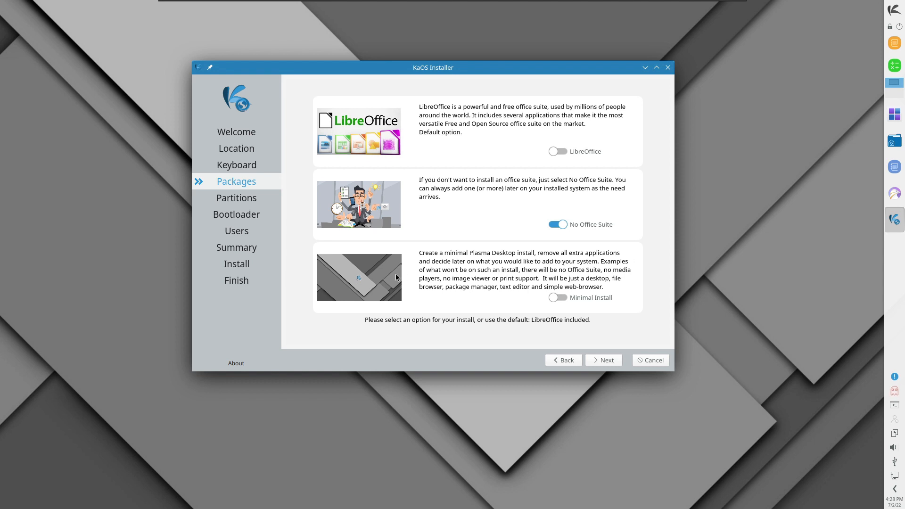
mouse_move(512, 266)
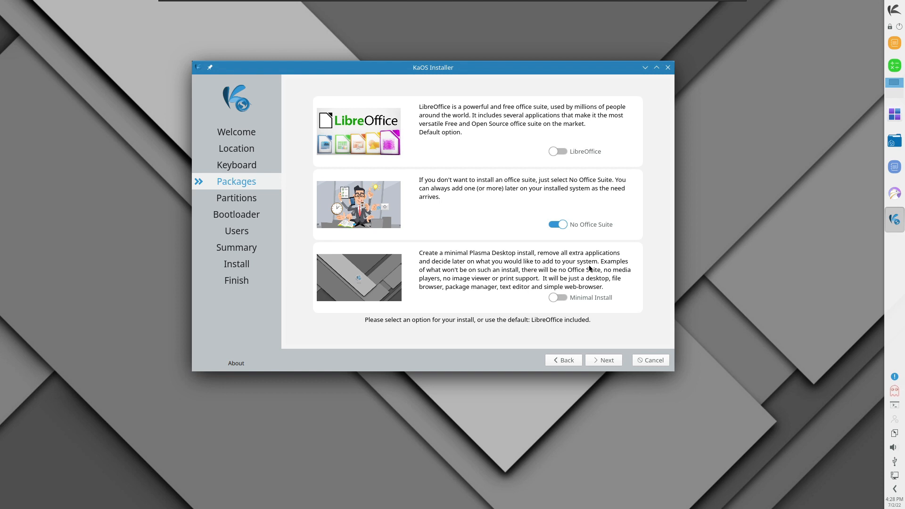
mouse_move(605, 269)
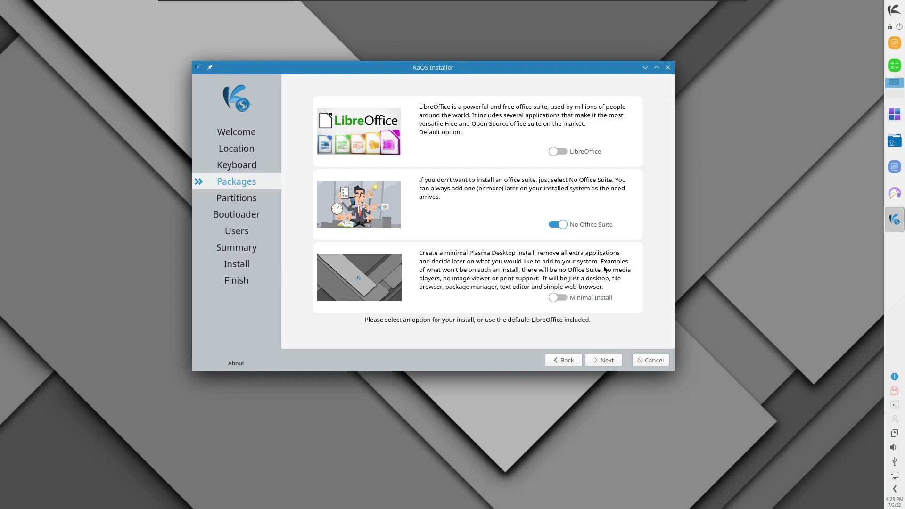
mouse_move(473, 279)
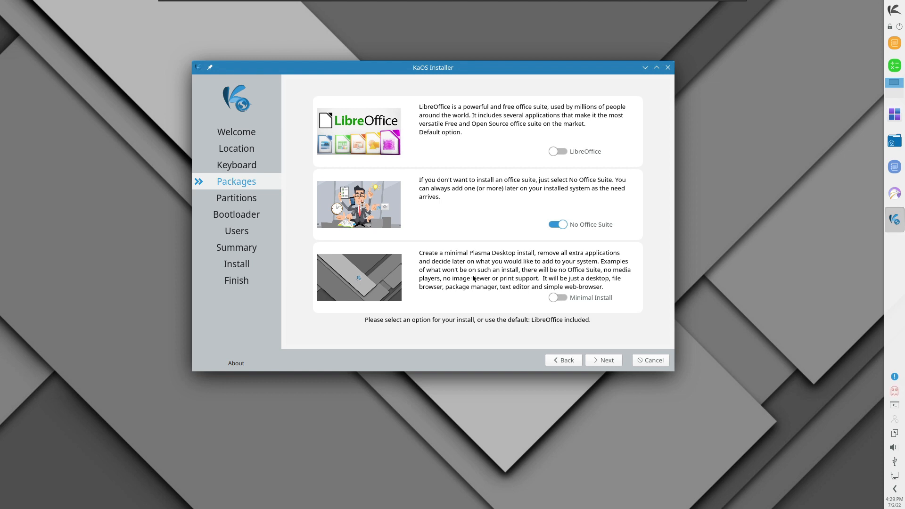
mouse_move(557, 277)
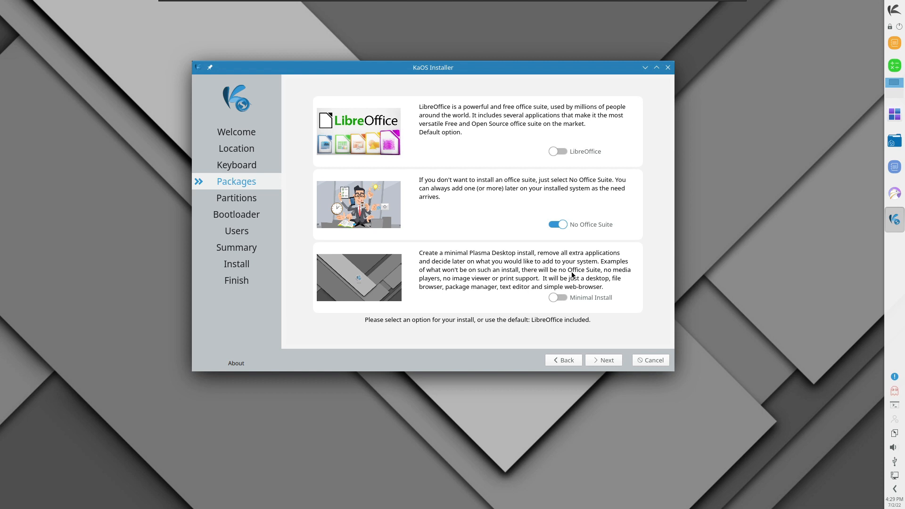
click(558, 297)
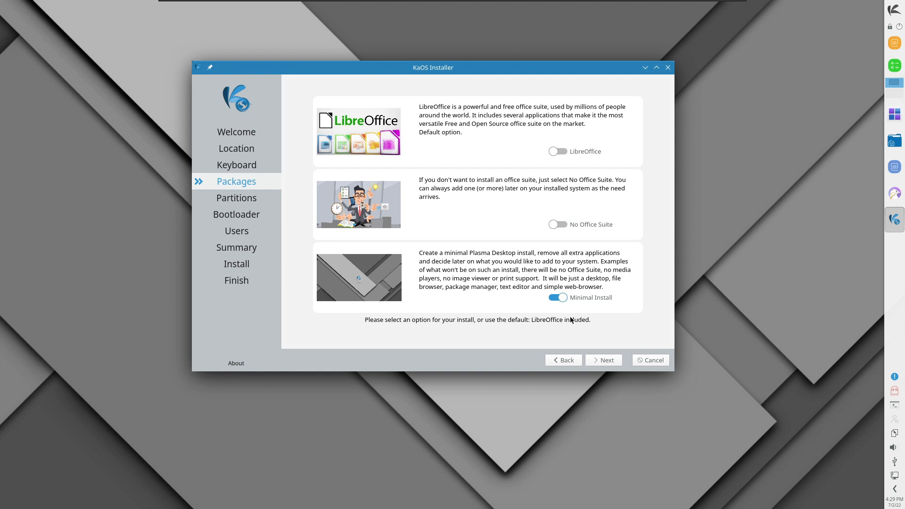
mouse_move(560, 321)
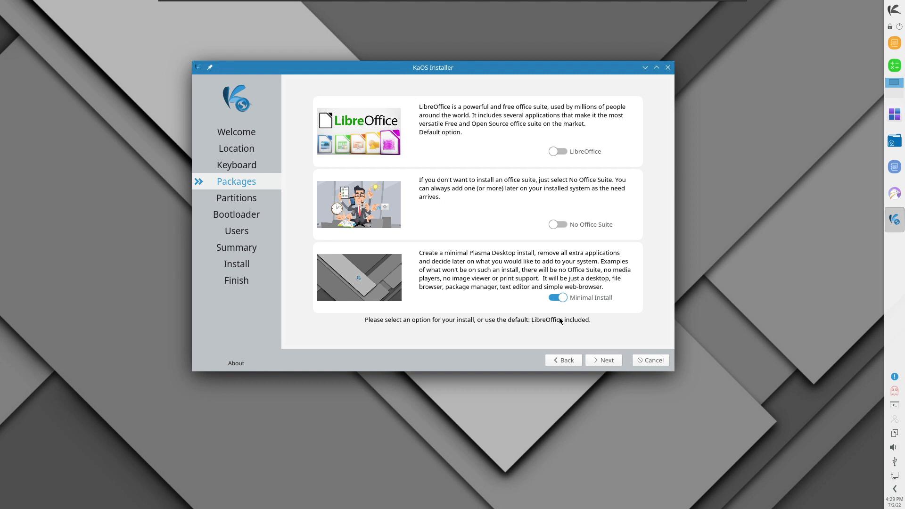
mouse_move(580, 391)
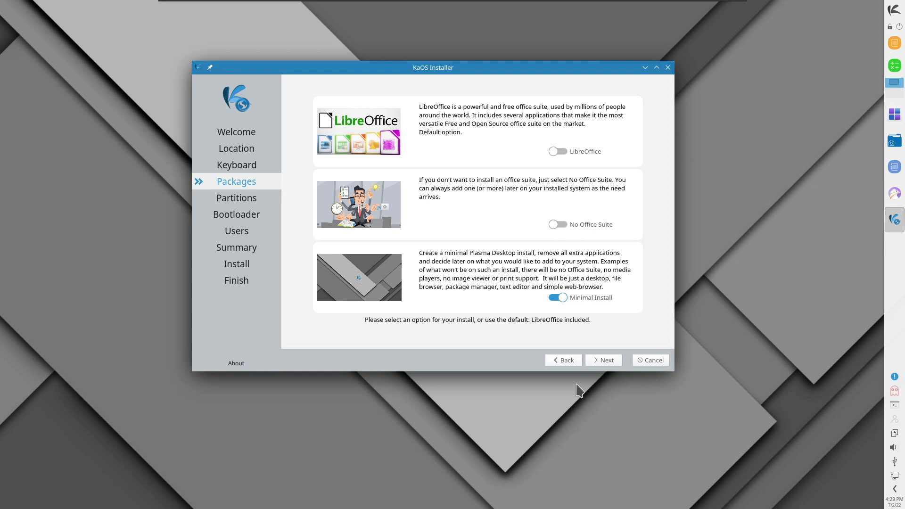
Choose whole-disk erase partitioning and continue to the bootloader step with GRUB kept
click(603, 359)
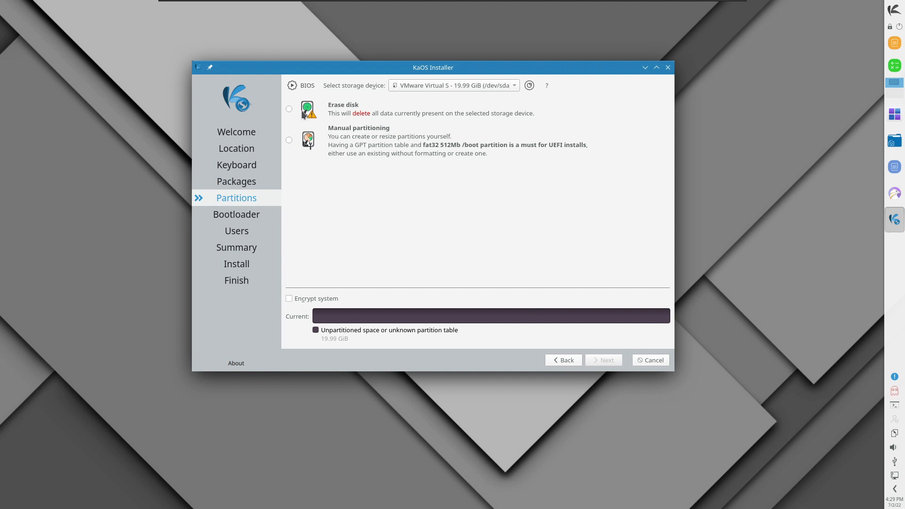
mouse_move(306, 129)
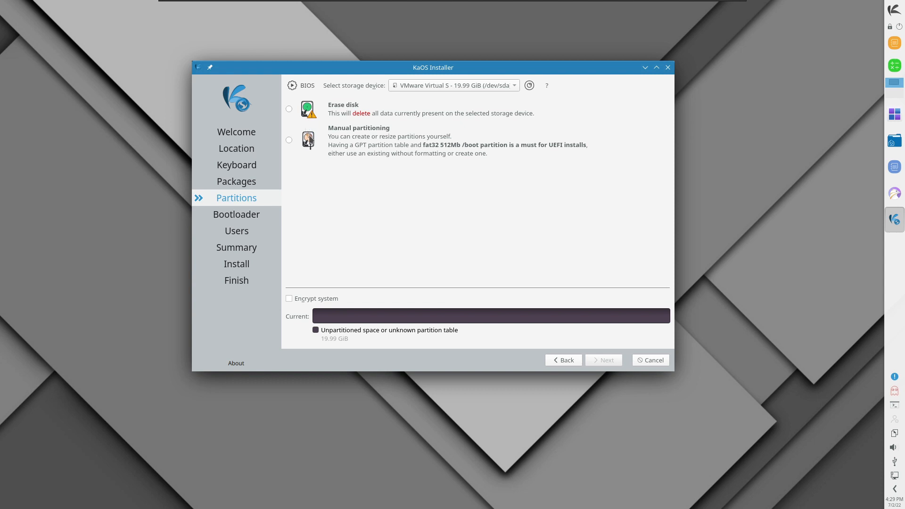
click(289, 109)
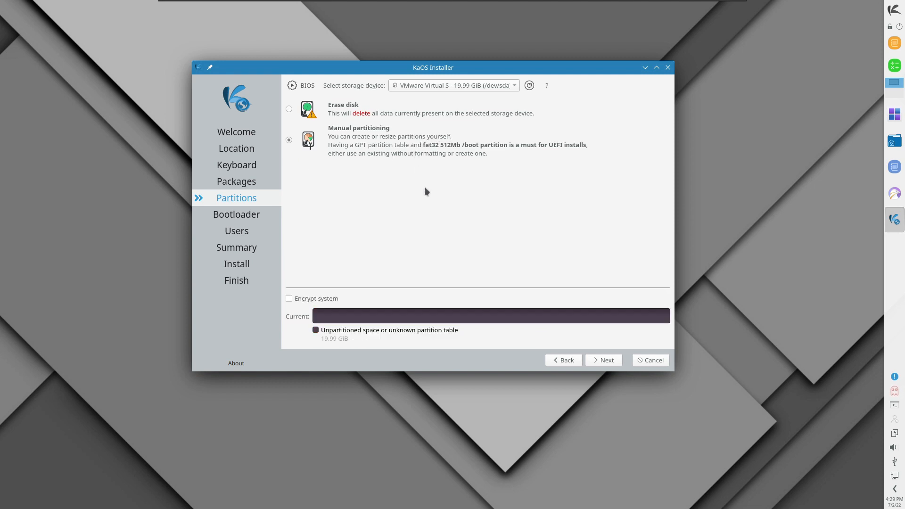
click(289, 109)
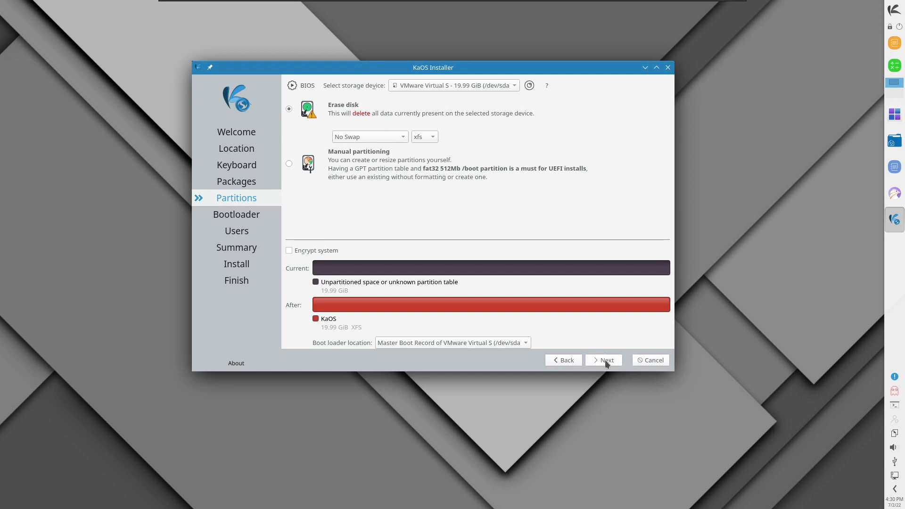
click(607, 360)
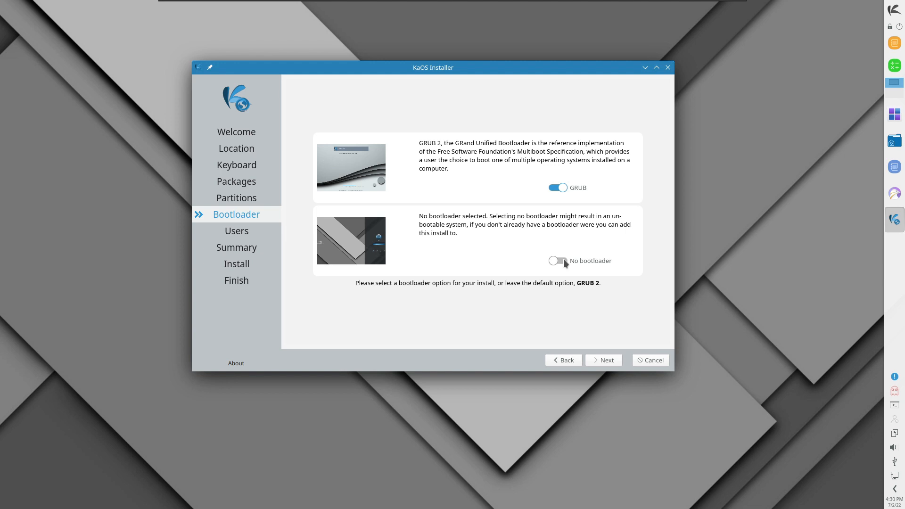
mouse_move(604, 359)
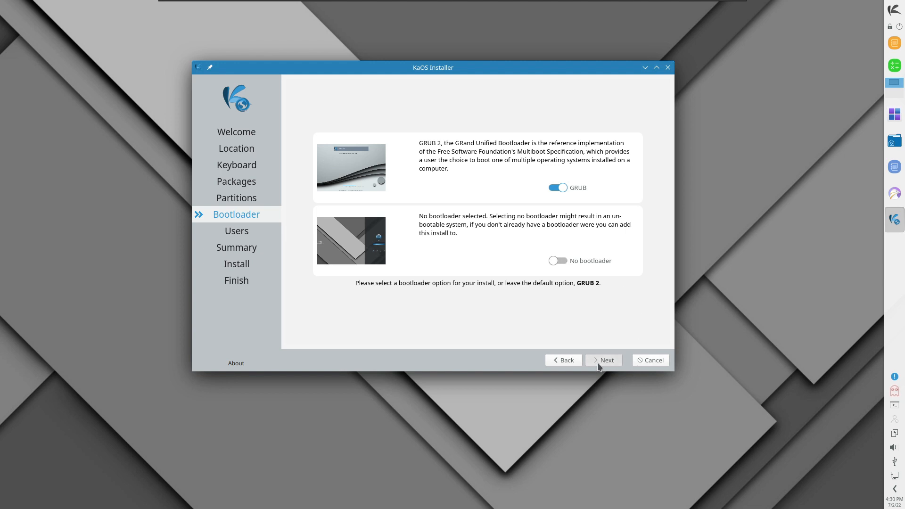
Enter the user account name and passwords and continue to the install summary
click(603, 360)
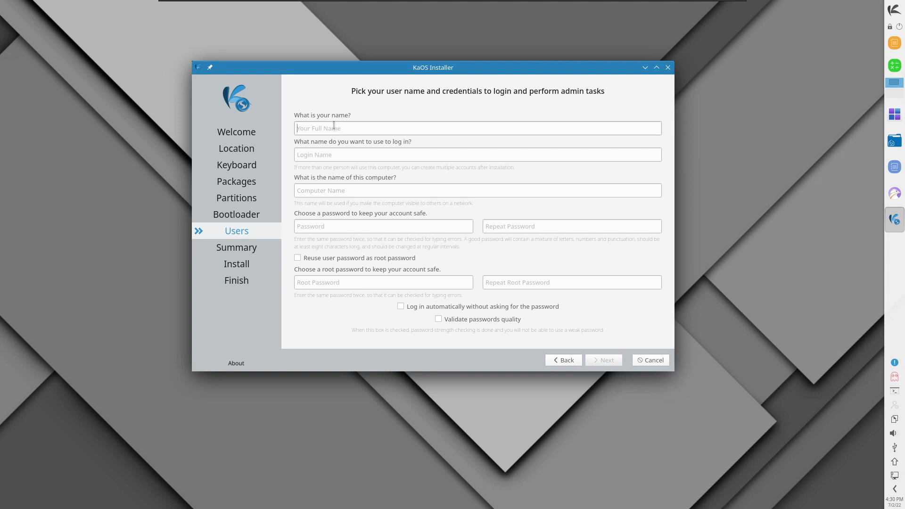
text(arcna)
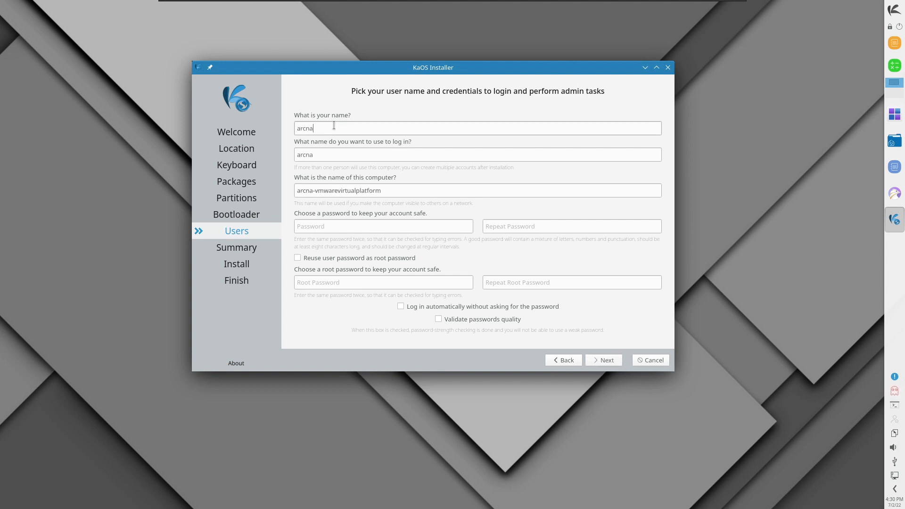
text(tions)
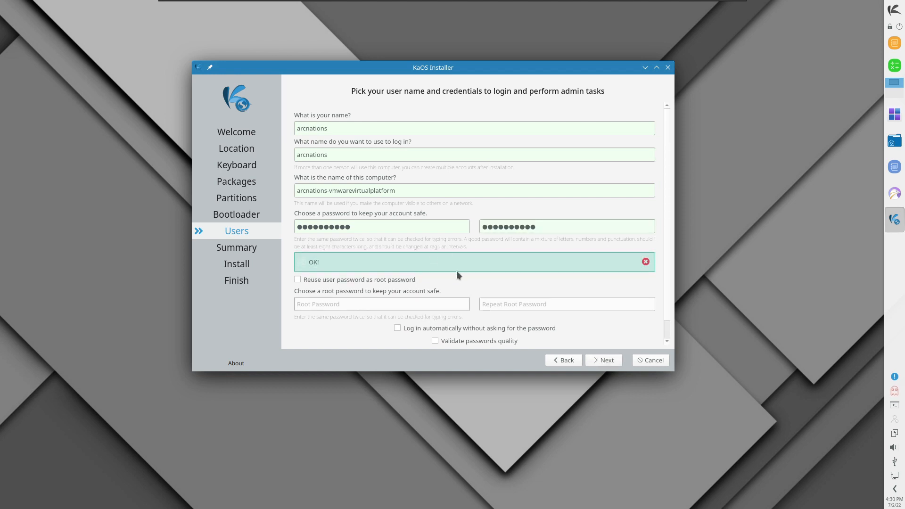
click(298, 279)
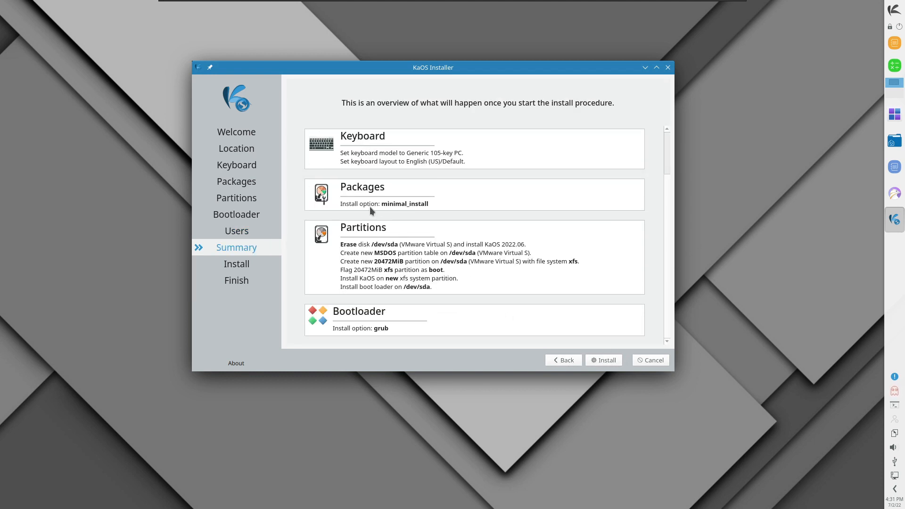
mouse_move(408, 261)
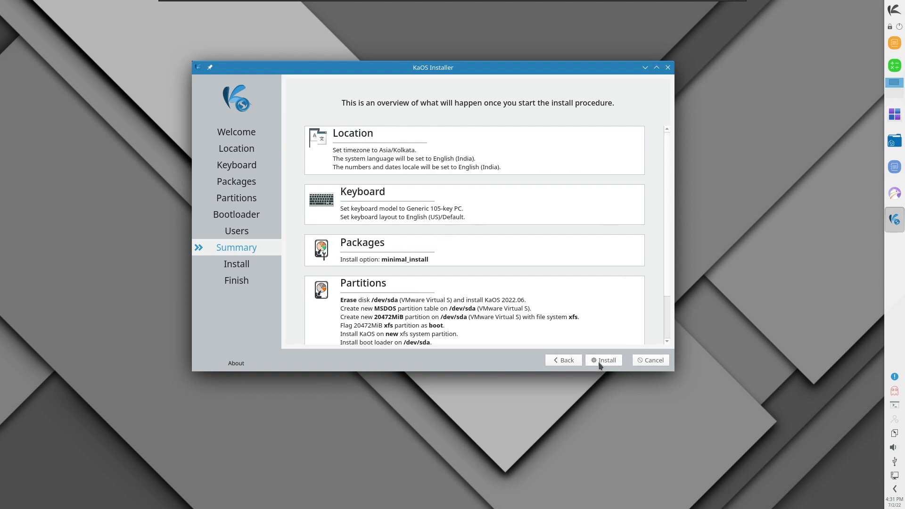
Close the installer and start the Croeso welcome app on its customize page
click(651, 359)
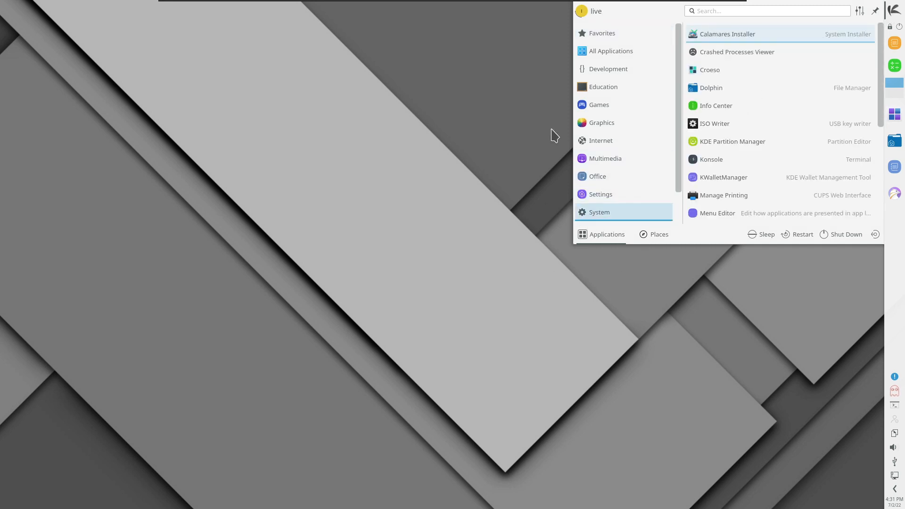
click(610, 51)
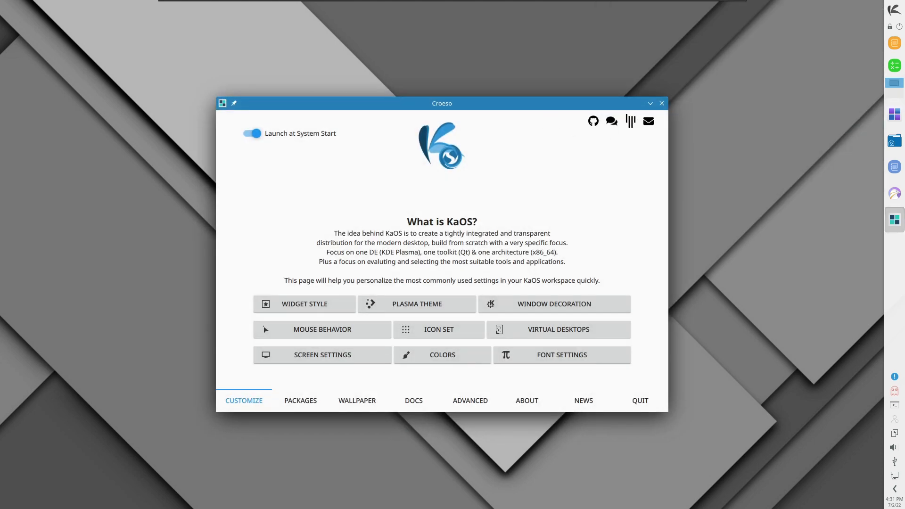
drag(441, 103, 447, 83)
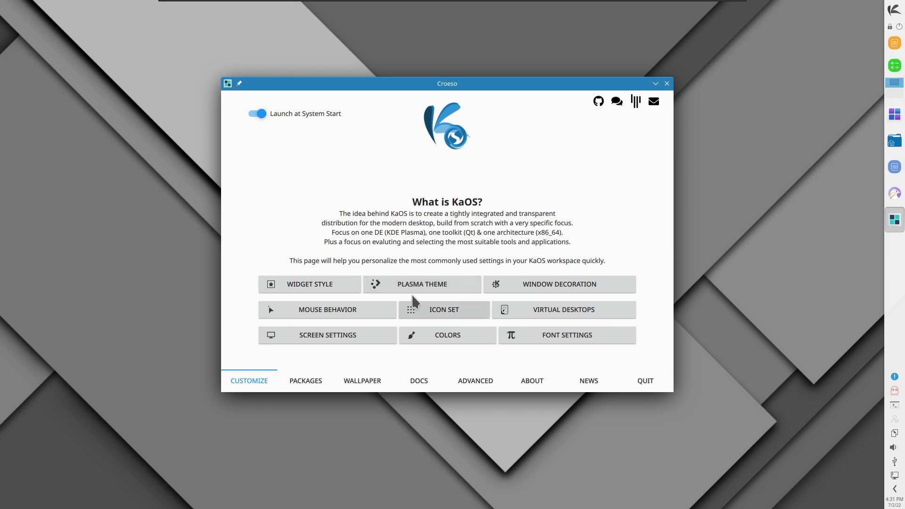
mouse_move(464, 233)
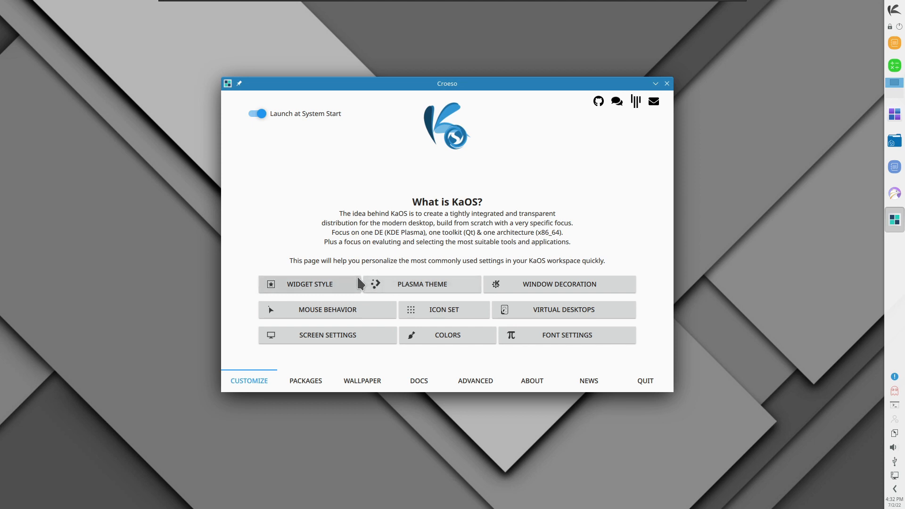
mouse_move(557, 291)
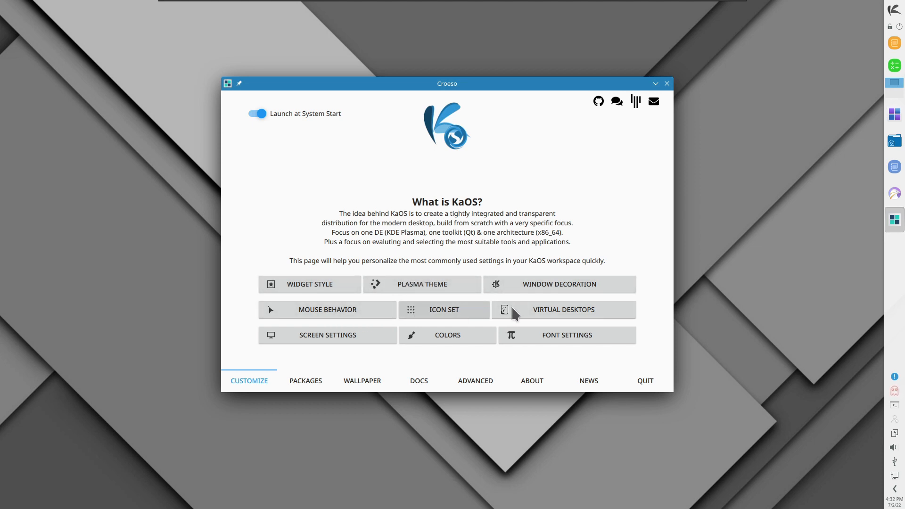
mouse_move(537, 318)
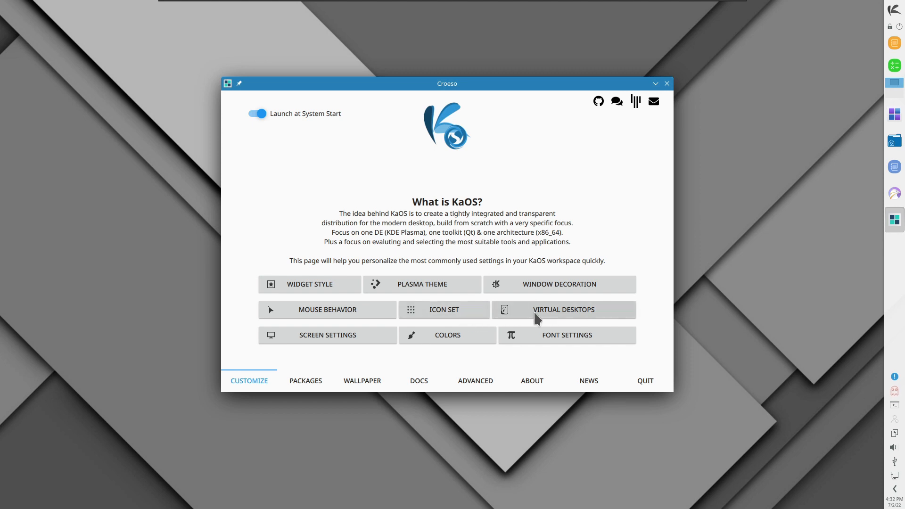
mouse_move(373, 348)
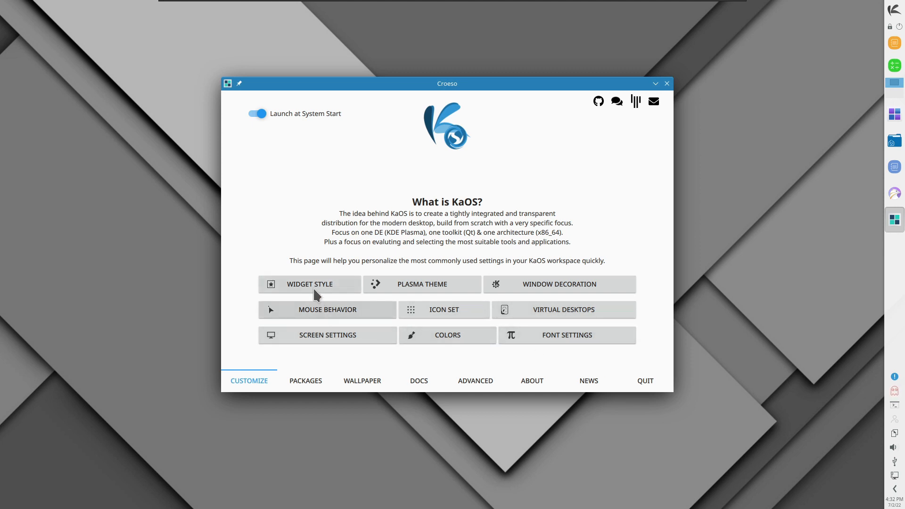
Browse the application widget styles, then find Kvantum Manager via 'kva' and start it
click(310, 284)
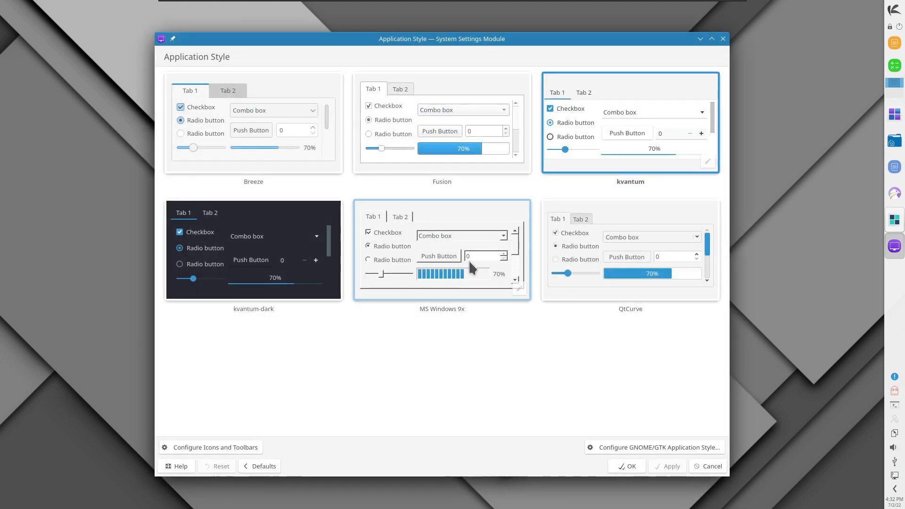
drag(441, 39, 488, 22)
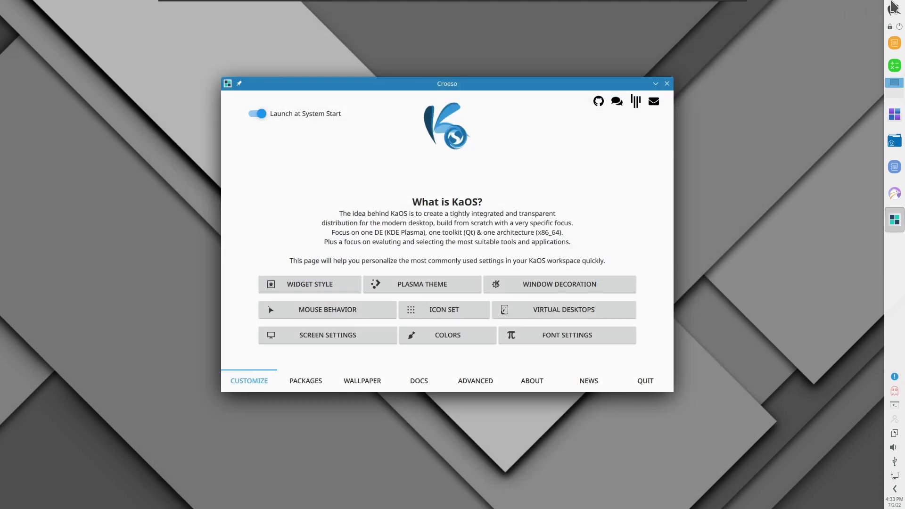
text(kva)
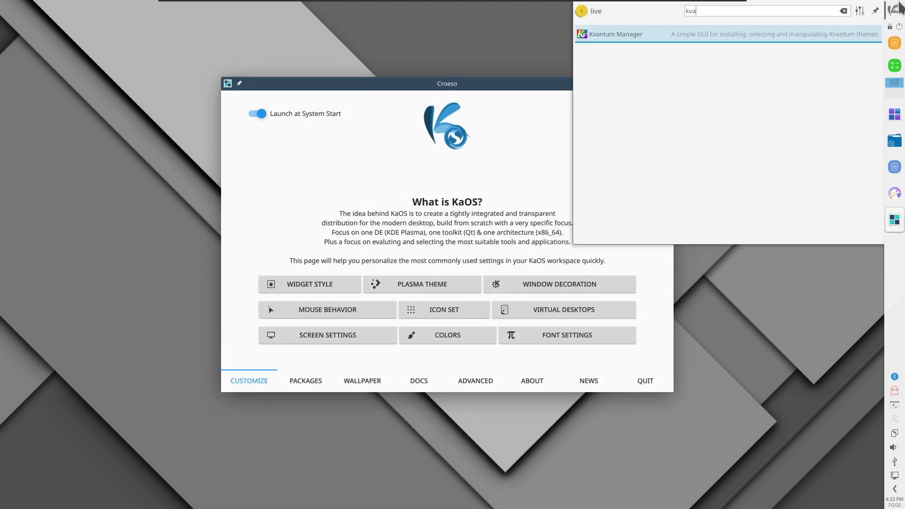
click(615, 34)
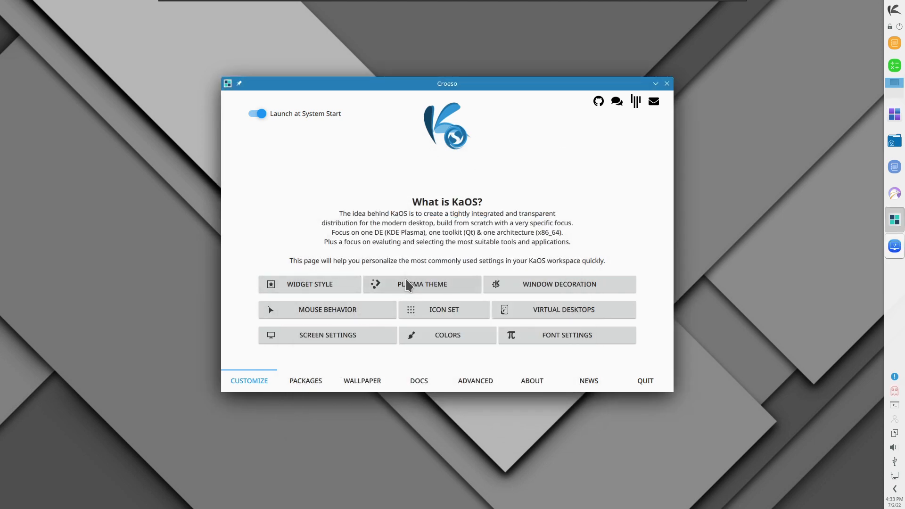
Select the Midna Dark window decoration theme and apply it
click(422, 284)
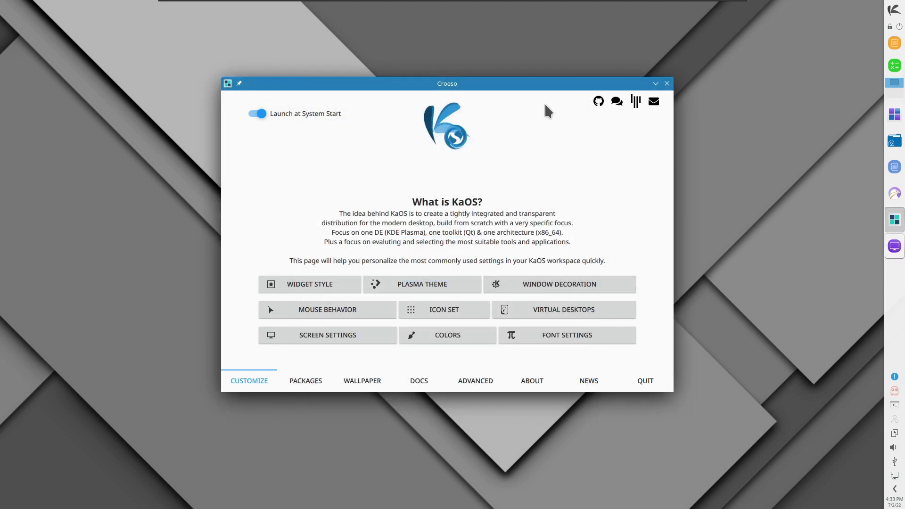
click(558, 284)
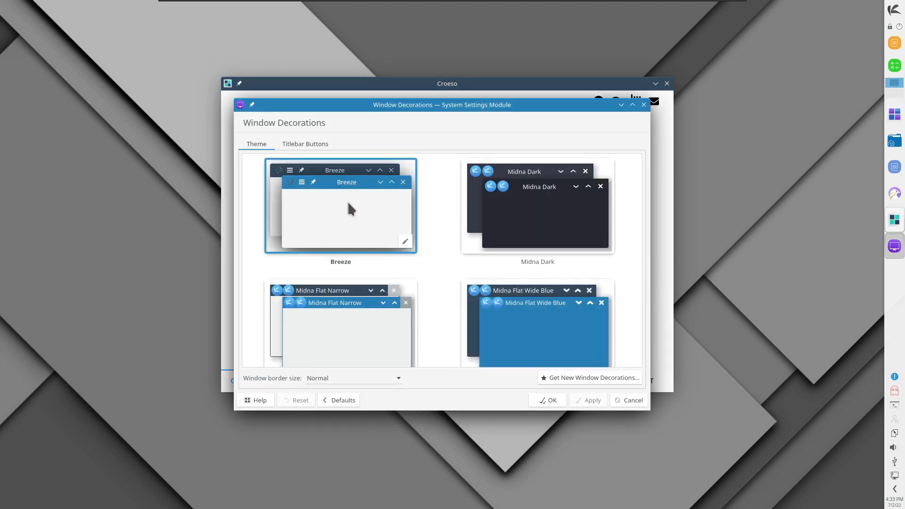
scroll(down, 3)
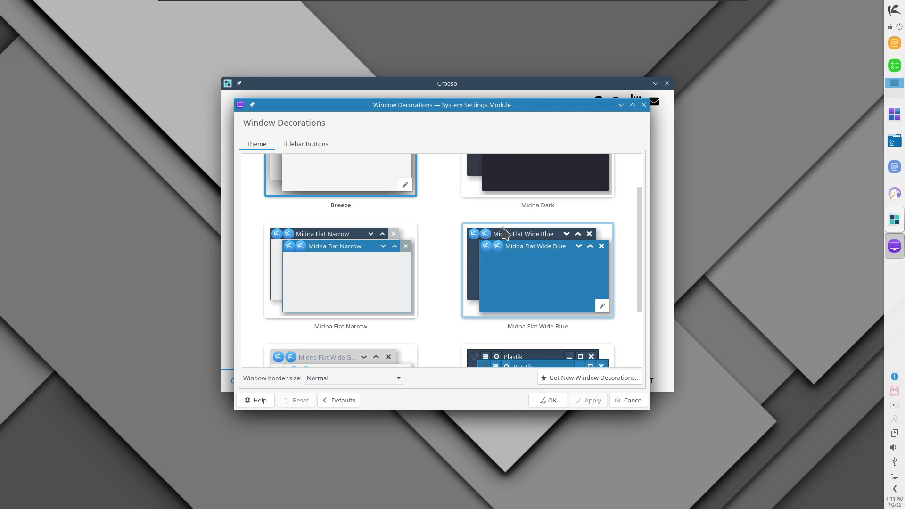
scroll(down, 3)
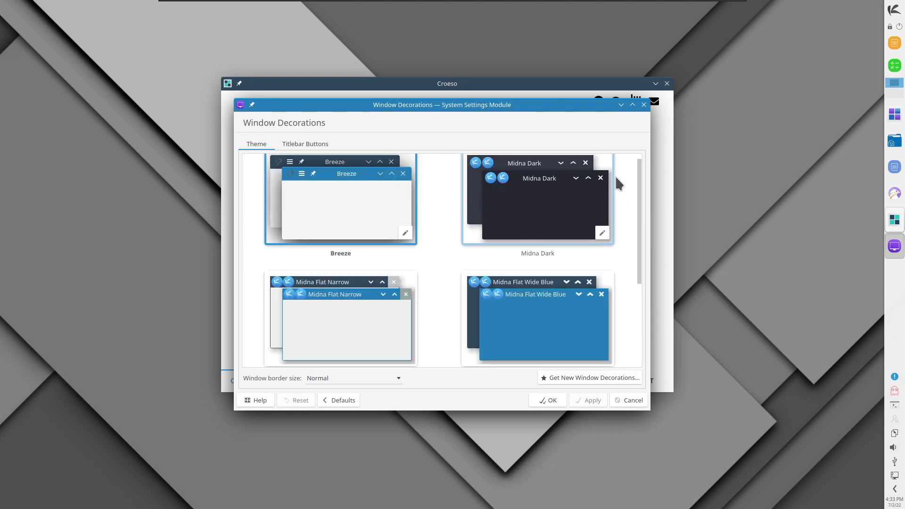
scroll(down, 3)
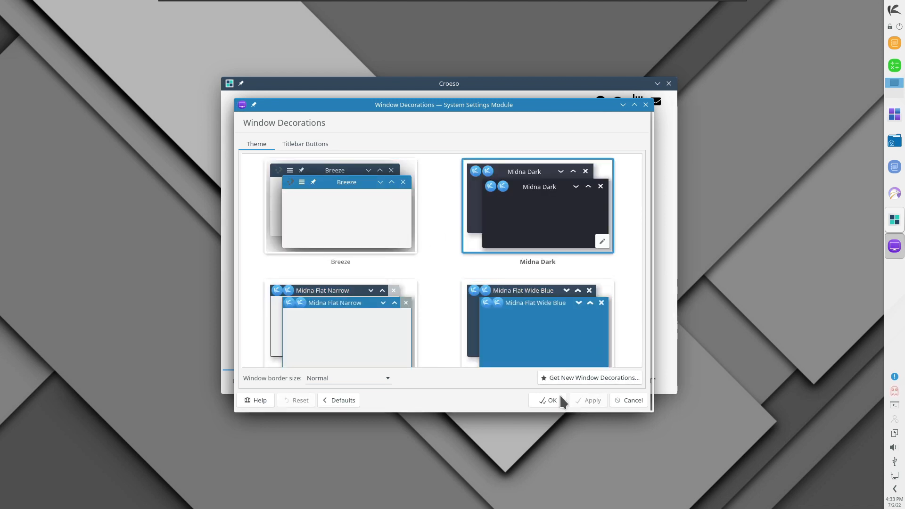
click(547, 400)
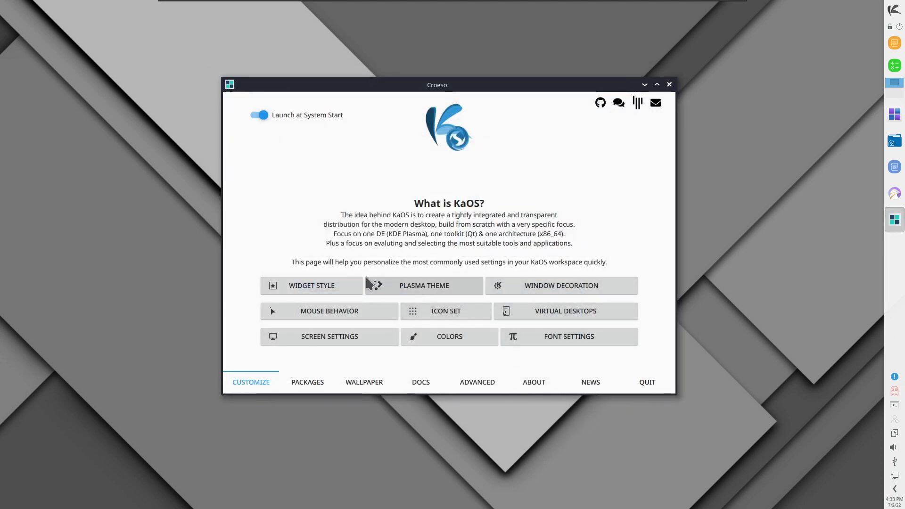
mouse_move(625, 168)
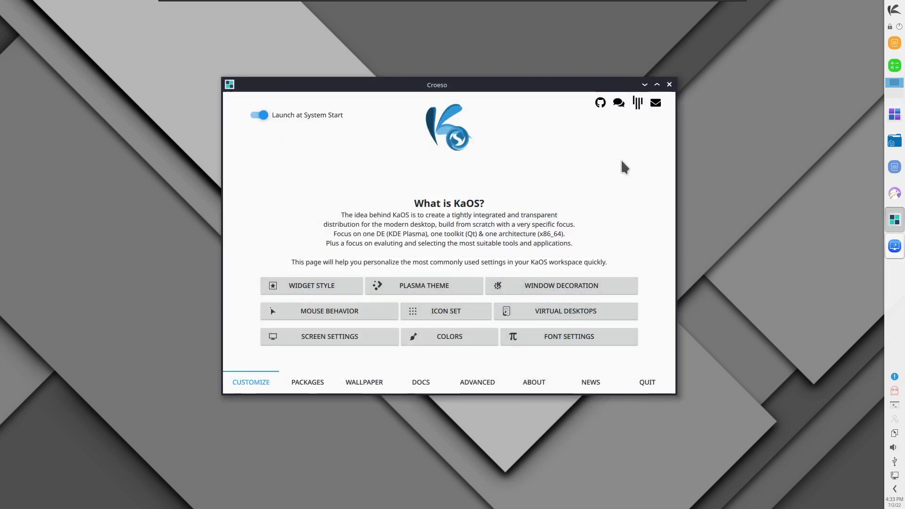
Pick the Midna Dark Plasma style and disable Croeso's launch at system start
click(423, 285)
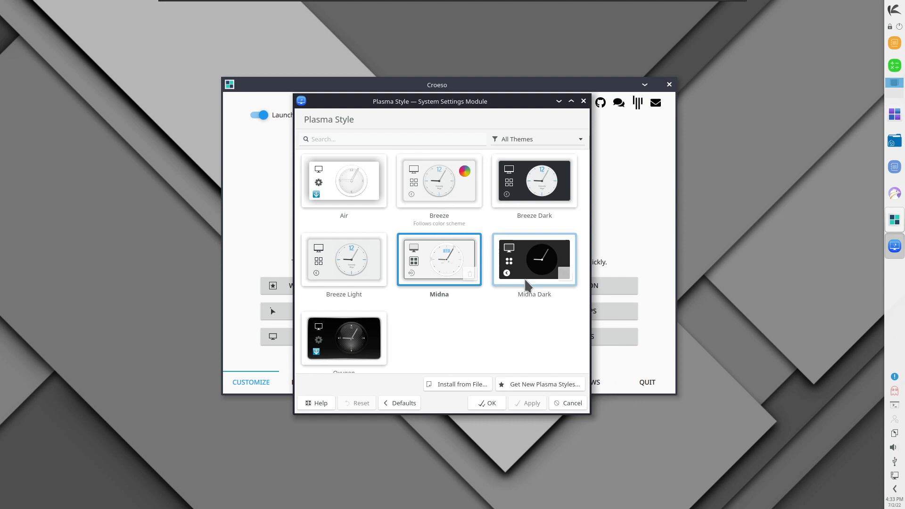
click(534, 260)
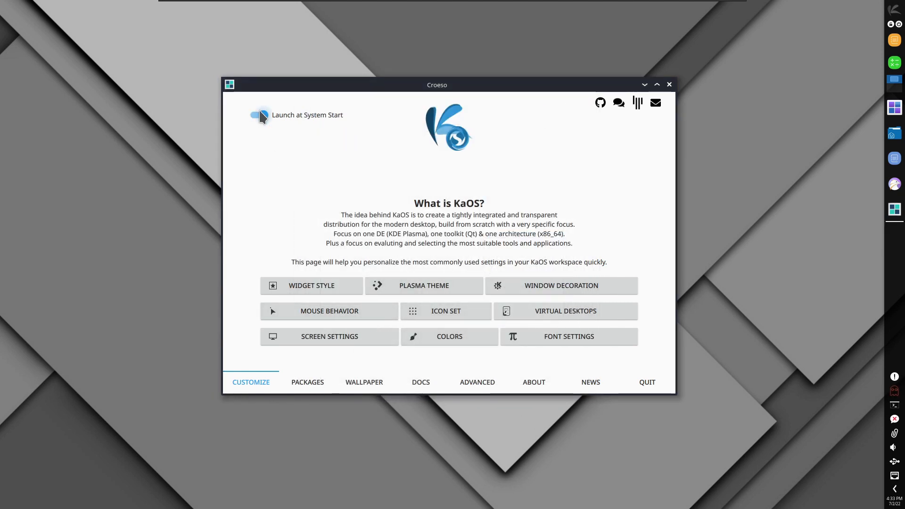
click(259, 115)
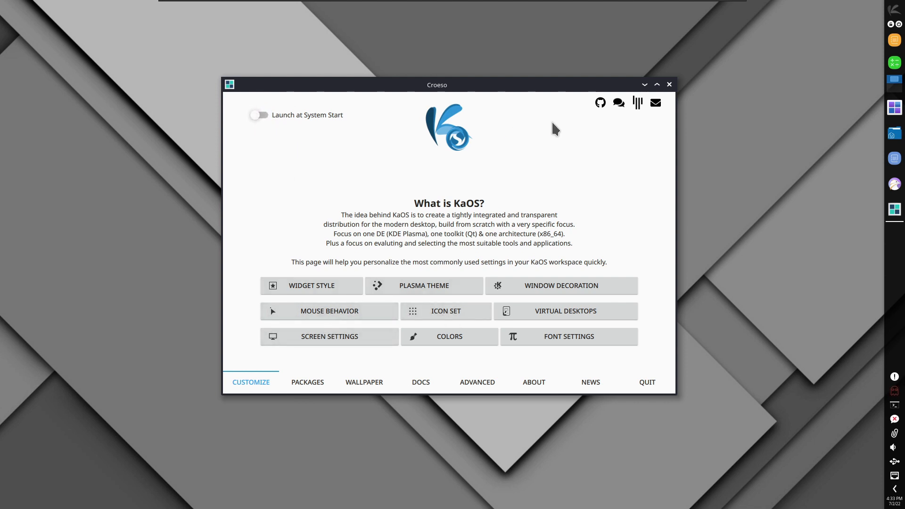
click(446, 311)
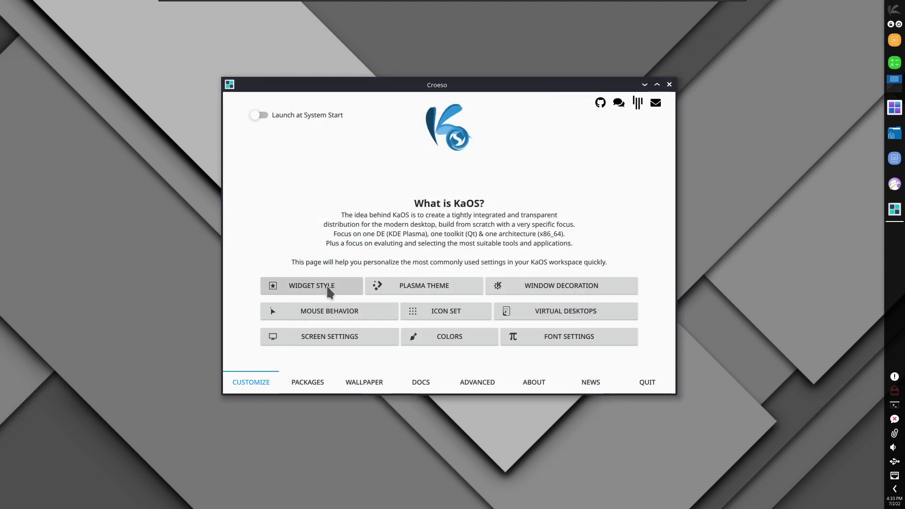
mouse_move(334, 296)
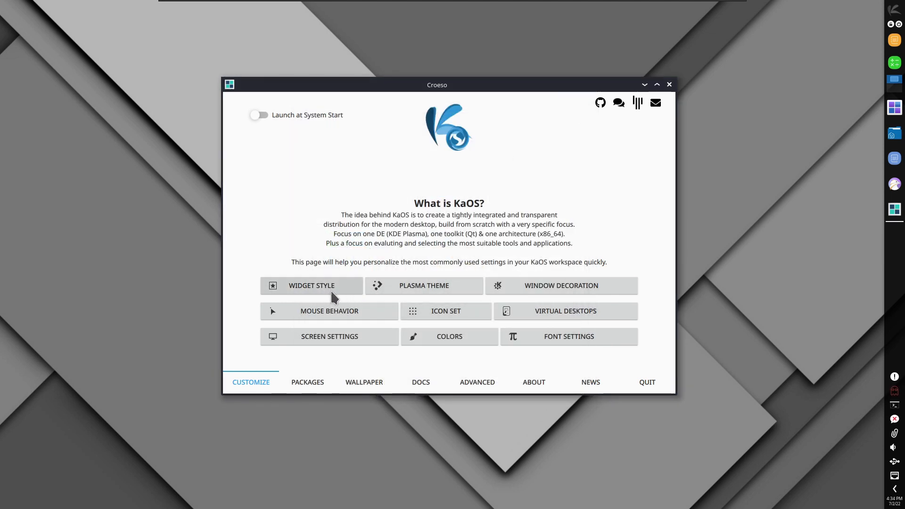
mouse_move(340, 323)
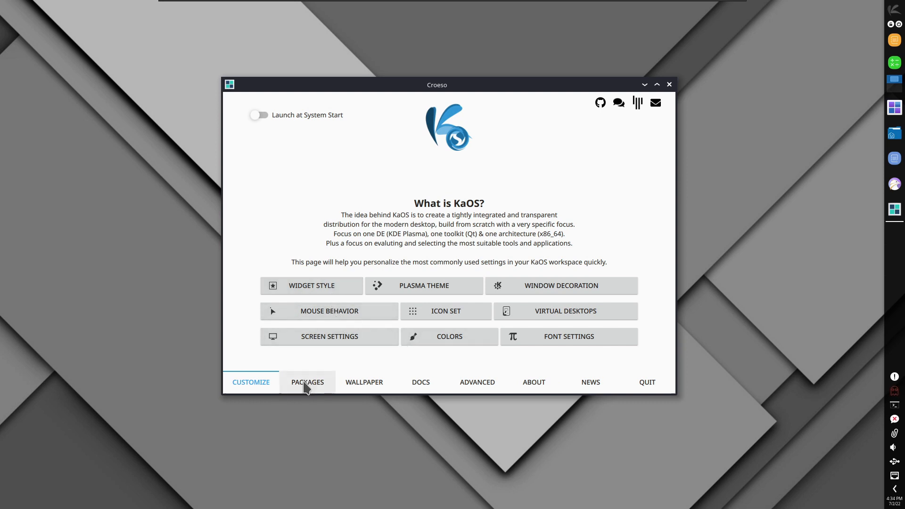
Choose the MidnaDark global theme in System Settings, apply it, and return to Croeso
click(897, 11)
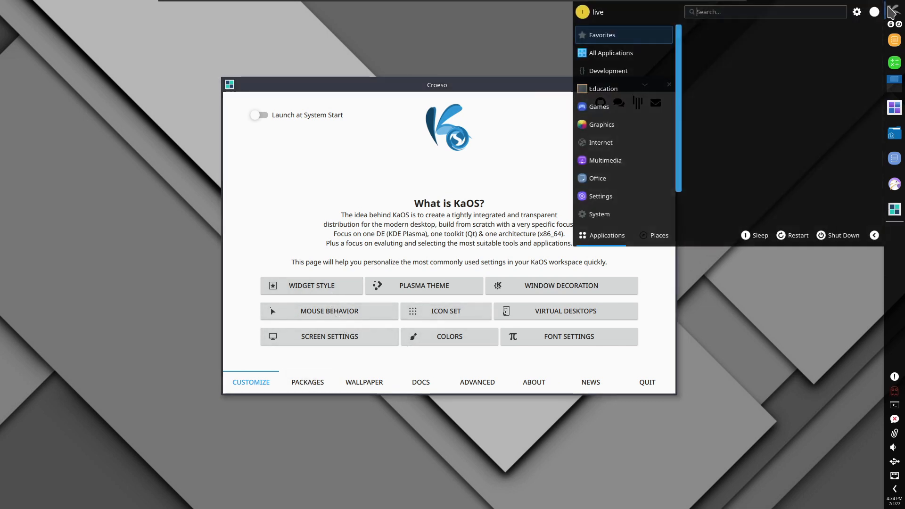
text(sett)
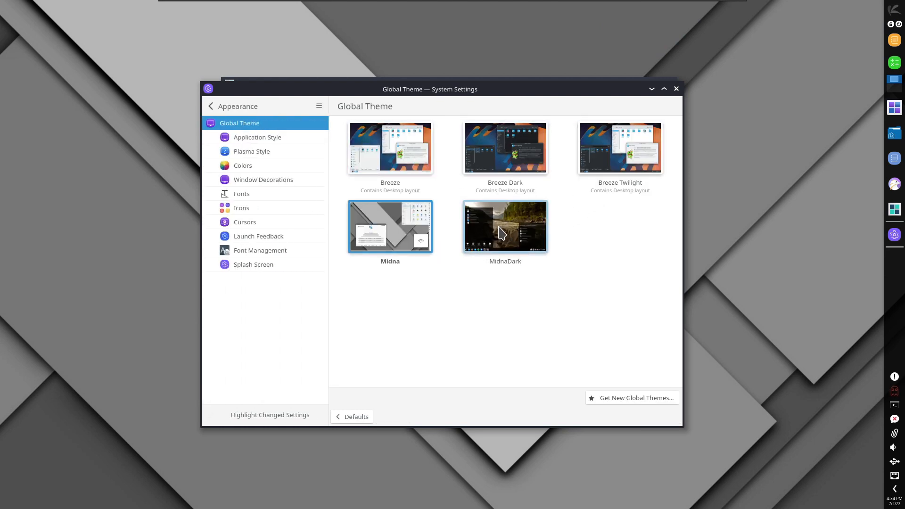
click(505, 226)
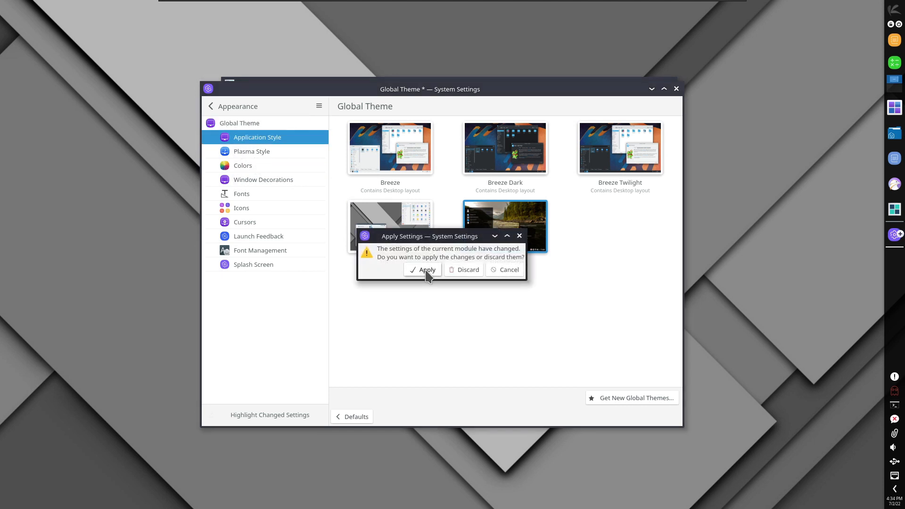
click(423, 270)
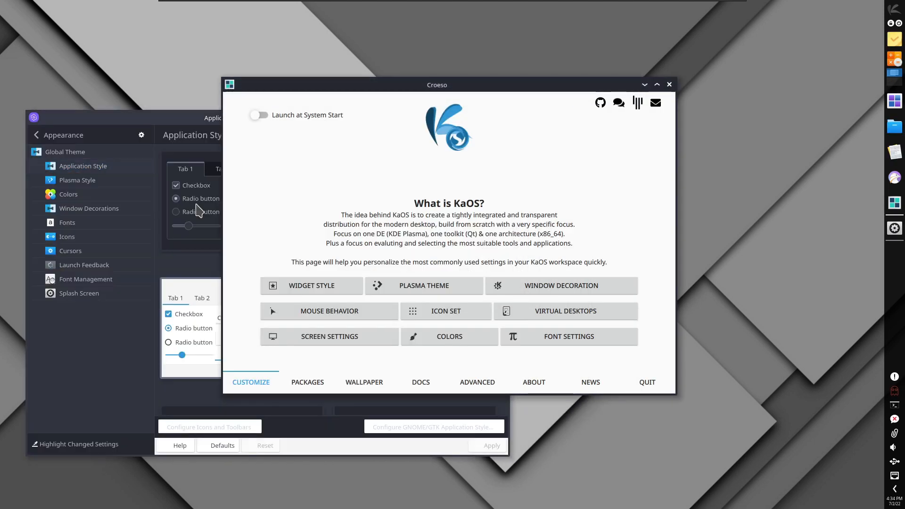
click(79, 293)
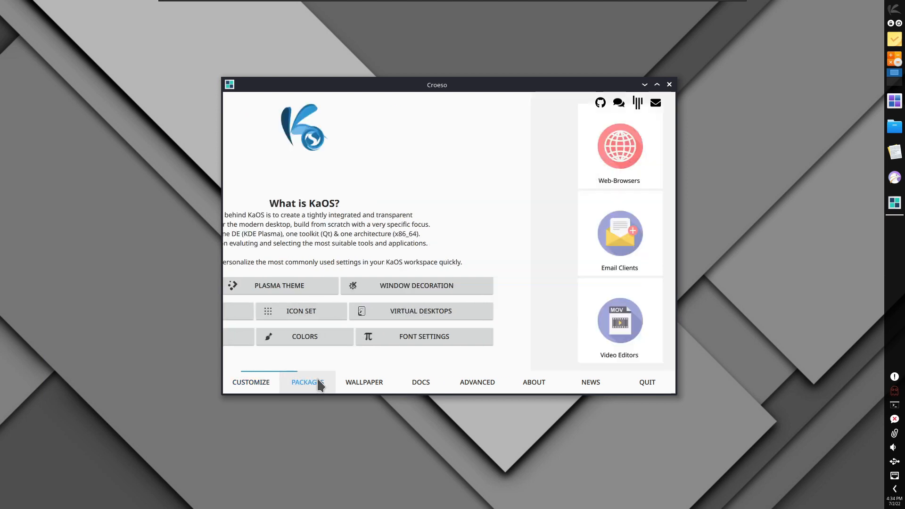
Mark Chrome for installation in the web browsers group and glance at music players
click(307, 382)
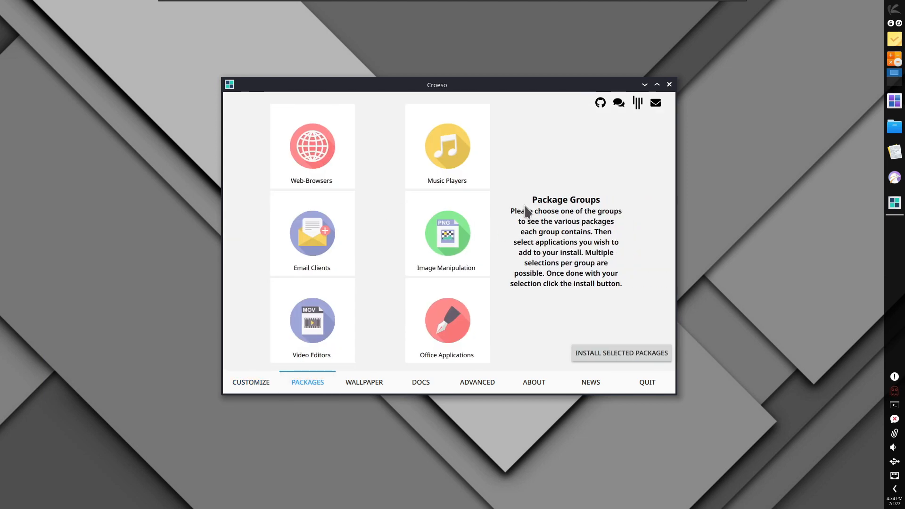
mouse_move(607, 237)
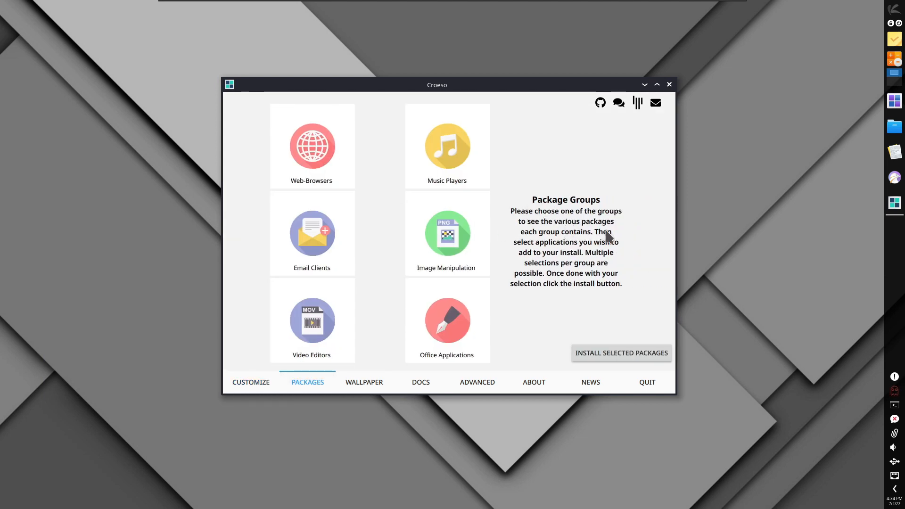
mouse_move(598, 248)
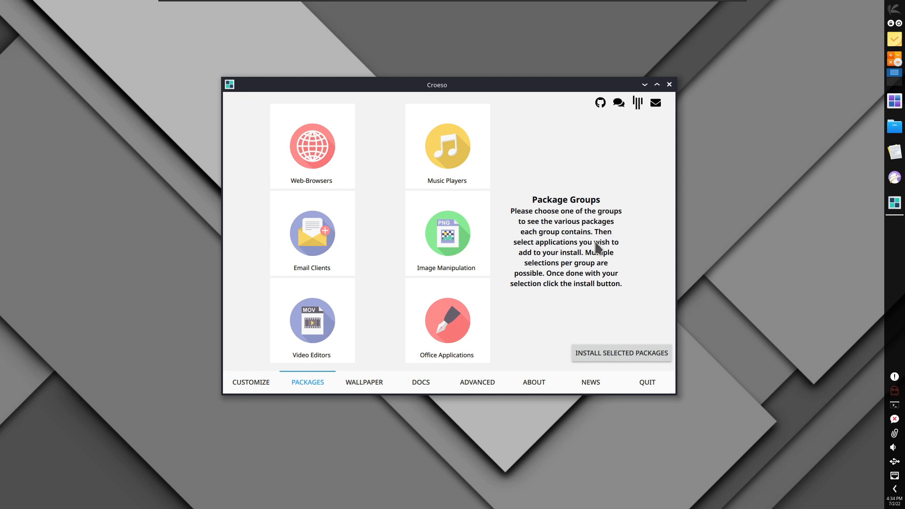
mouse_move(595, 277)
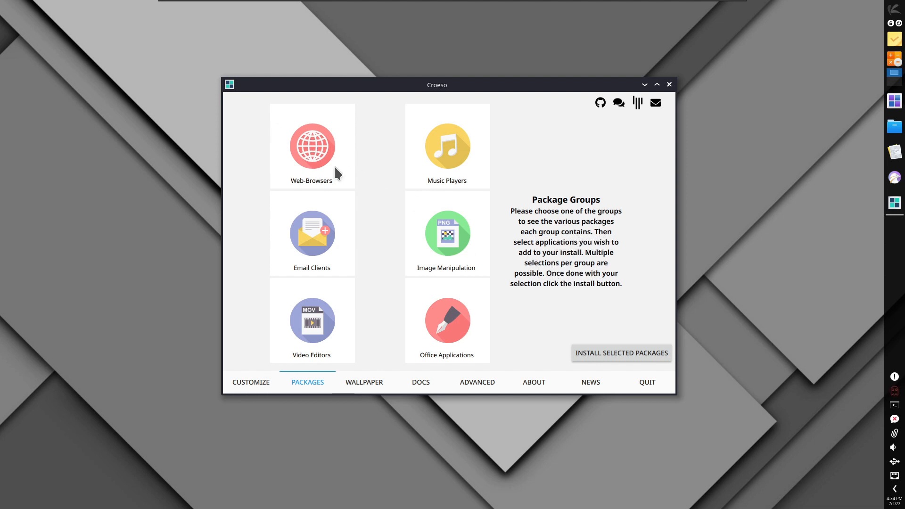
click(311, 145)
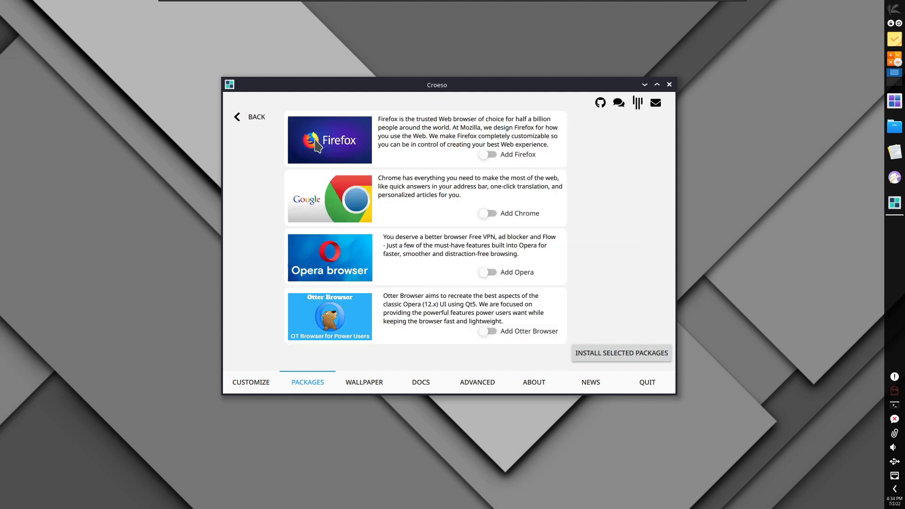
mouse_move(532, 217)
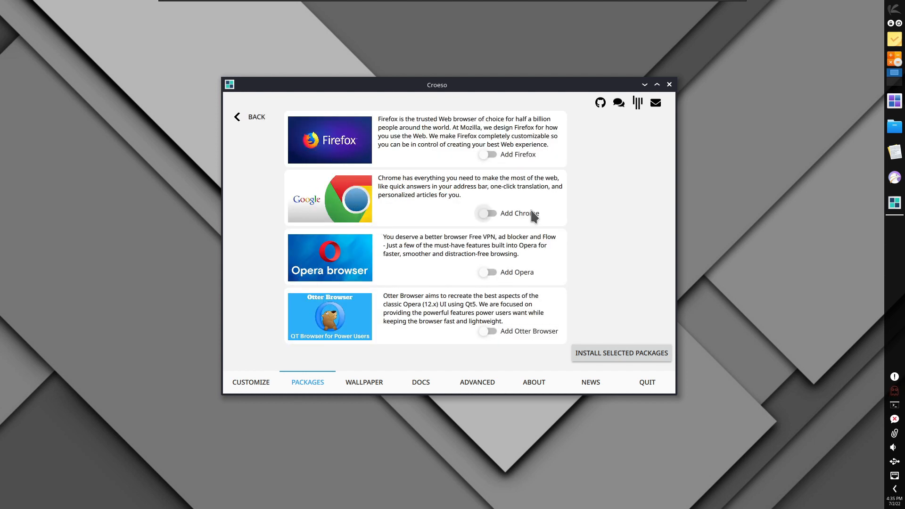
click(489, 154)
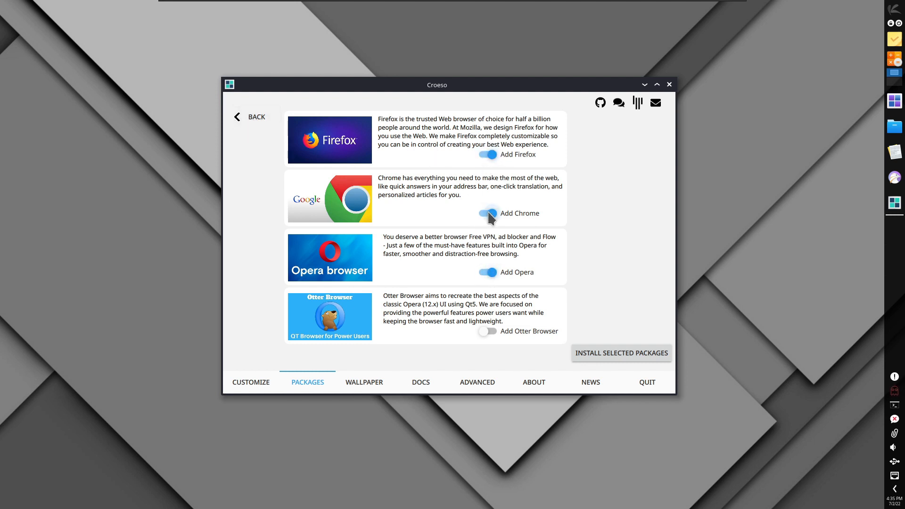
click(249, 117)
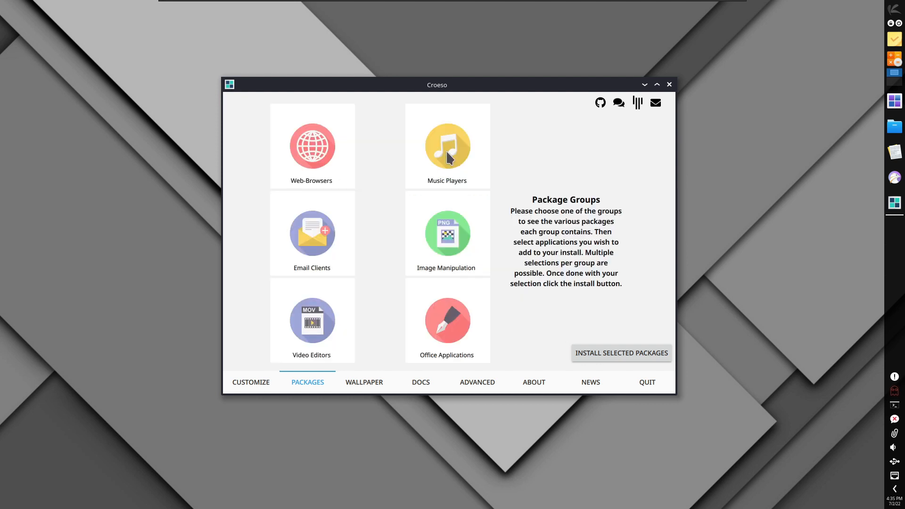
click(447, 145)
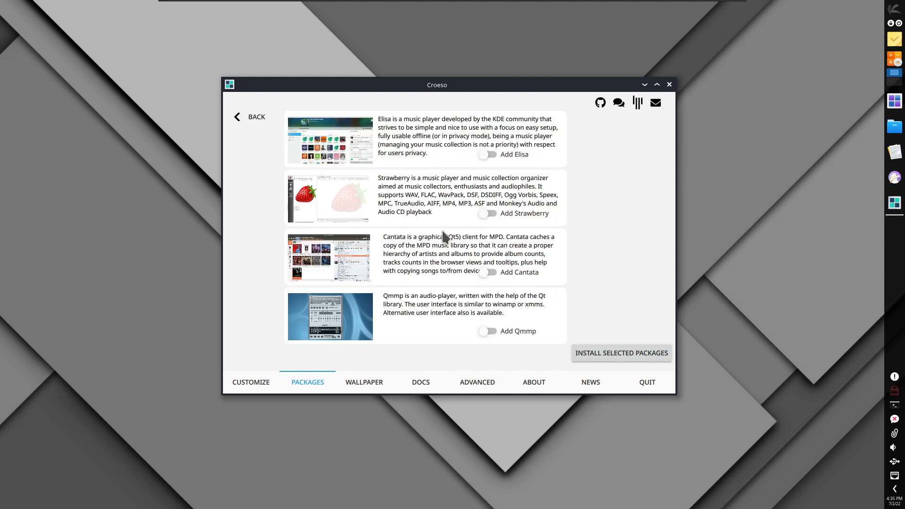
click(249, 117)
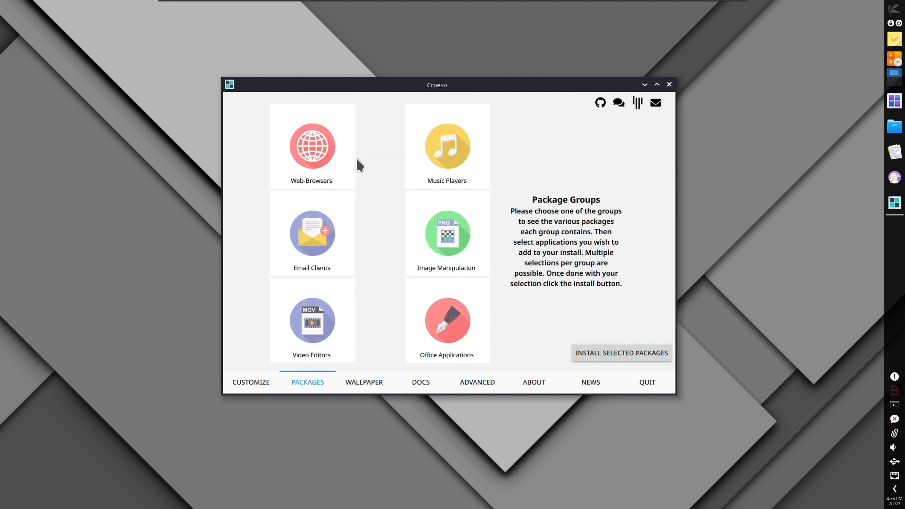
Mark KMail for installation, then browse image manipulation and video editors groups
click(311, 234)
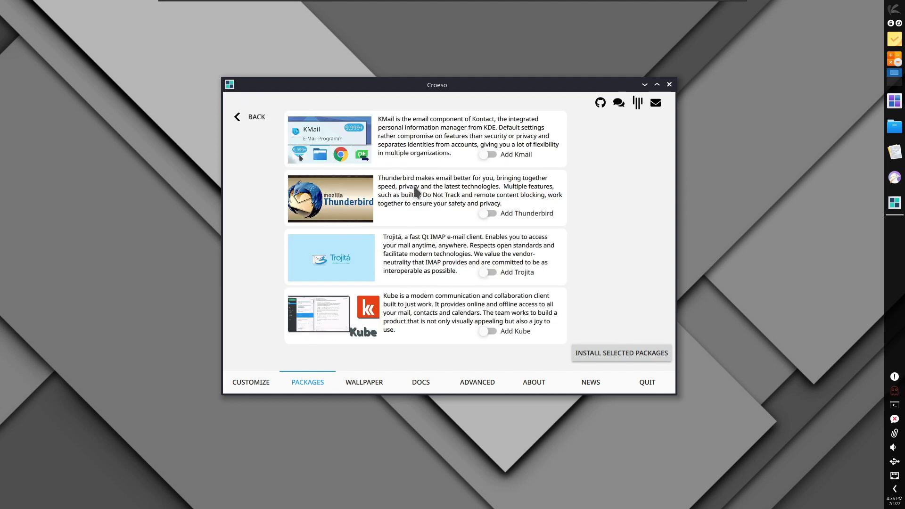
click(487, 154)
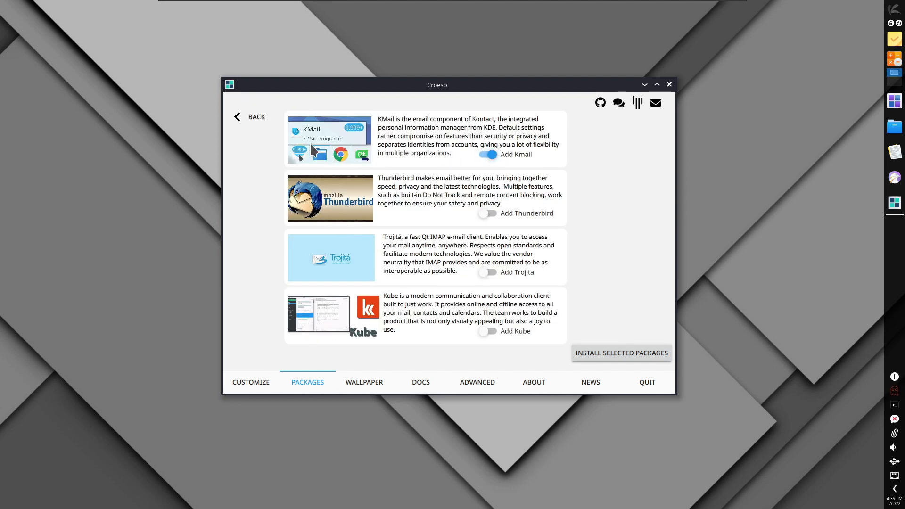
click(249, 117)
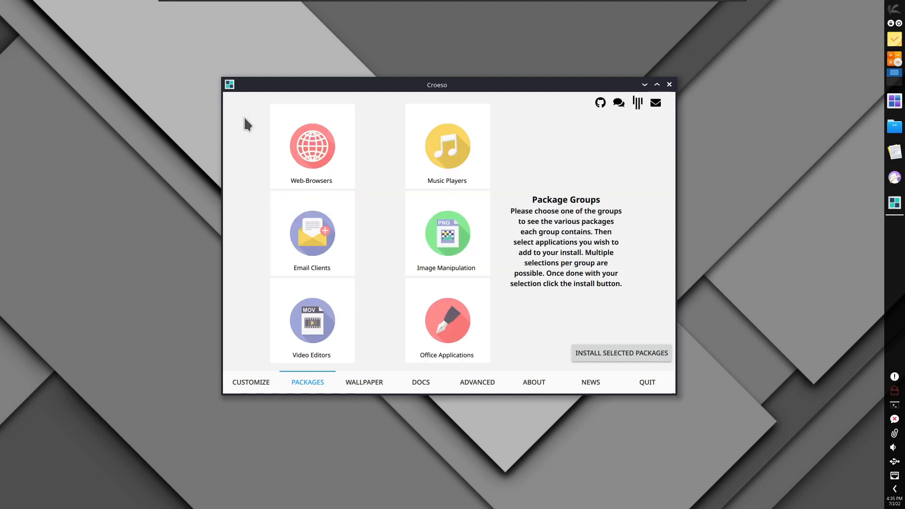
click(446, 233)
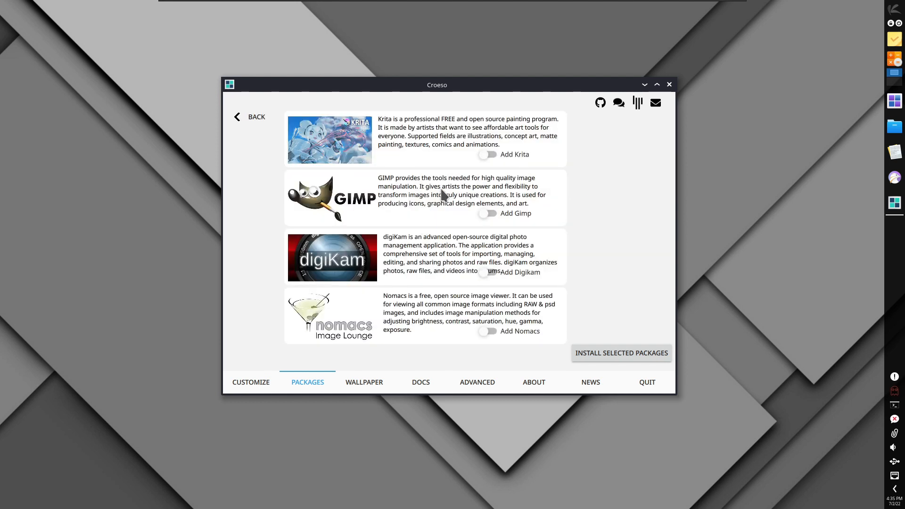
mouse_move(426, 168)
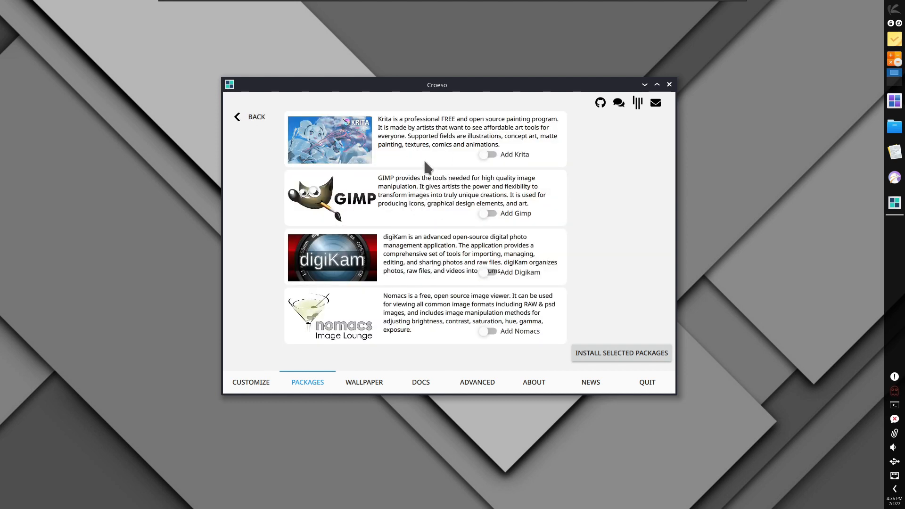
click(249, 117)
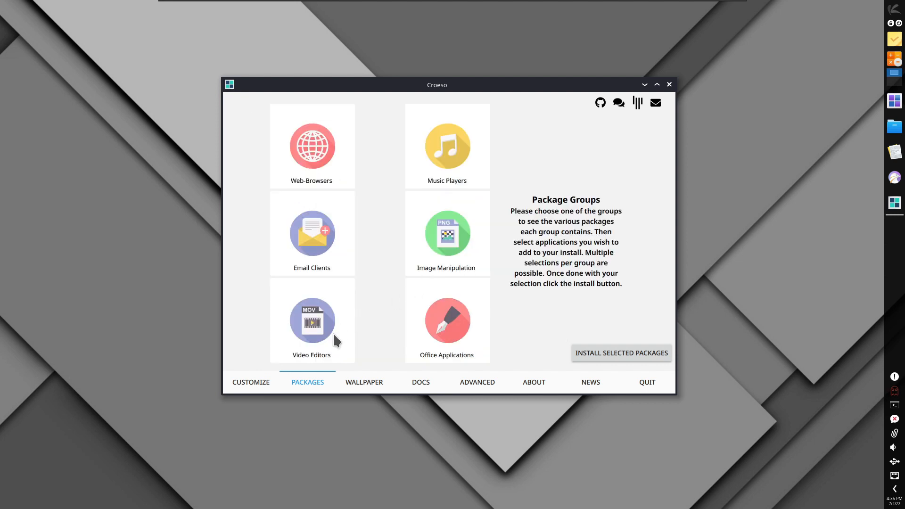
click(311, 321)
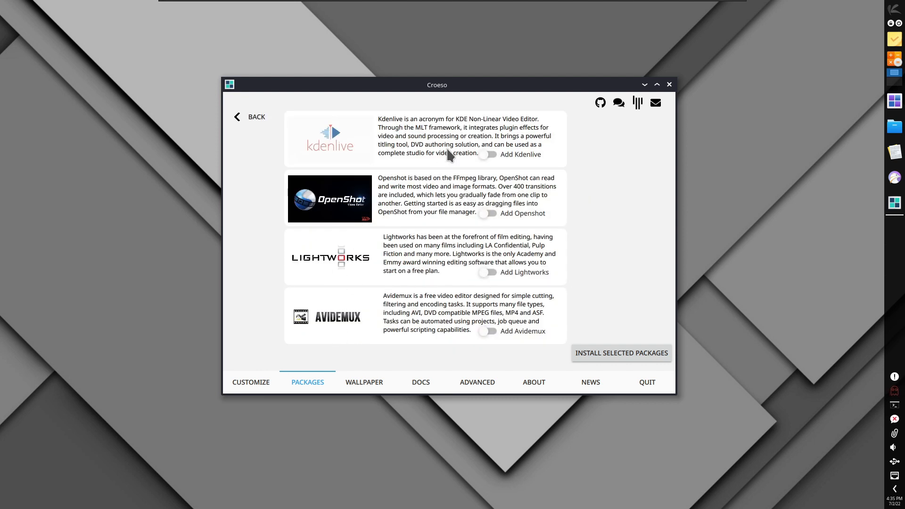
mouse_move(364, 267)
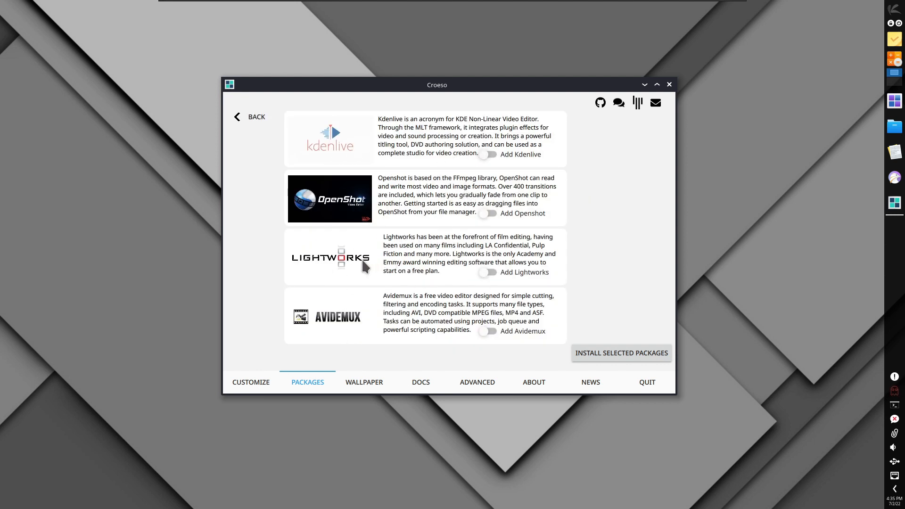
mouse_move(307, 151)
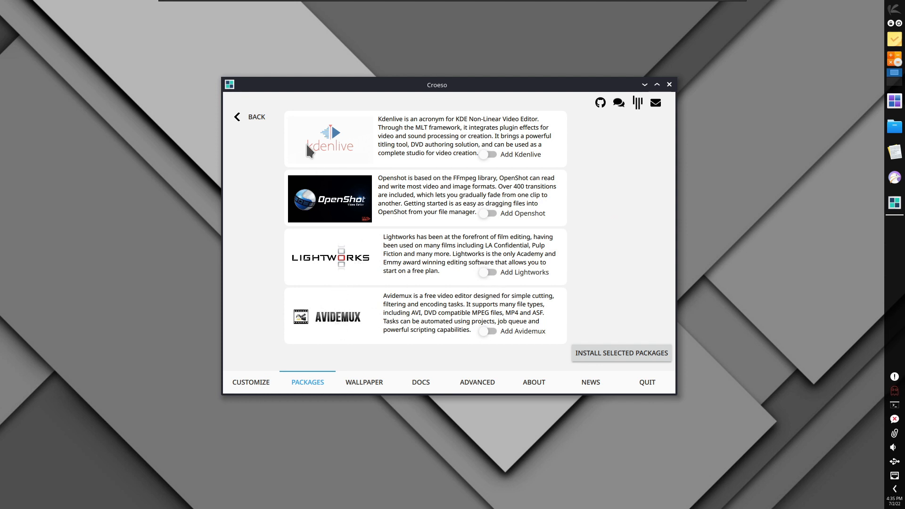
scroll(down, 3)
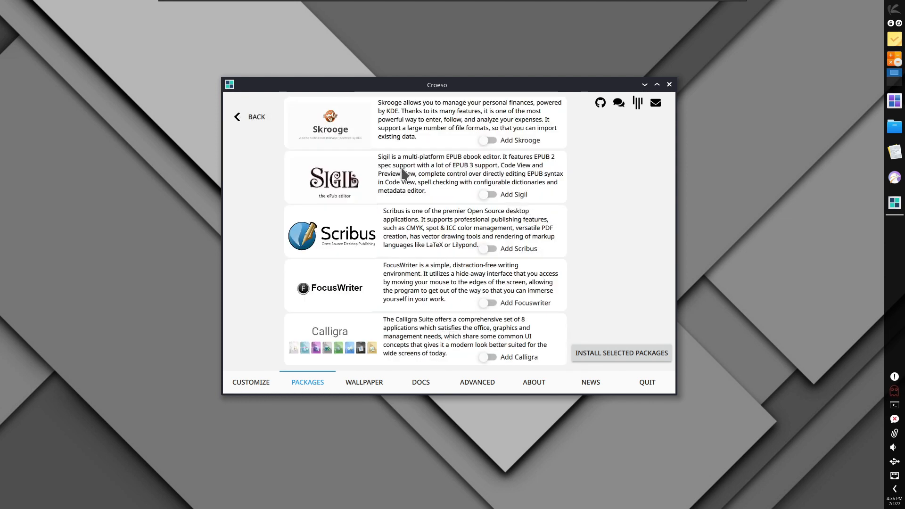
mouse_move(444, 280)
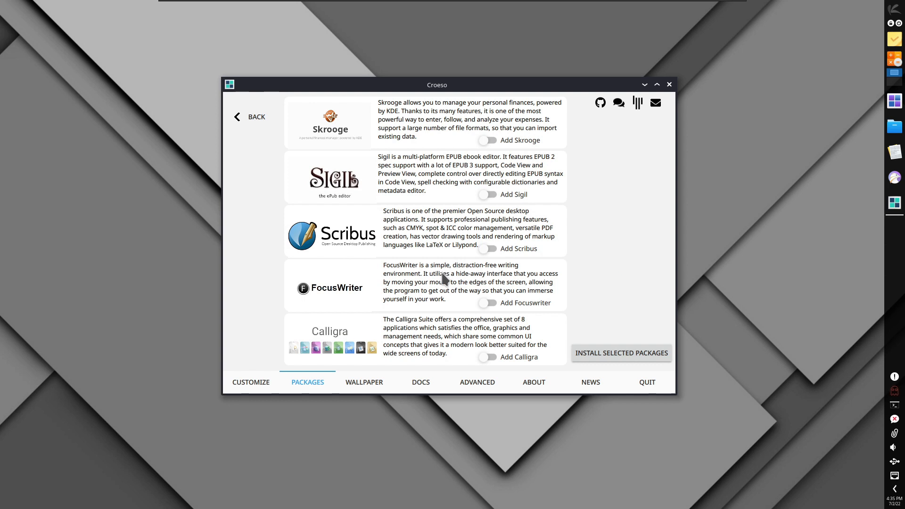
click(249, 117)
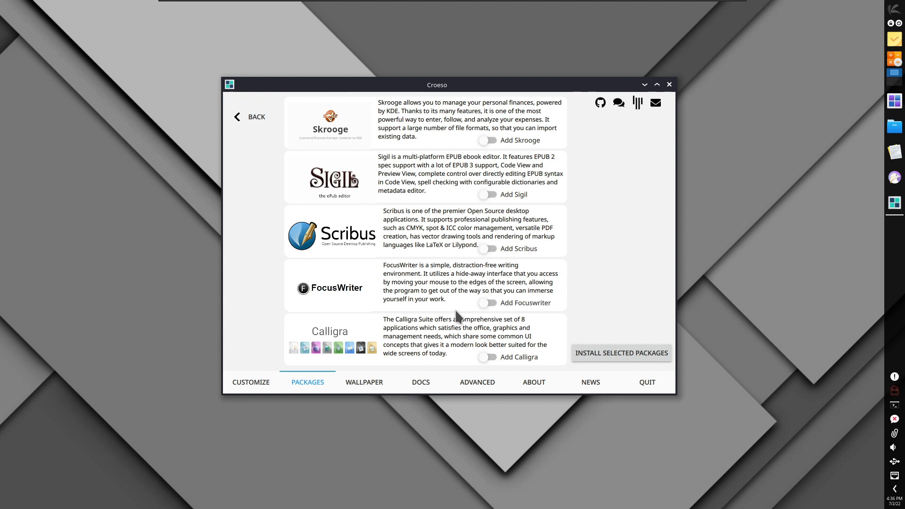
mouse_move(465, 299)
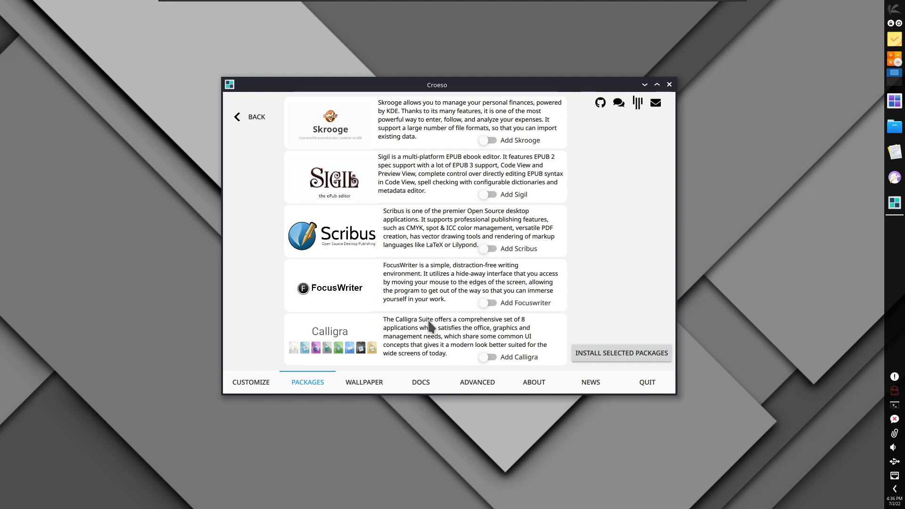
Browse Croeso's Latest wallpaper gallery and set the pastel cloudy sky as the desktop wallpaper
click(364, 382)
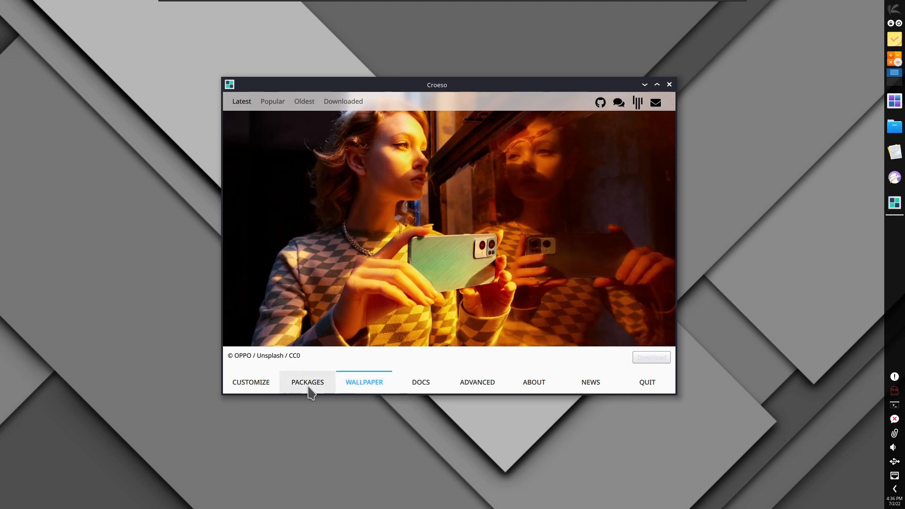
click(308, 382)
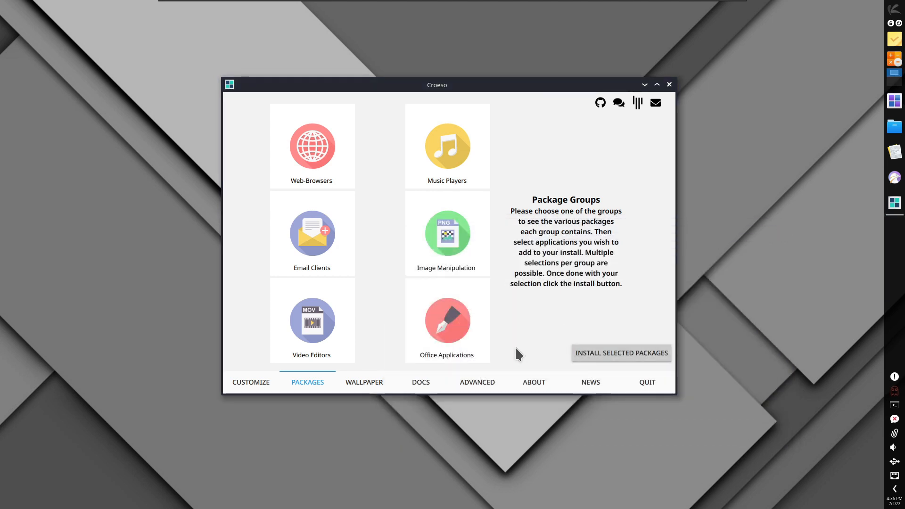
click(364, 382)
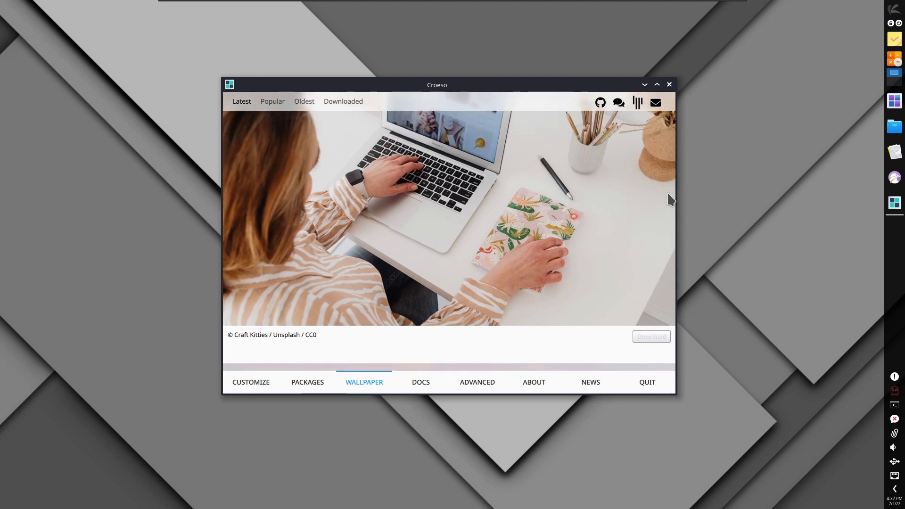
scroll(down, 3)
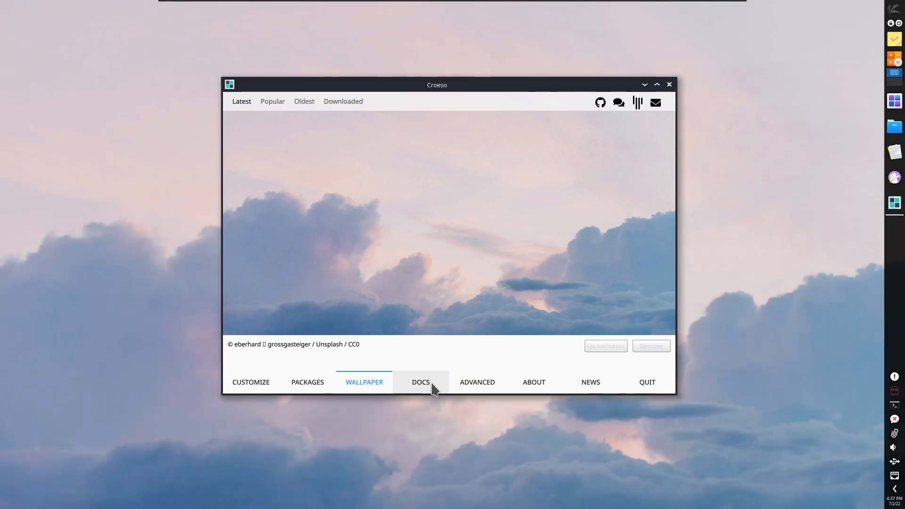
Look through Croeso's documentation, advanced settings and About KaOS pages
click(420, 382)
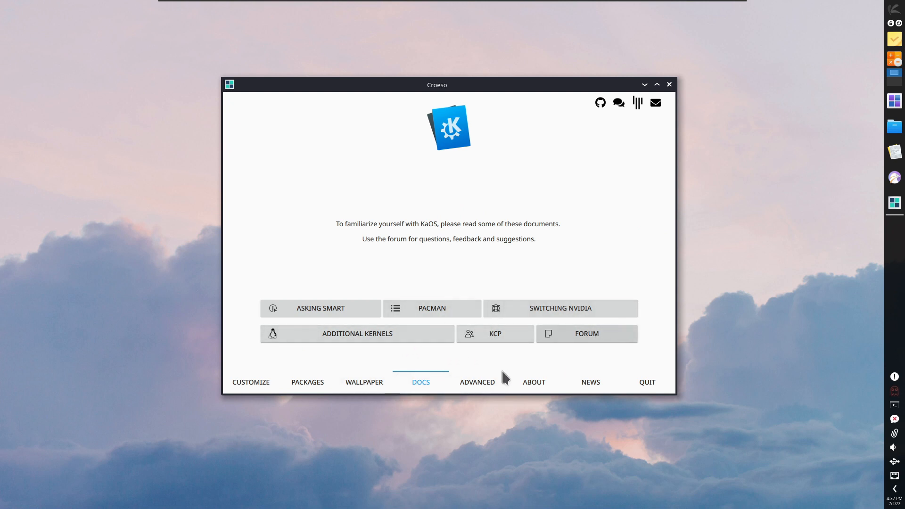
click(477, 382)
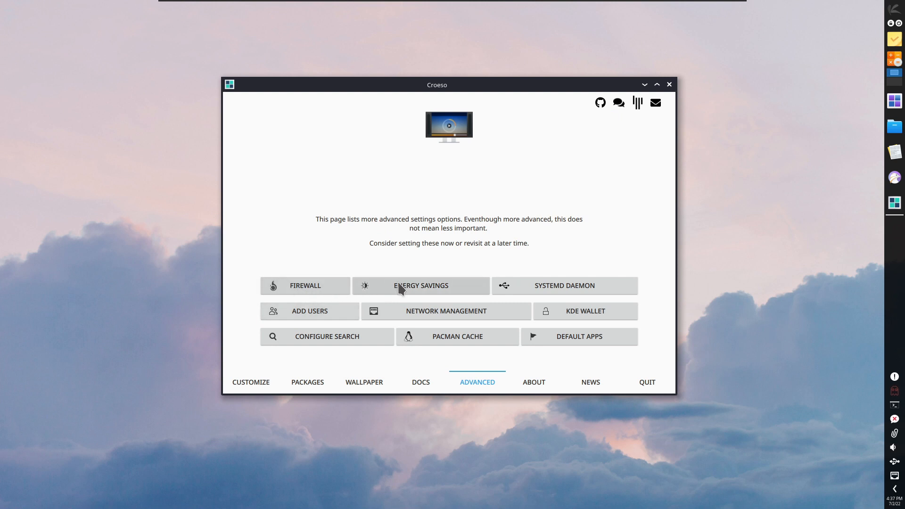
mouse_move(531, 326)
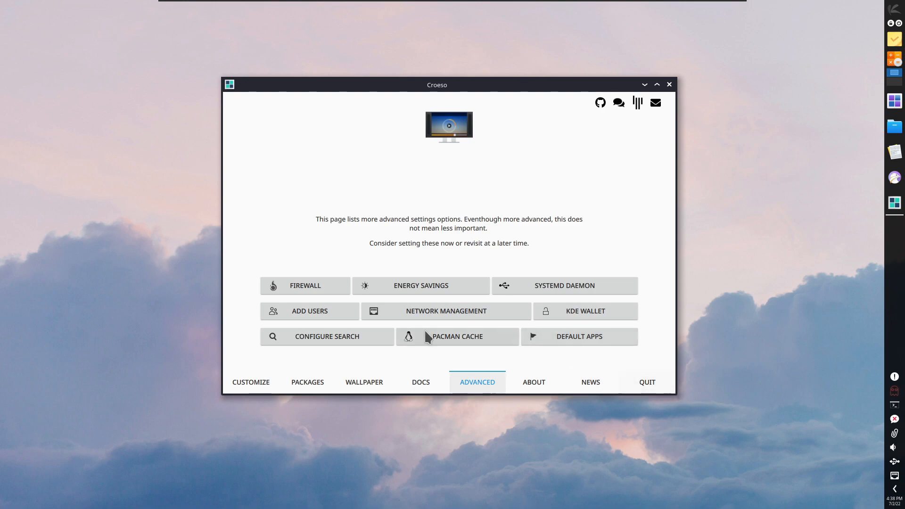
click(532, 382)
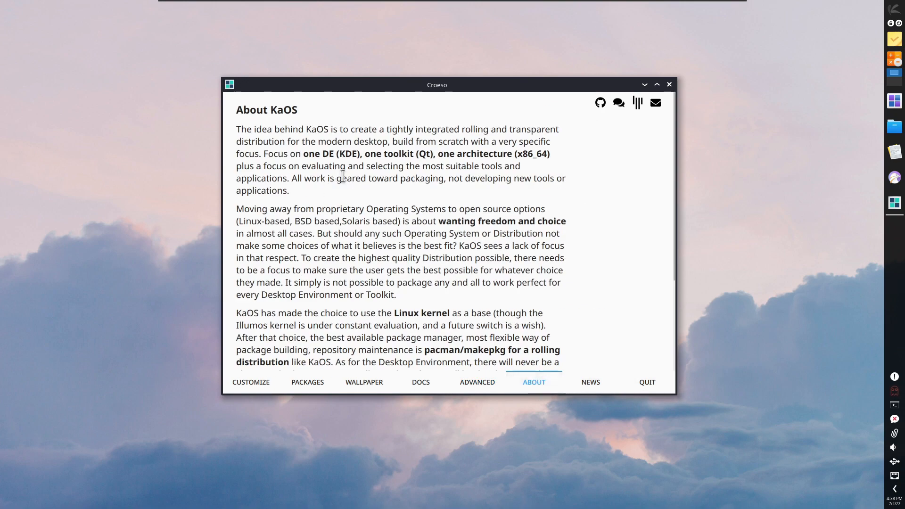
scroll(down, 3)
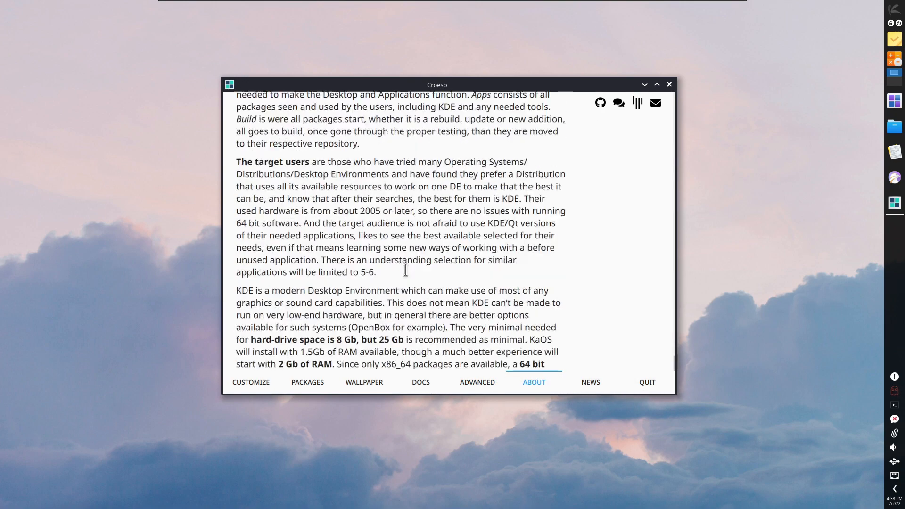
scroll(down, 3)
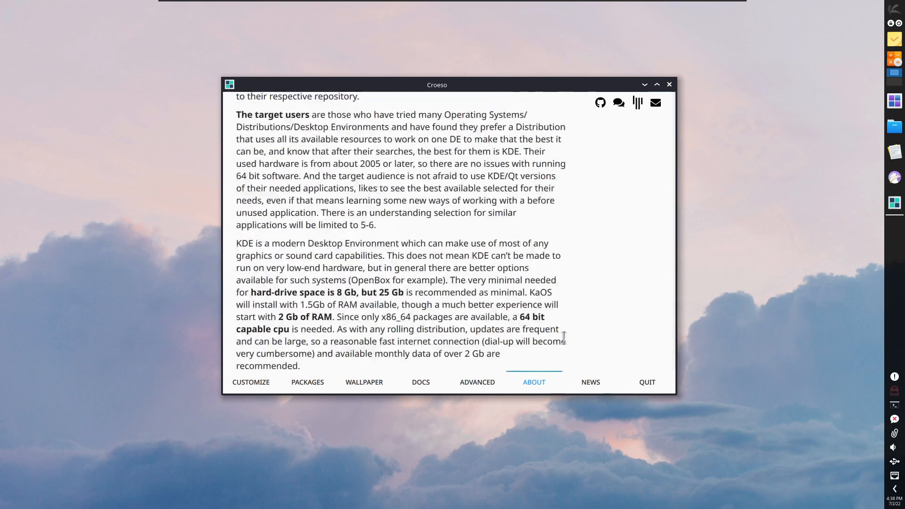
Read the KaOS 2022.06 release news mentioning Plasma 5.25, then quit Croeso
click(591, 382)
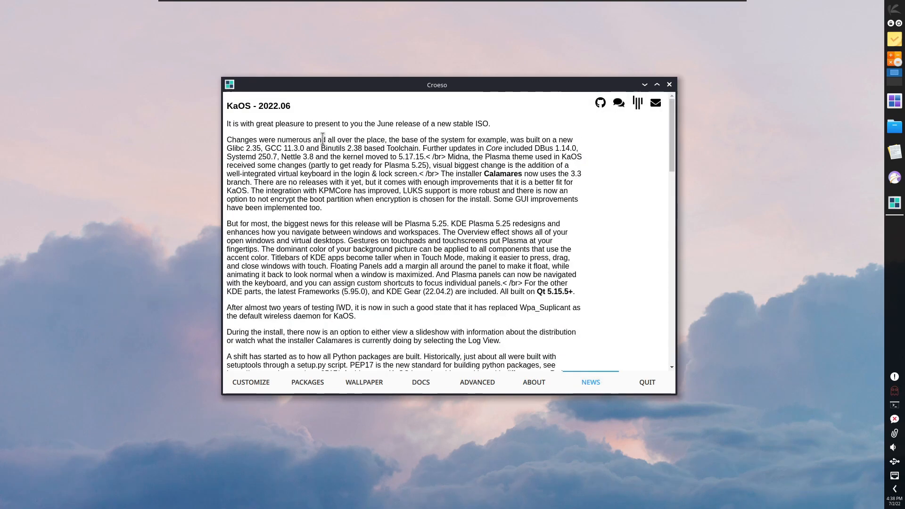
drag(277, 124, 490, 124)
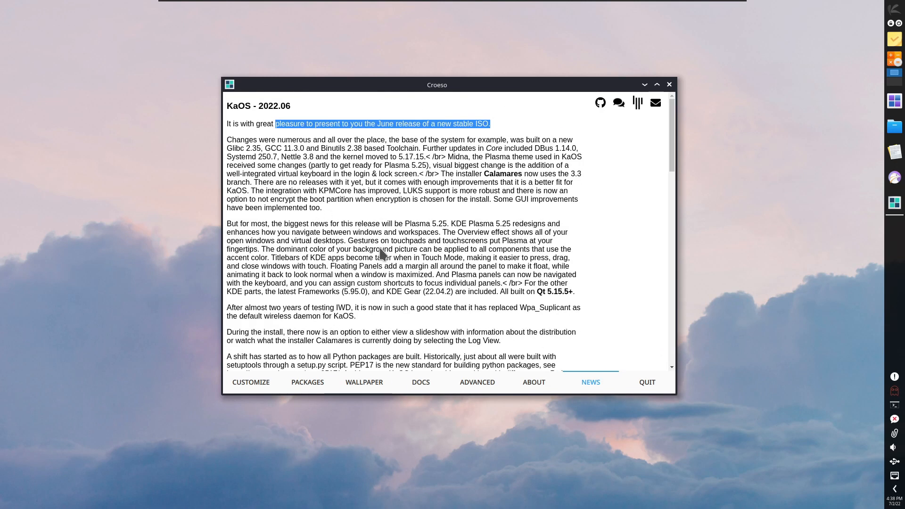
scroll(down, 3)
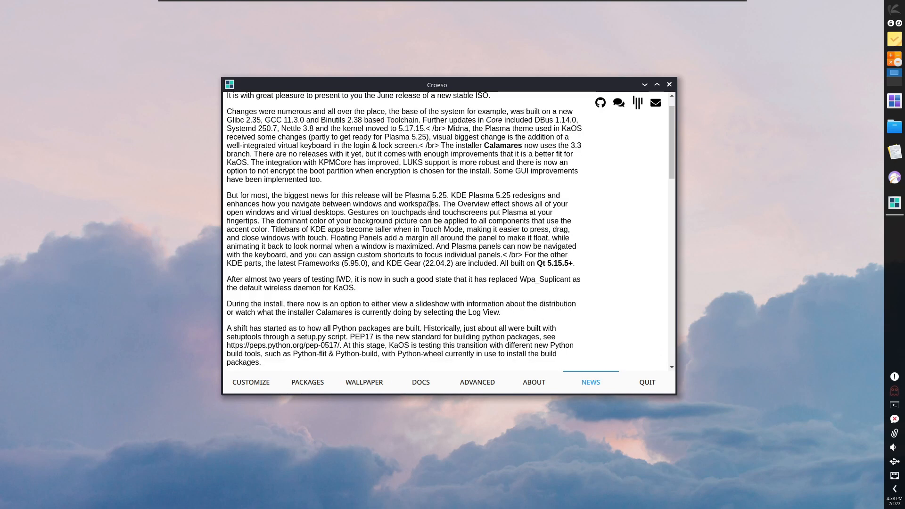
double_click(426, 195)
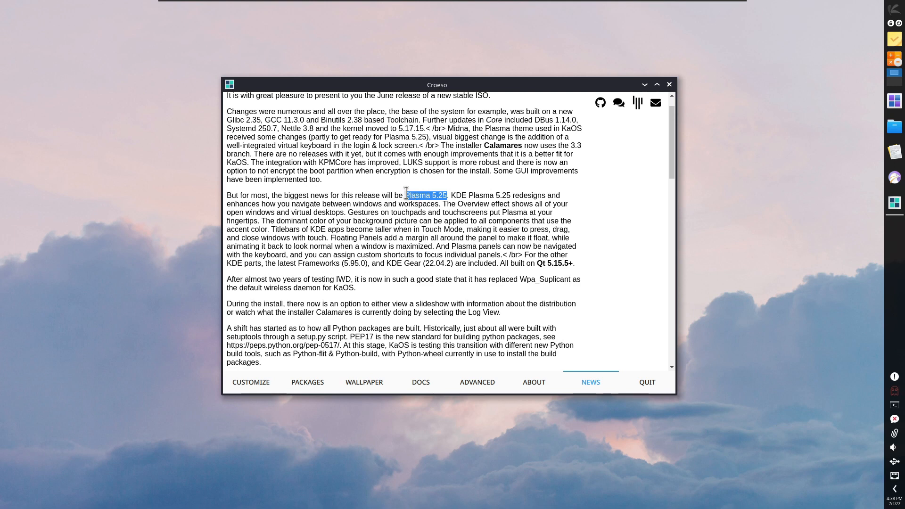
scroll(down, 3)
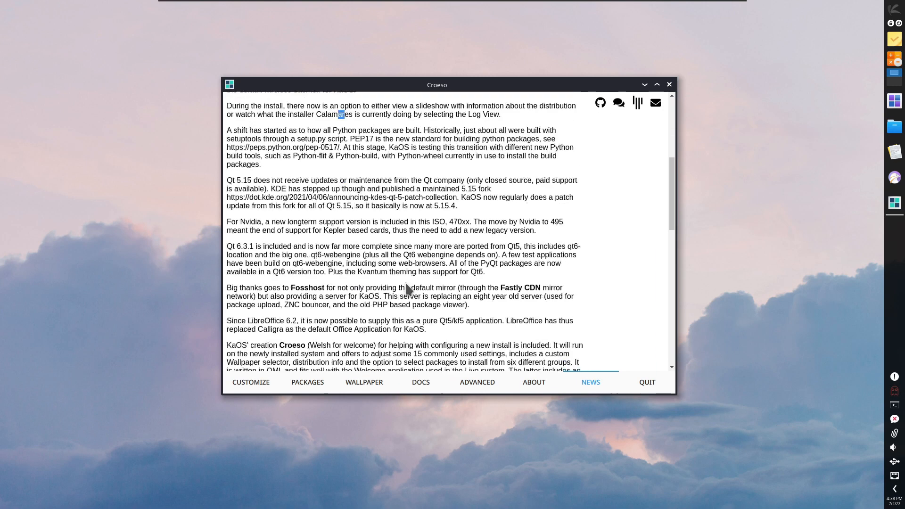
scroll(down, 3)
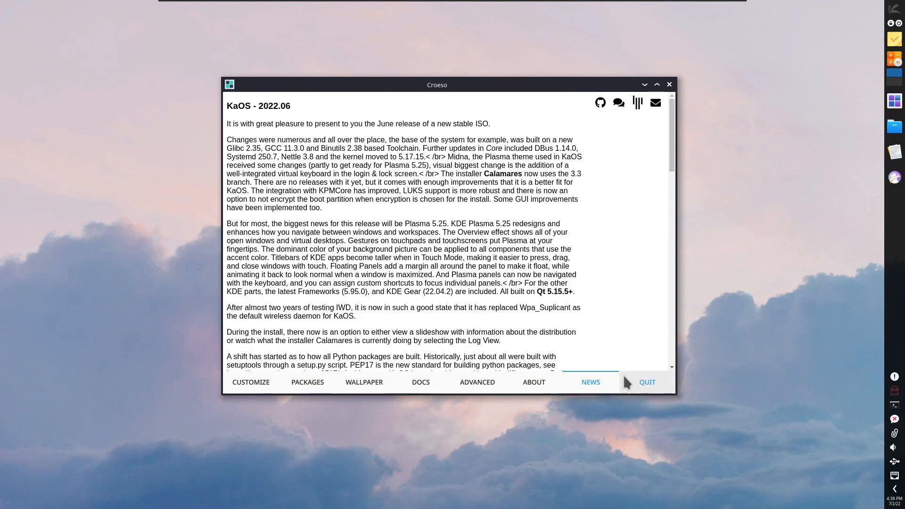
click(647, 382)
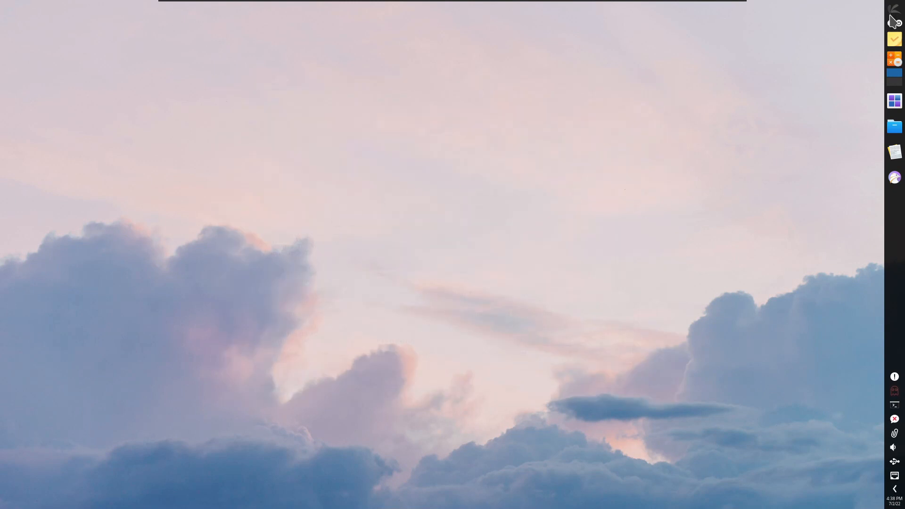
Launch Dolphin from the launcher's All Applications list, then show the Development category
click(899, 10)
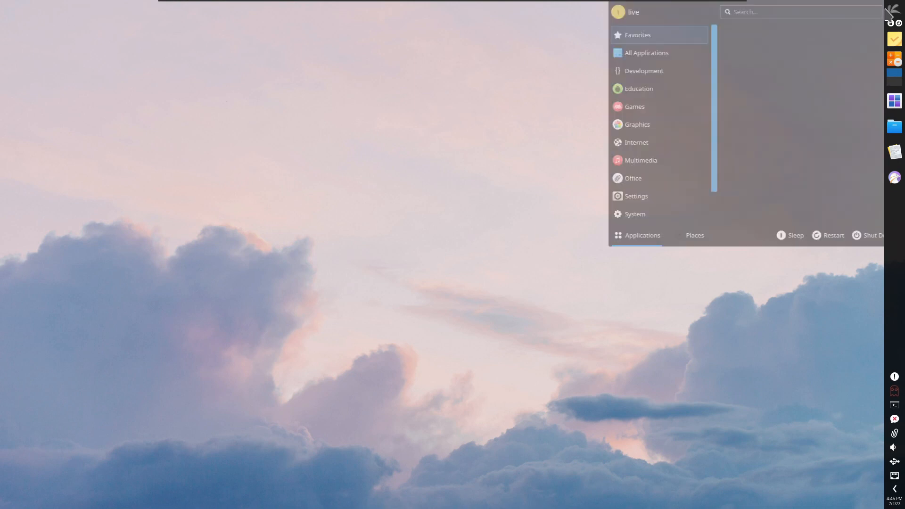
click(647, 53)
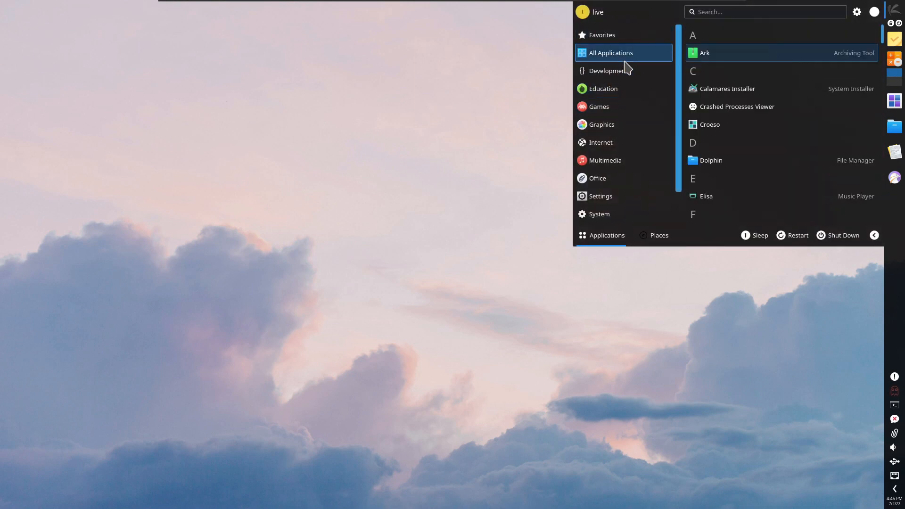
mouse_move(748, 92)
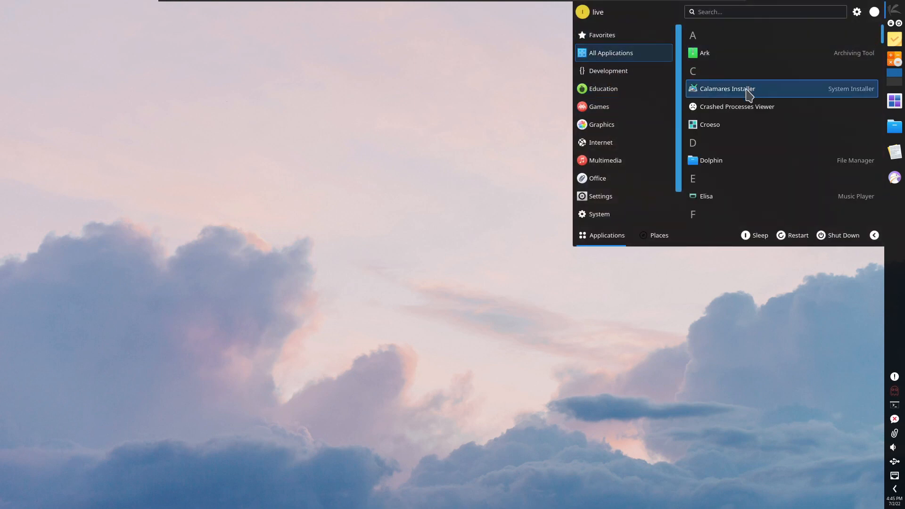
mouse_move(721, 103)
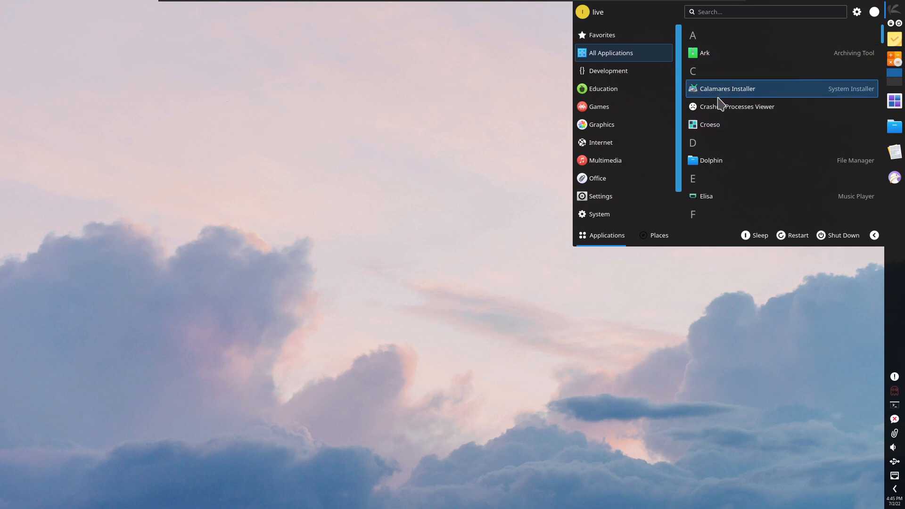
mouse_move(737, 99)
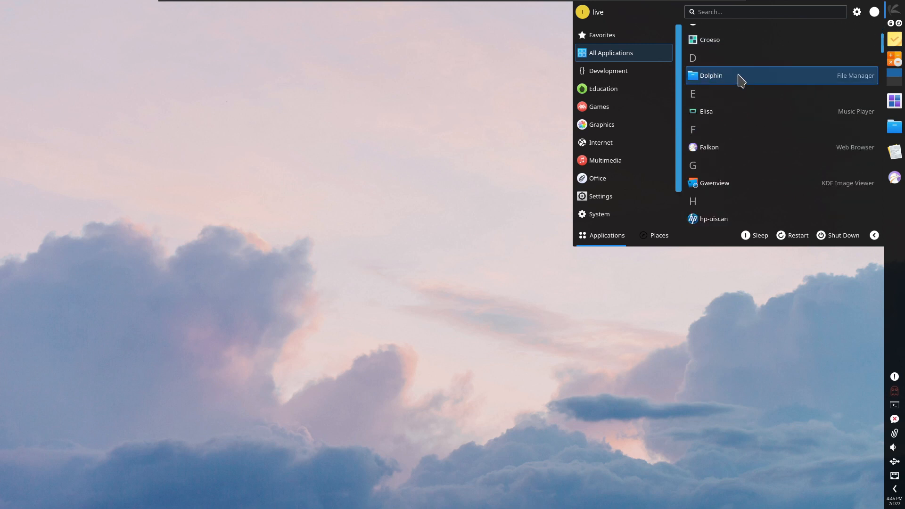
click(712, 75)
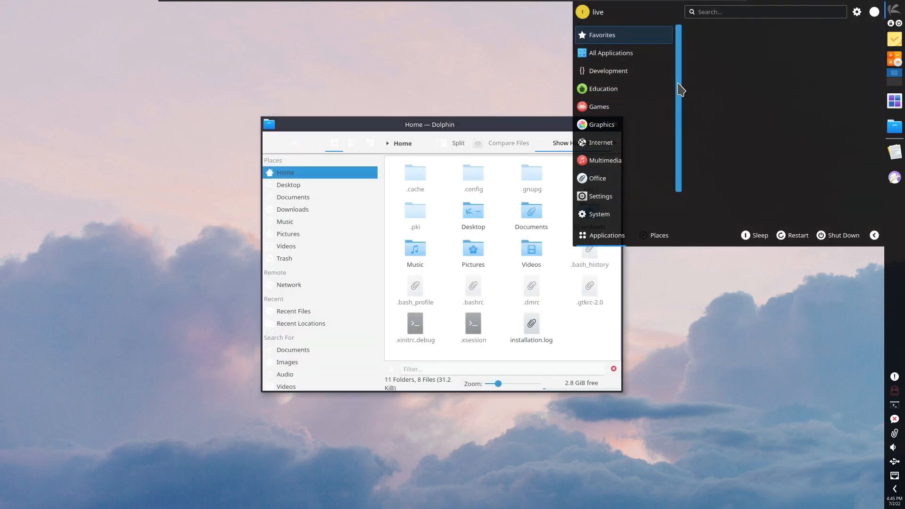
click(608, 71)
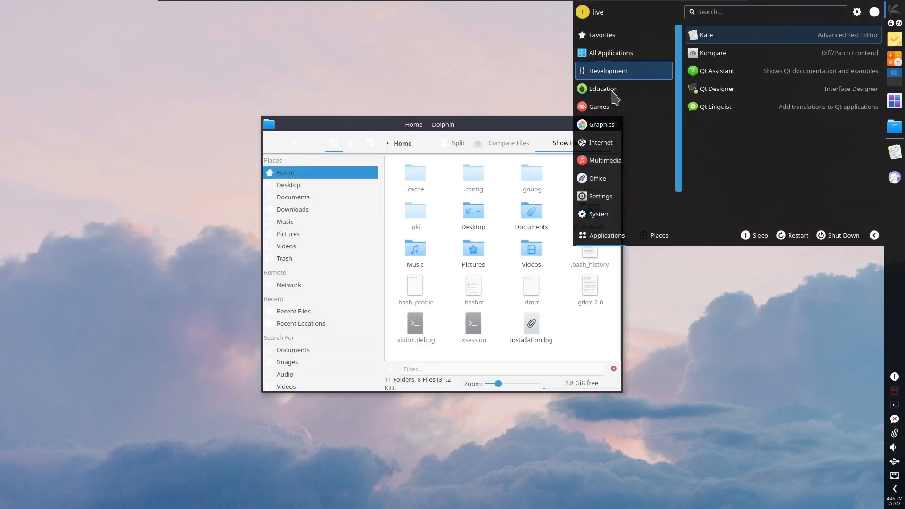
mouse_move(599, 107)
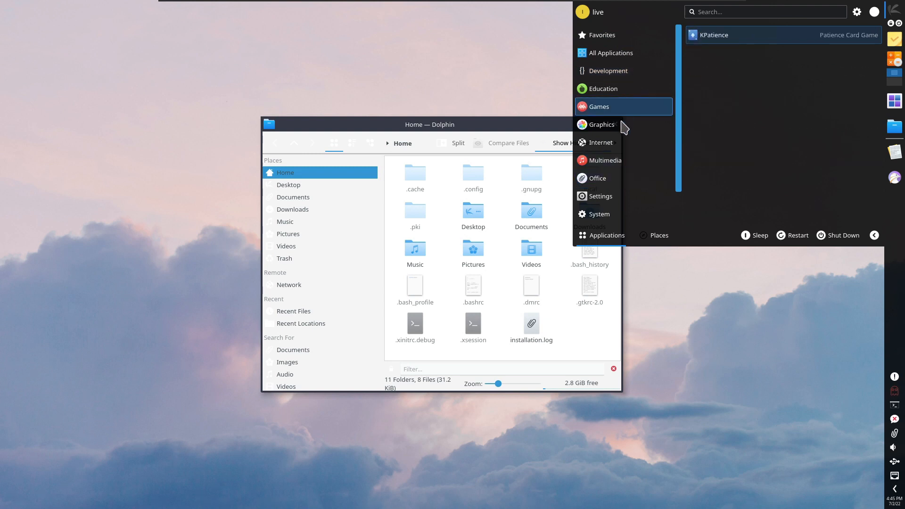
mouse_move(603, 125)
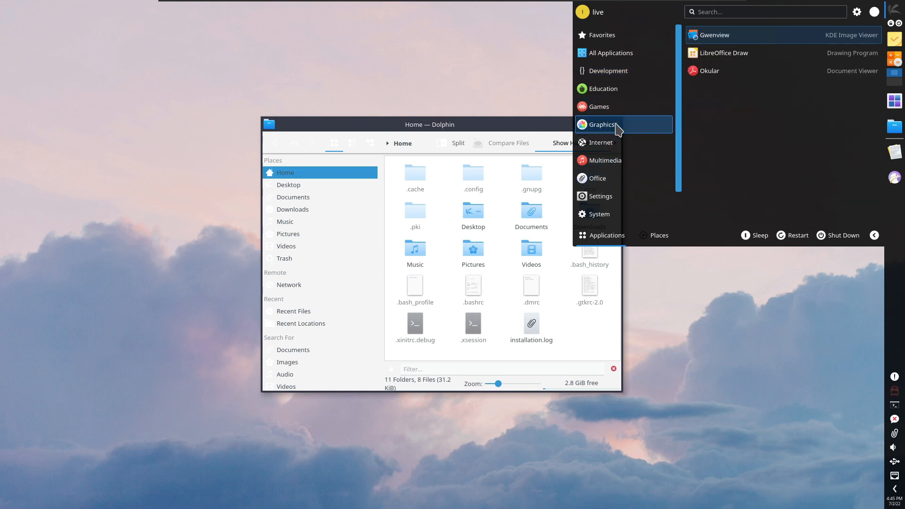
Launch Octopi via an 'oc' search, then quit it, accepting the running-transaction warning
text(oc)
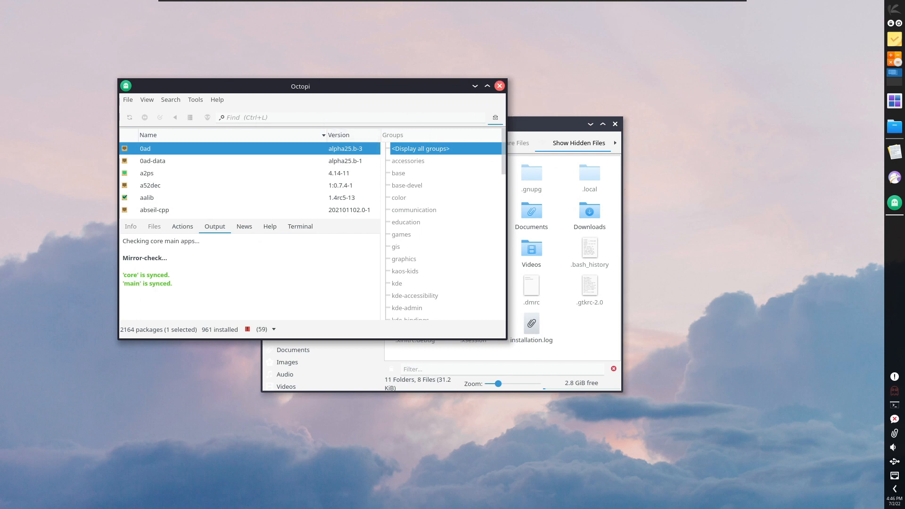
click(499, 86)
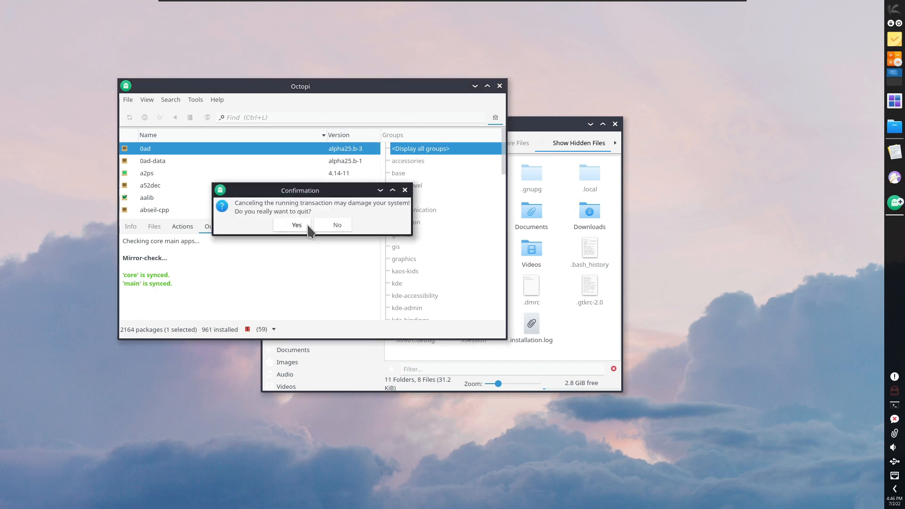
click(296, 225)
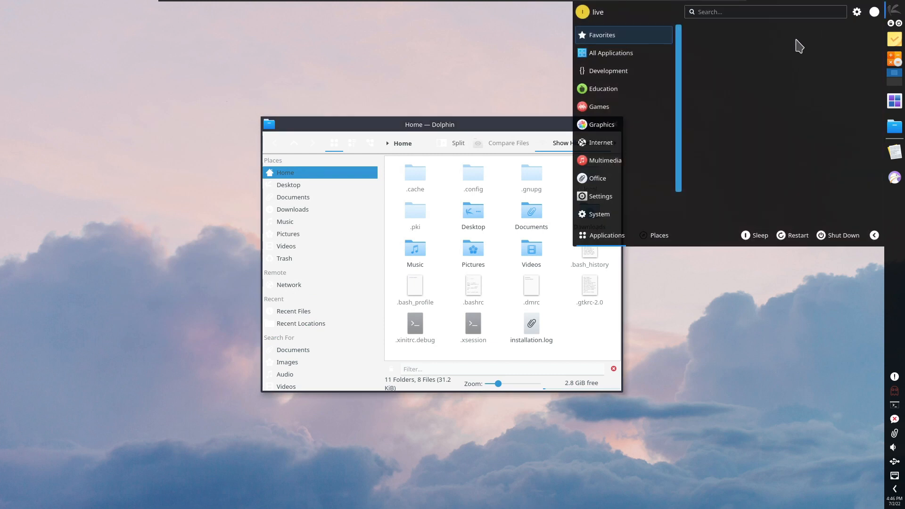
mouse_move(554, 76)
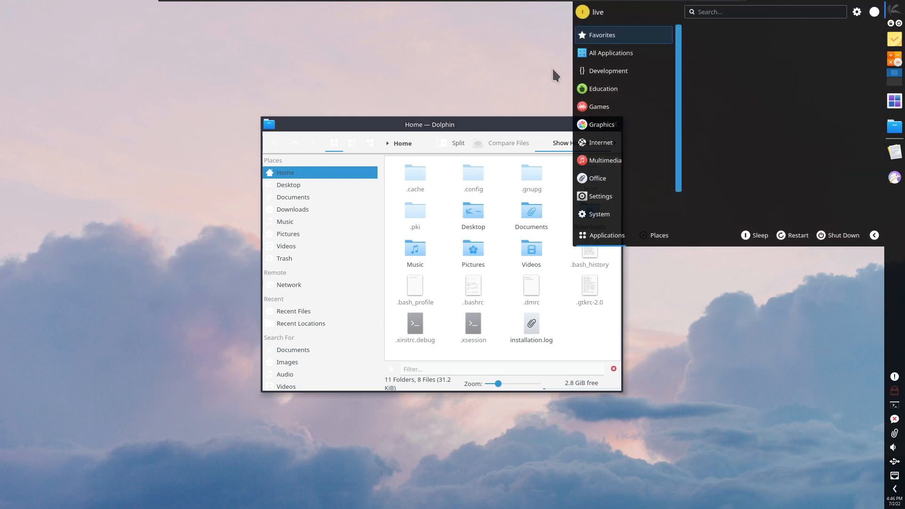
Search the launcher for 'fire' and 'mp' to look over Firefox and mpv entries, closing Dolphin
click(611, 53)
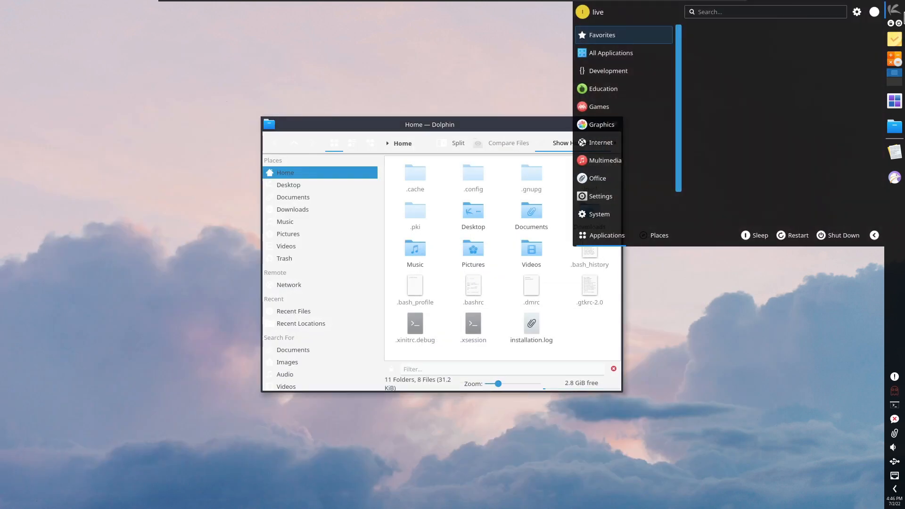
text(fire)
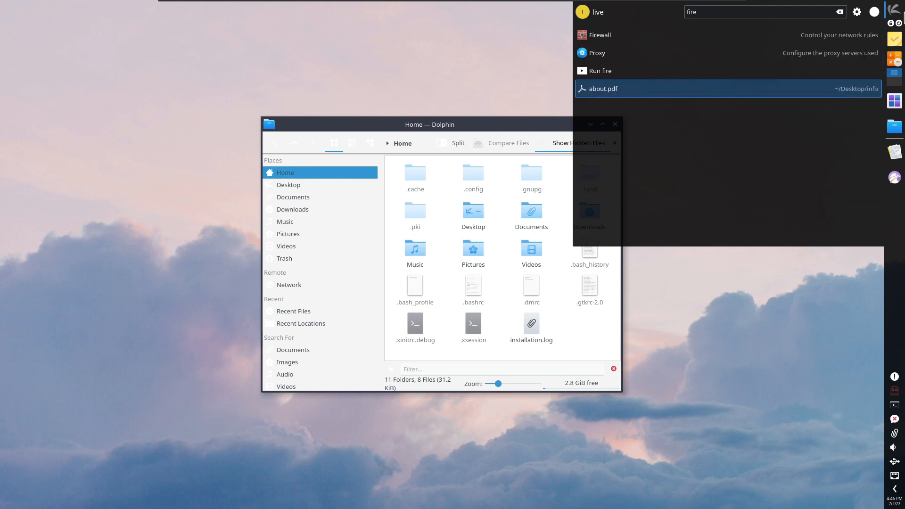
key(Backspace)
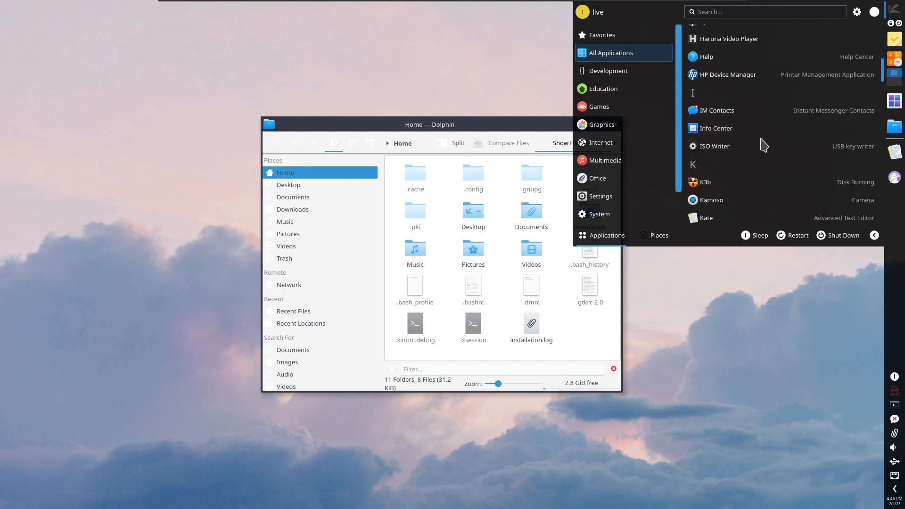
scroll(down, 3)
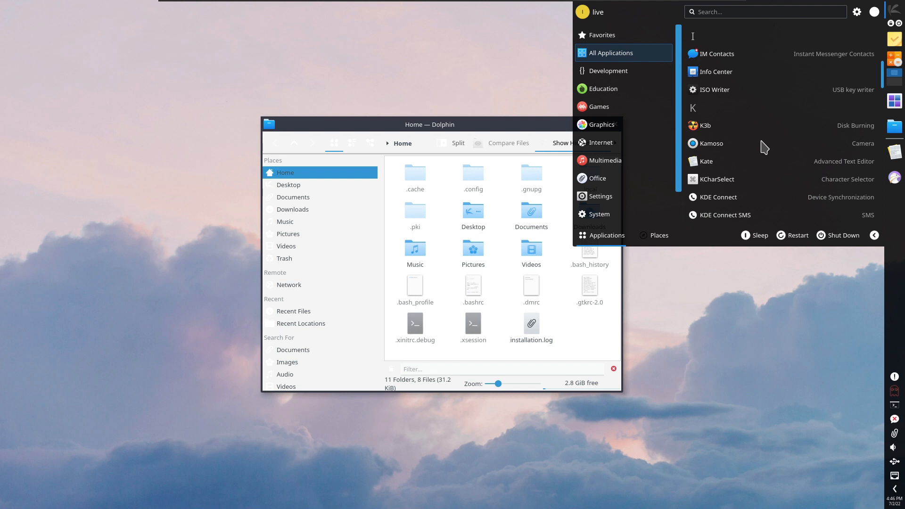
text(mpv)
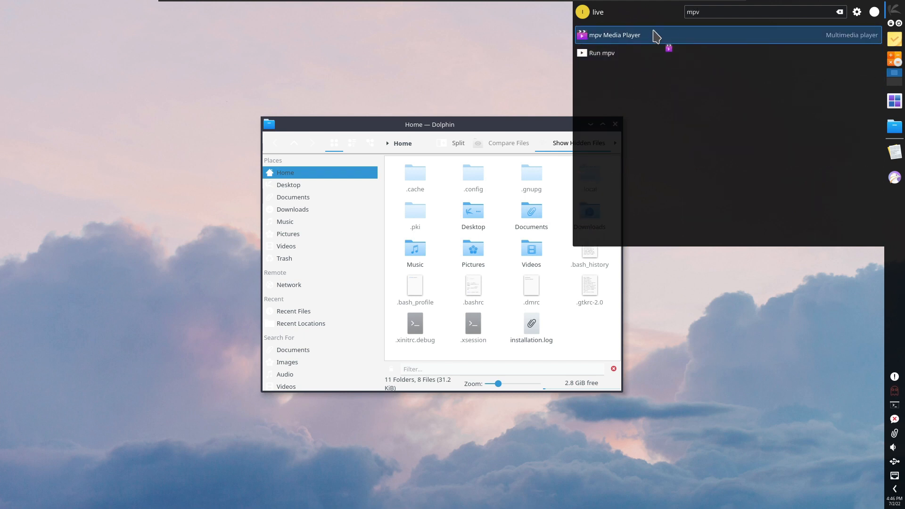
click(840, 11)
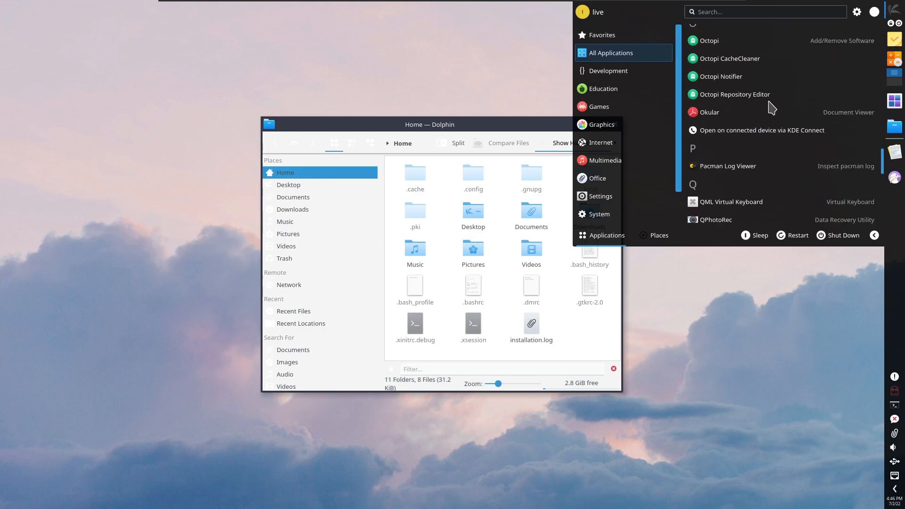
scroll(down, 3)
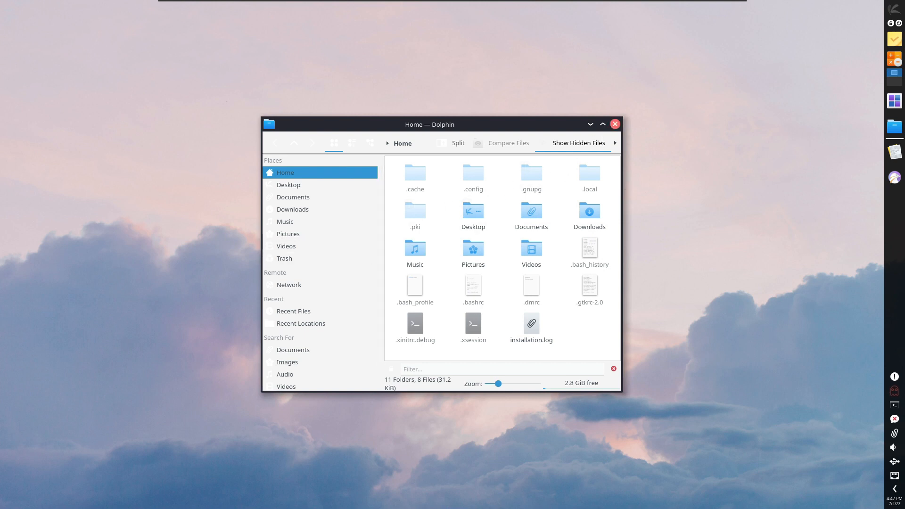
Search the launcher for 'syst' and launch System Settings
click(899, 11)
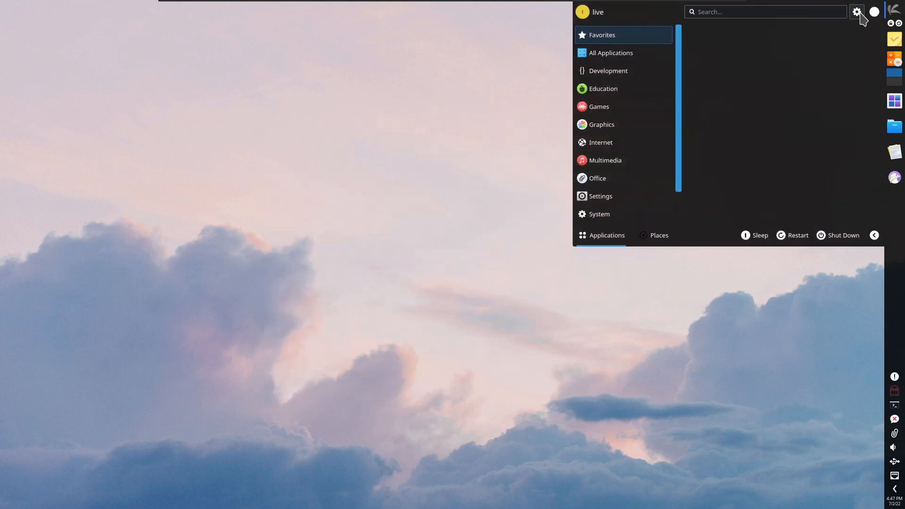
click(603, 89)
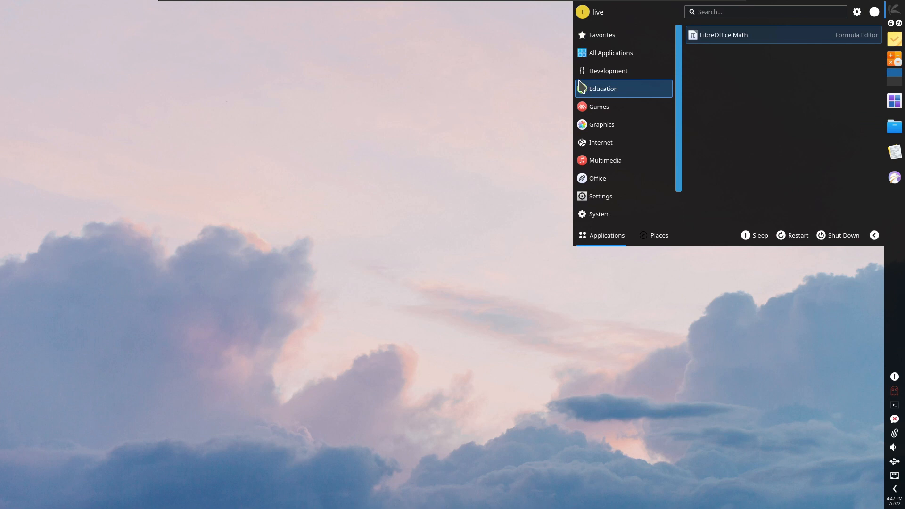
text(sys)
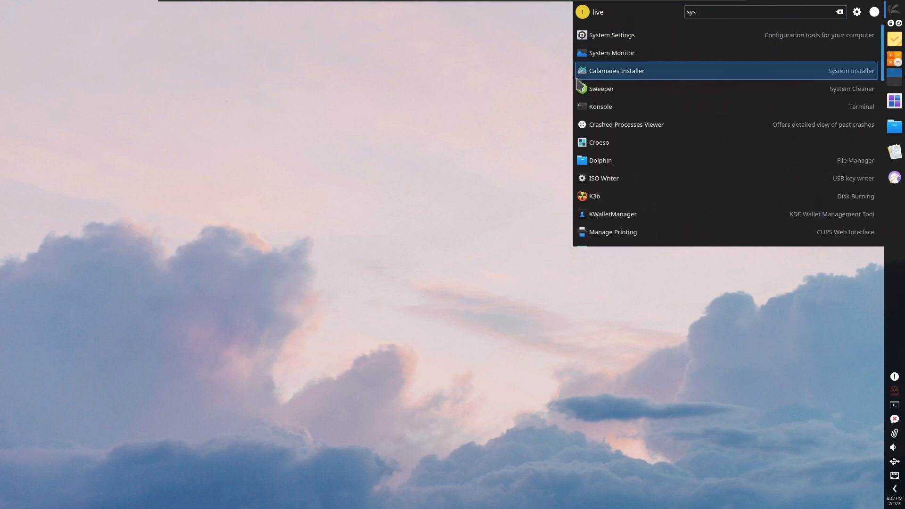
text(te)
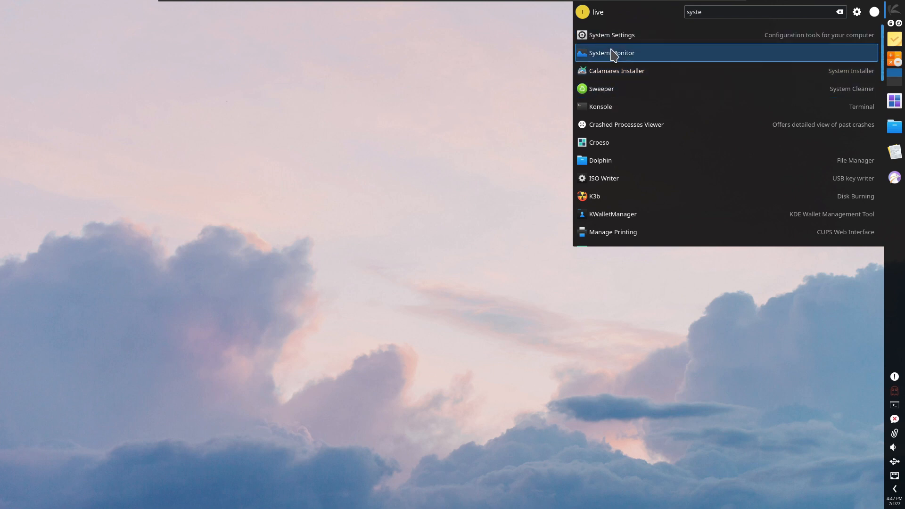
click(611, 53)
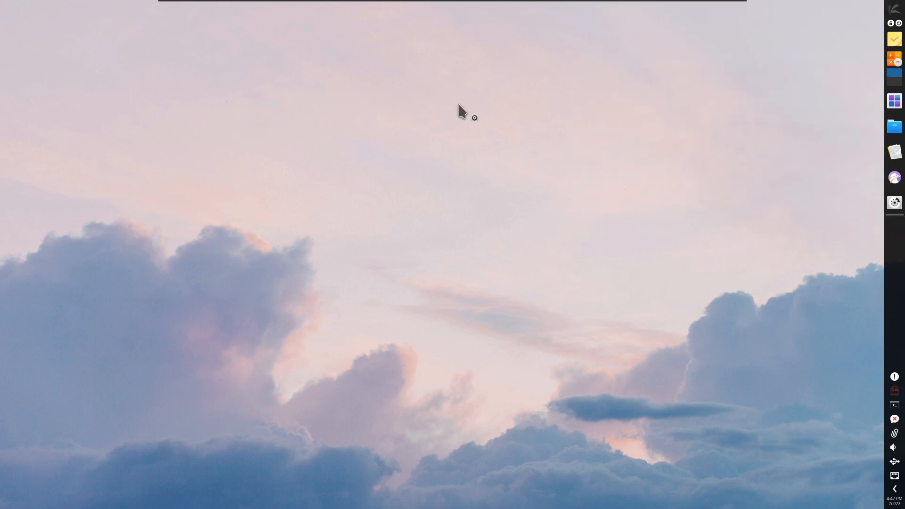
Try the light Midna appearance, then apply the dark theme preset
click(895, 204)
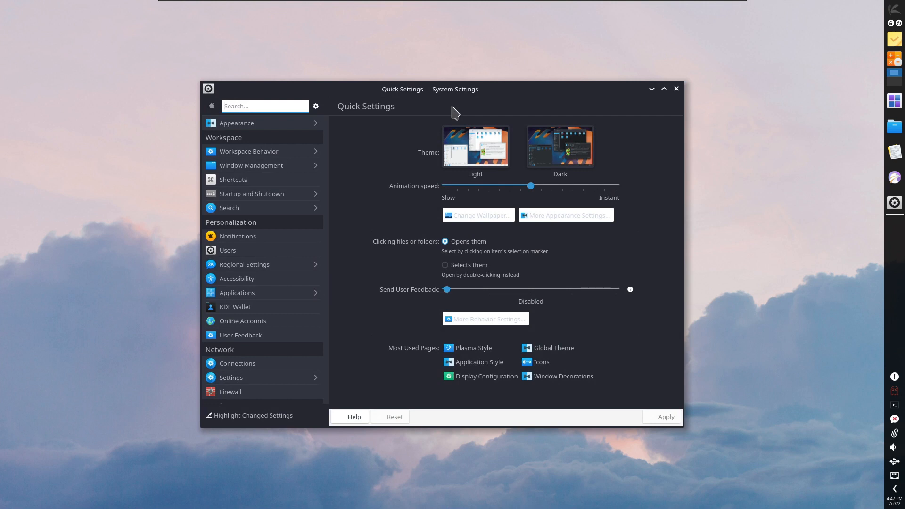
mouse_move(414, 206)
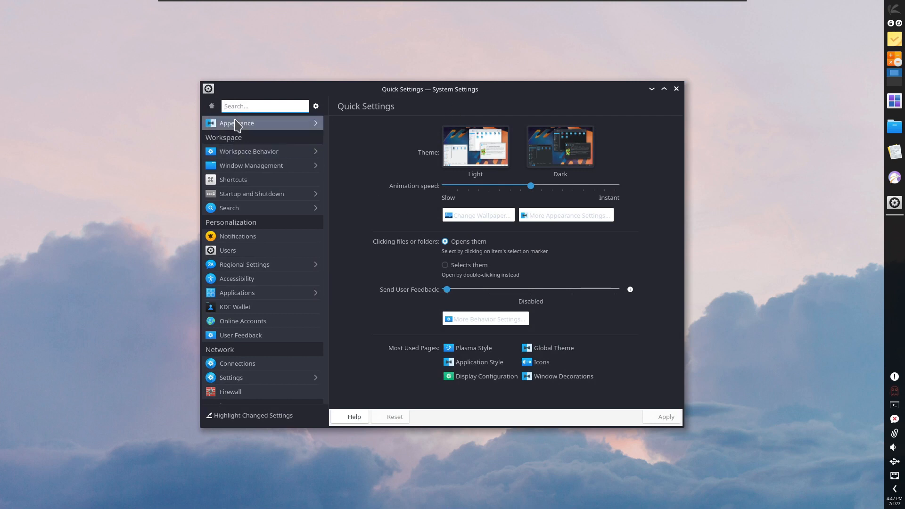
click(552, 348)
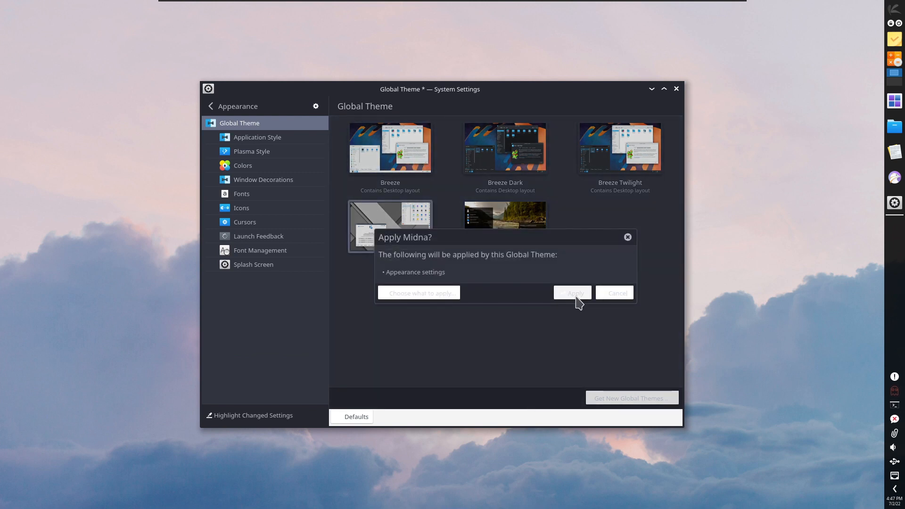
click(573, 293)
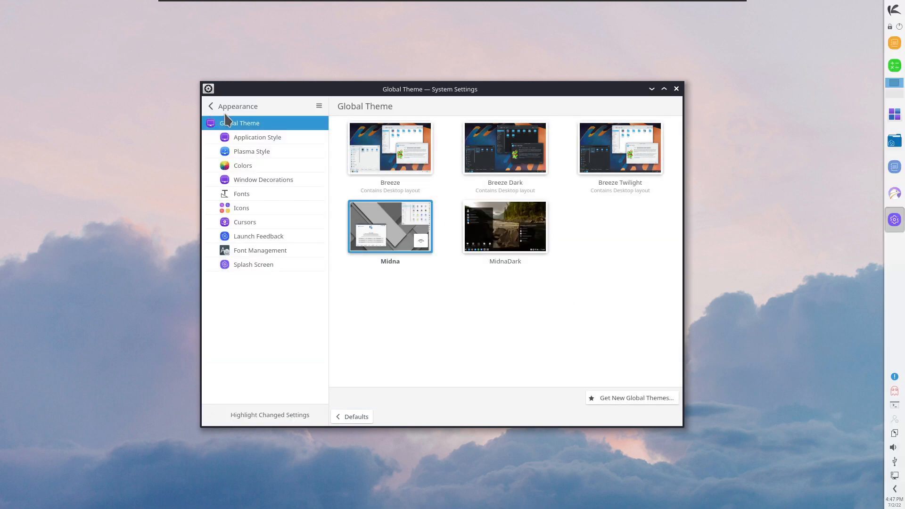
click(210, 107)
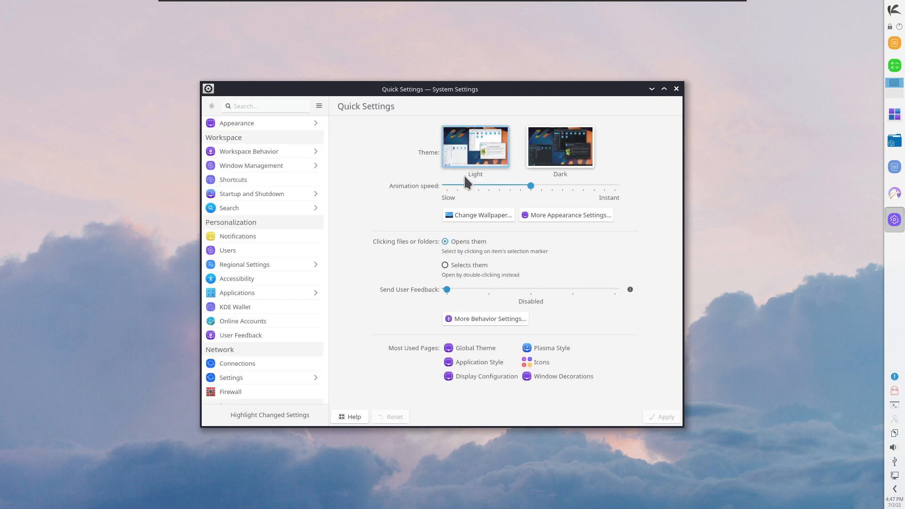
click(559, 146)
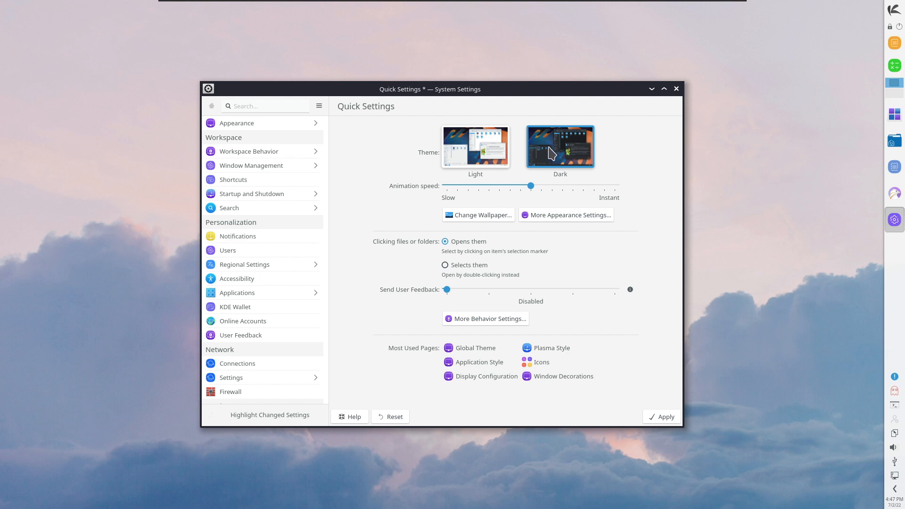
click(665, 416)
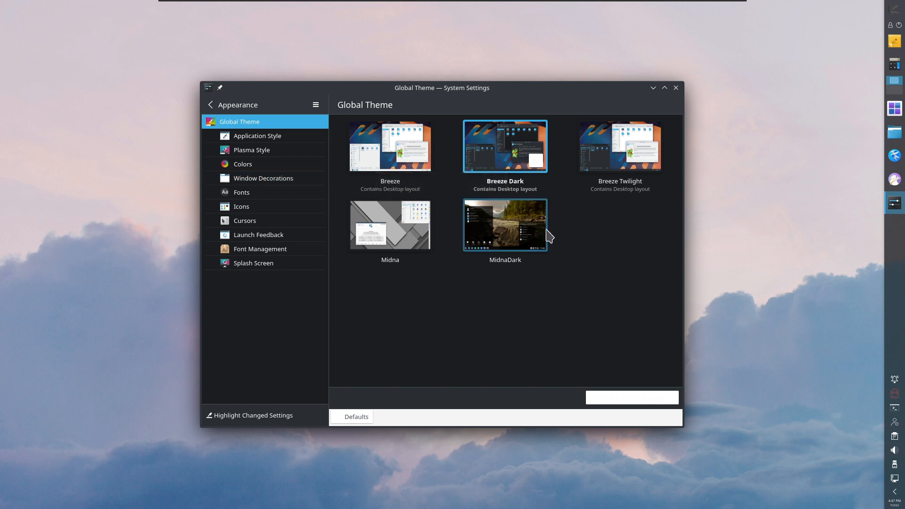
mouse_move(511, 172)
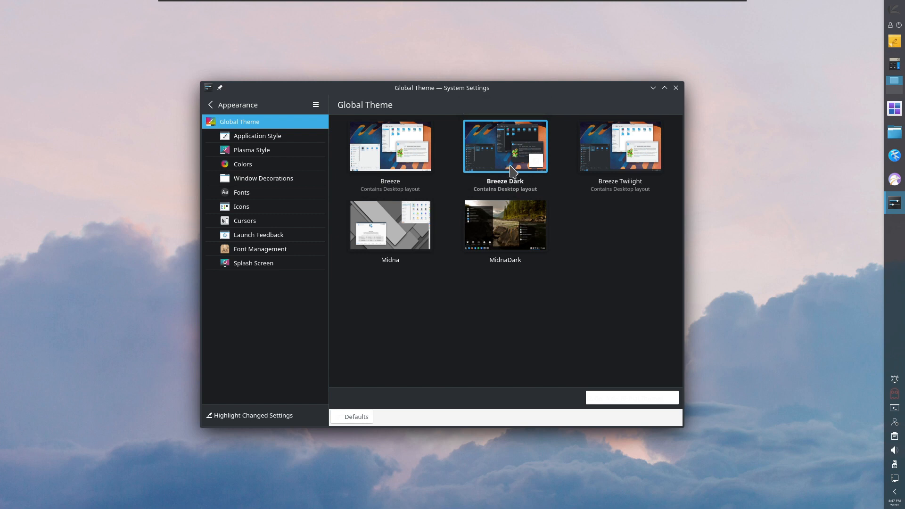
mouse_move(510, 171)
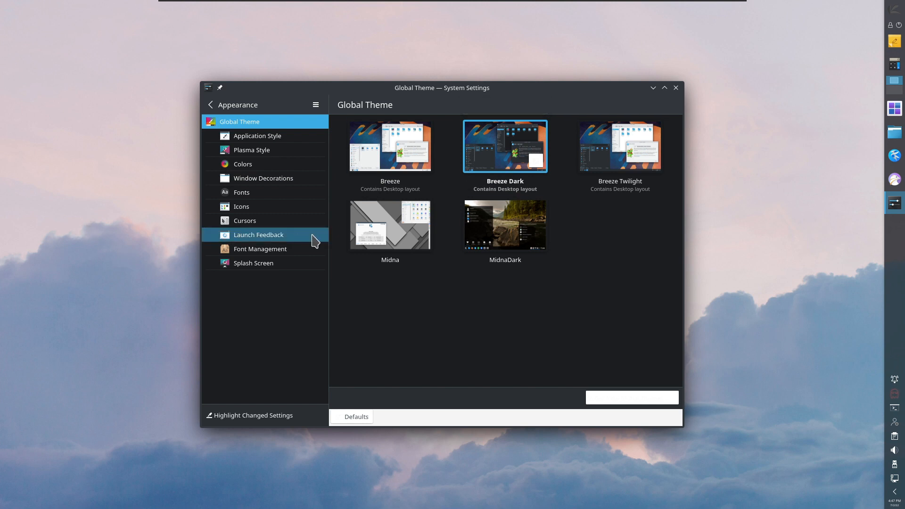
Apply the Midna global theme, then switch the global theme to MidnaDark
click(389, 225)
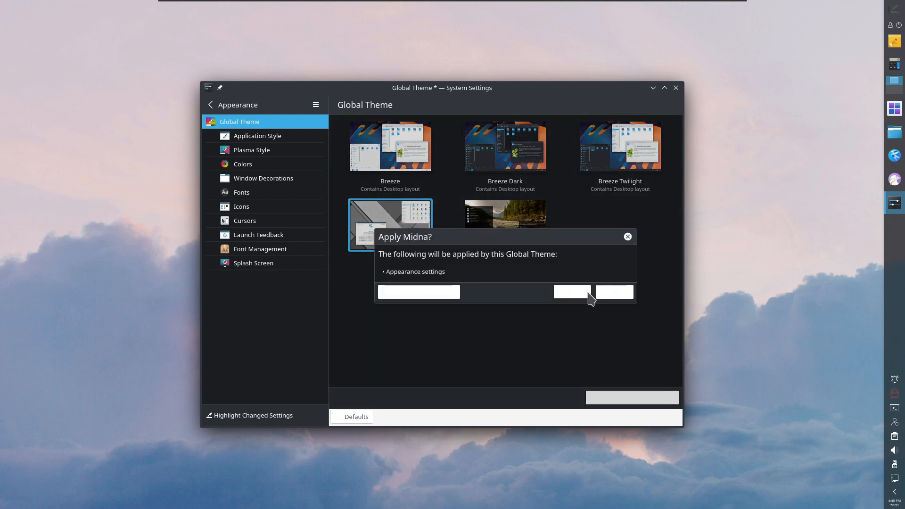
click(572, 291)
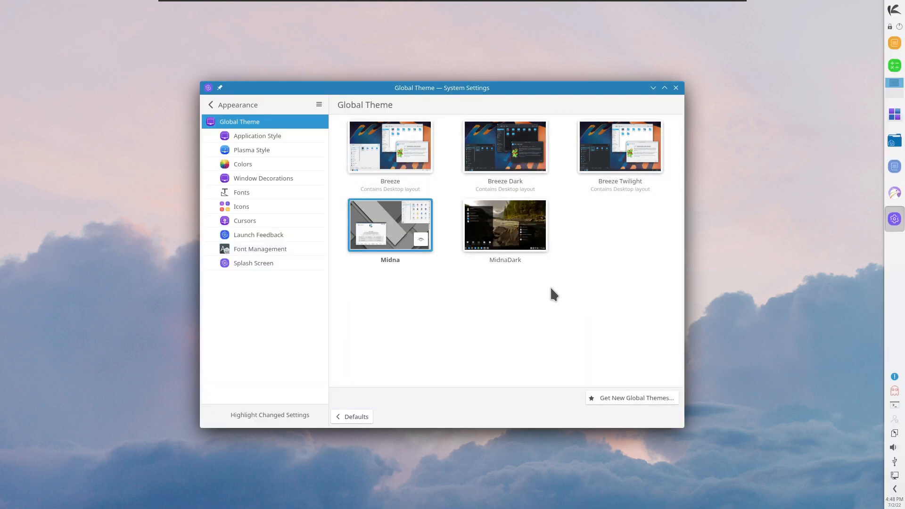
mouse_move(505, 225)
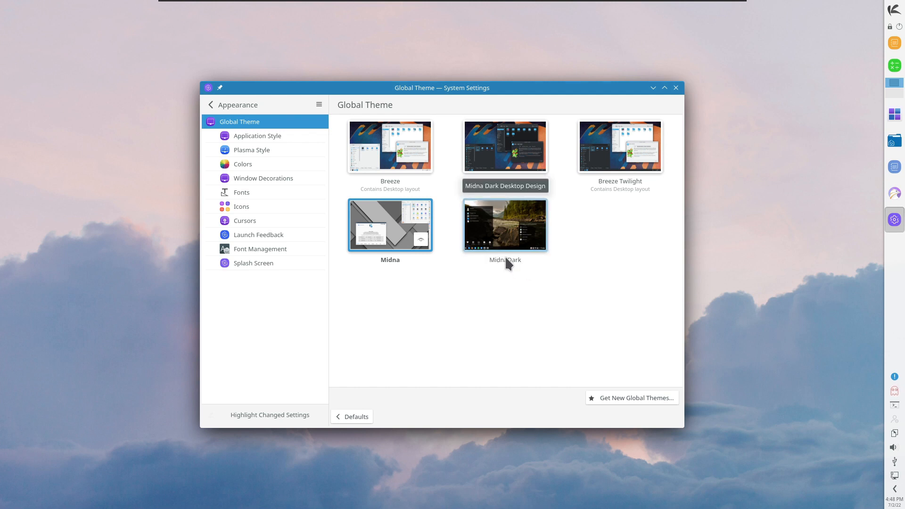
click(505, 224)
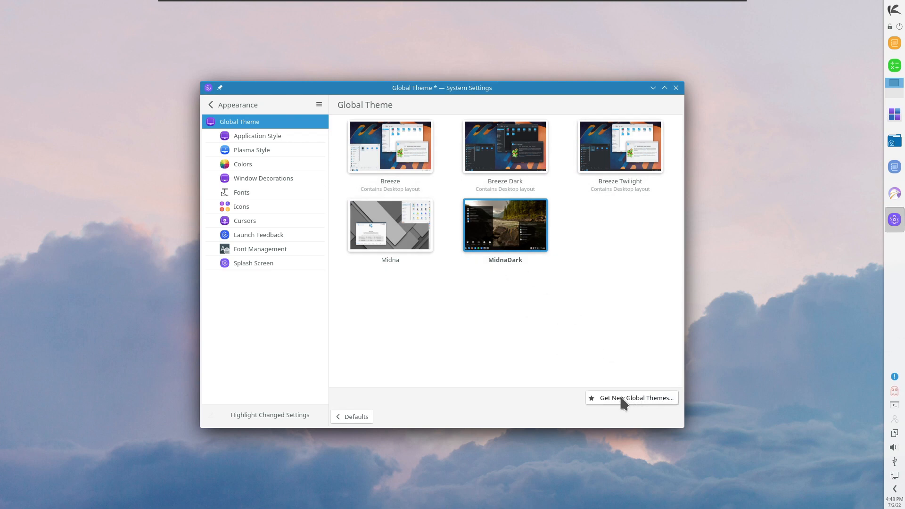
click(505, 226)
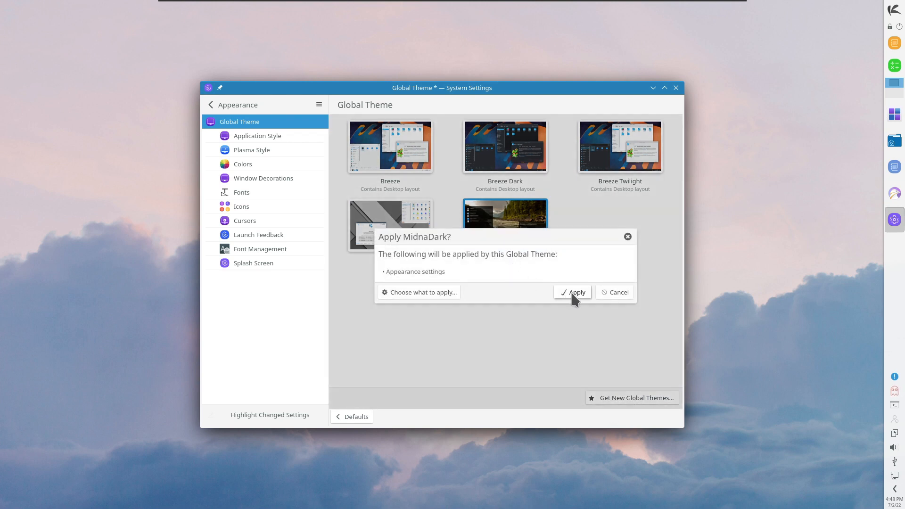
click(572, 293)
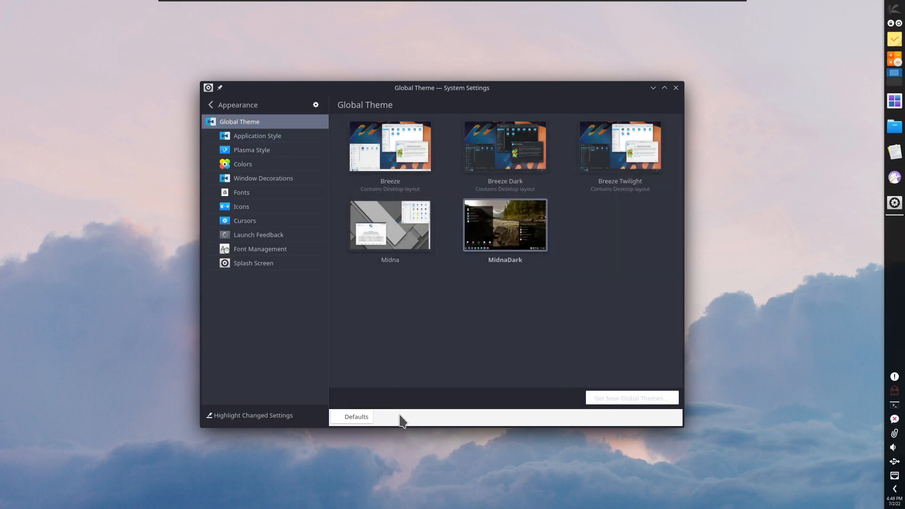
mouse_move(258, 136)
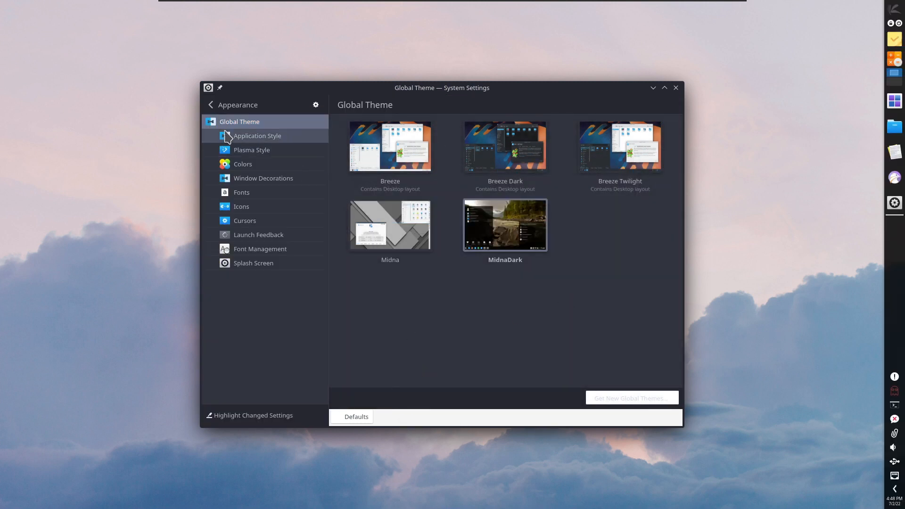
mouse_move(253, 160)
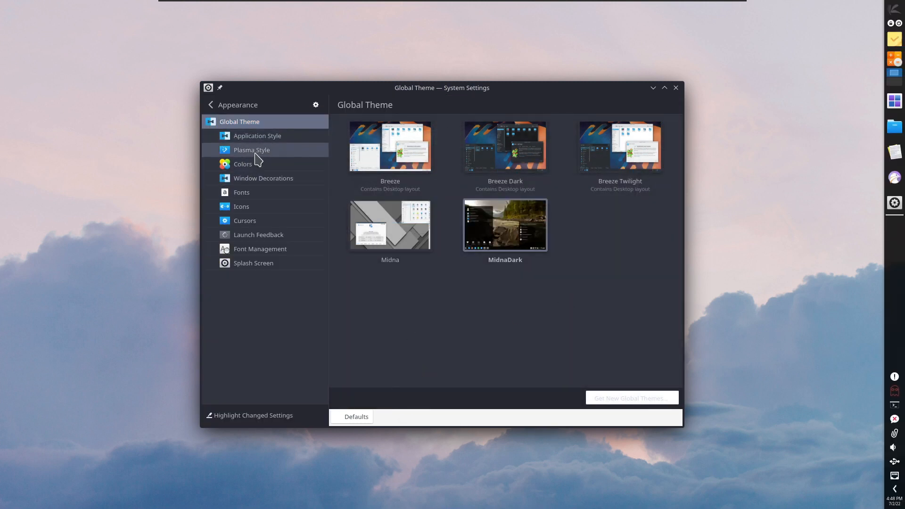
Set the application style to kvantum-dark and the window decorations to Midna Dark
click(250, 150)
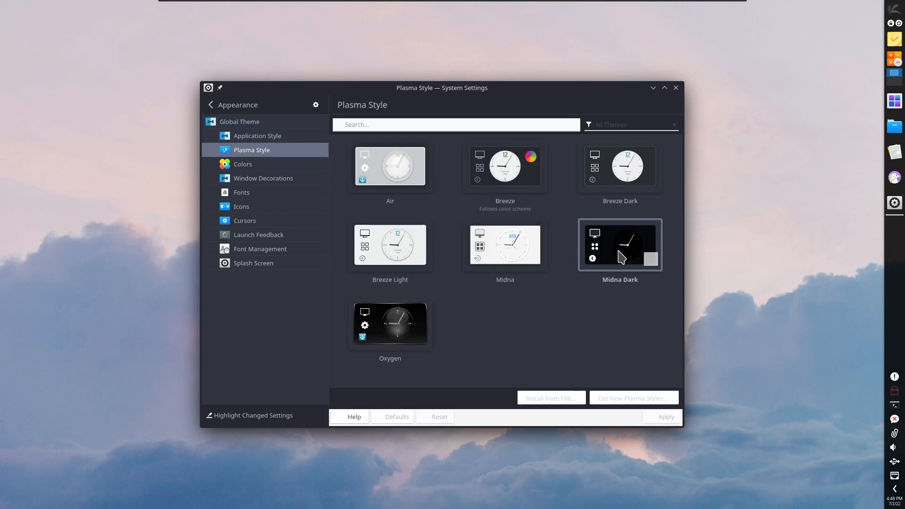
mouse_move(256, 136)
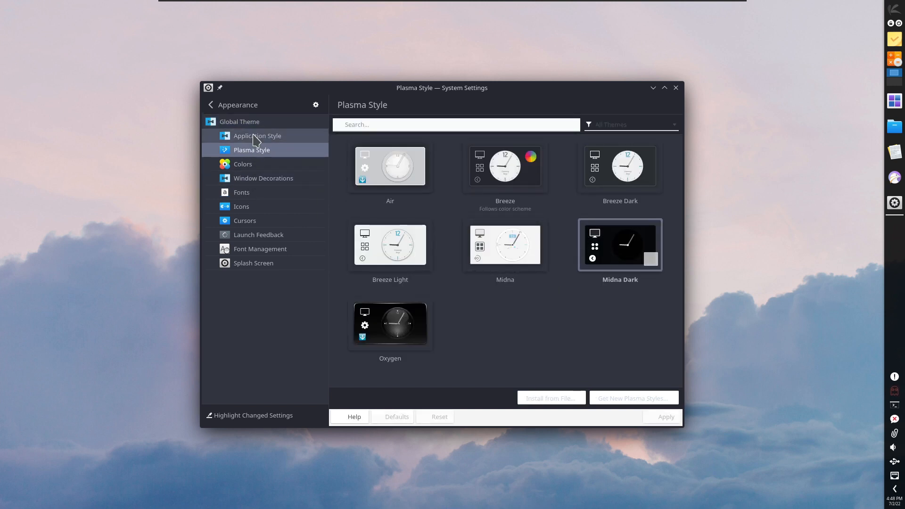
click(258, 136)
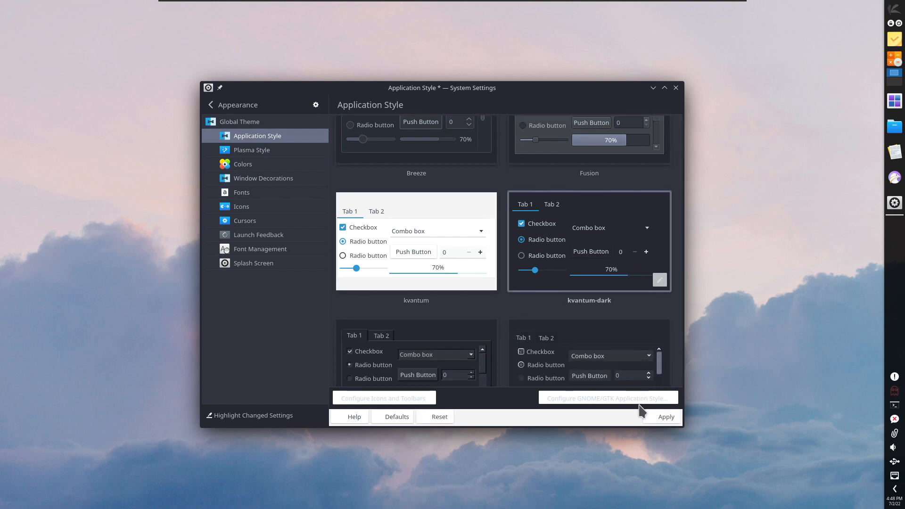
click(665, 416)
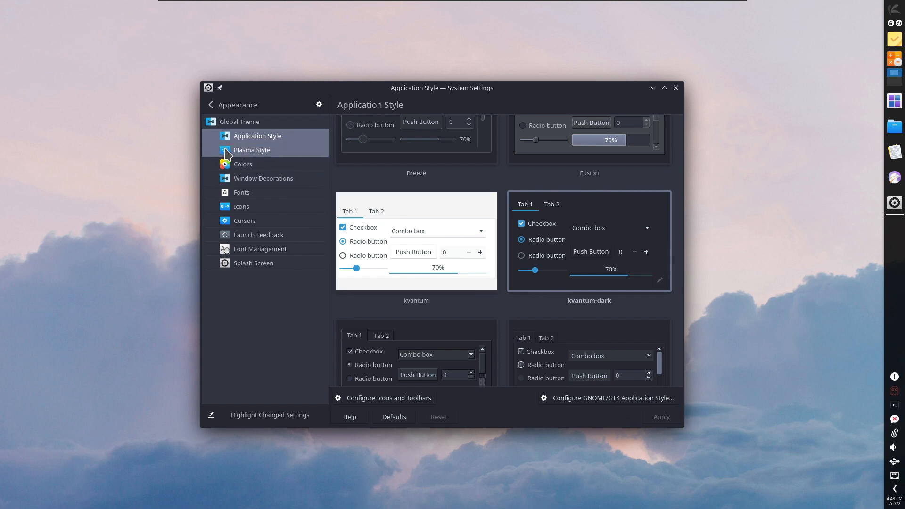
click(251, 150)
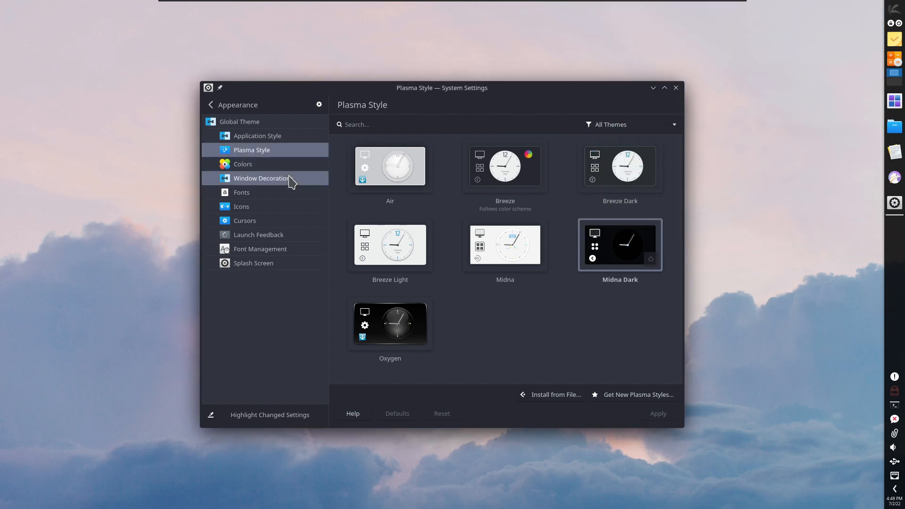
click(264, 178)
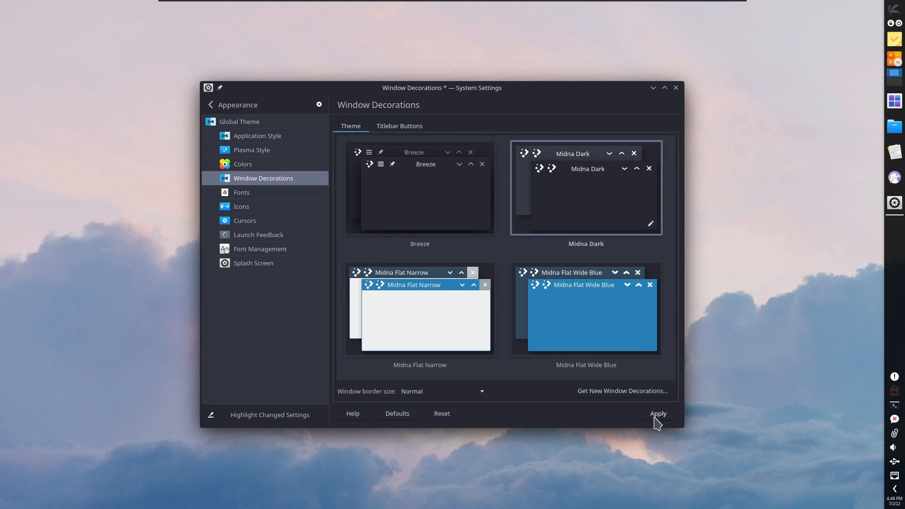
click(658, 413)
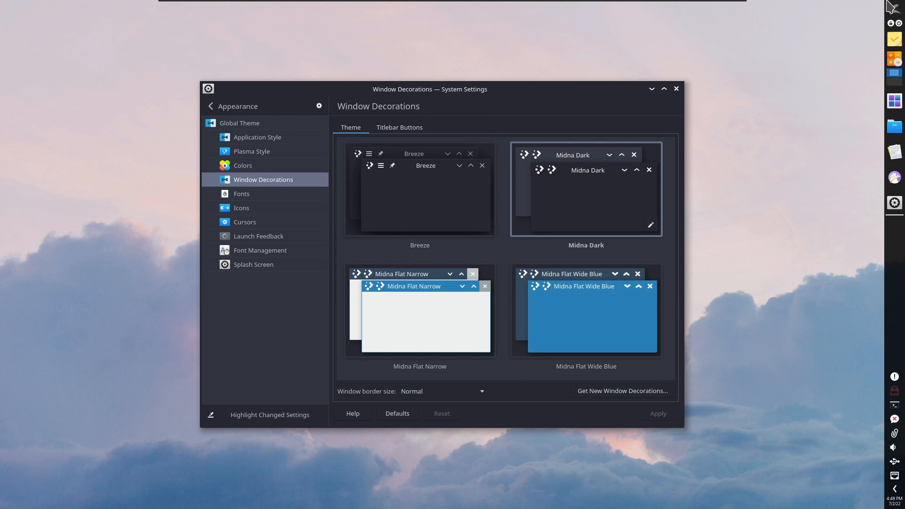
mouse_move(895, 16)
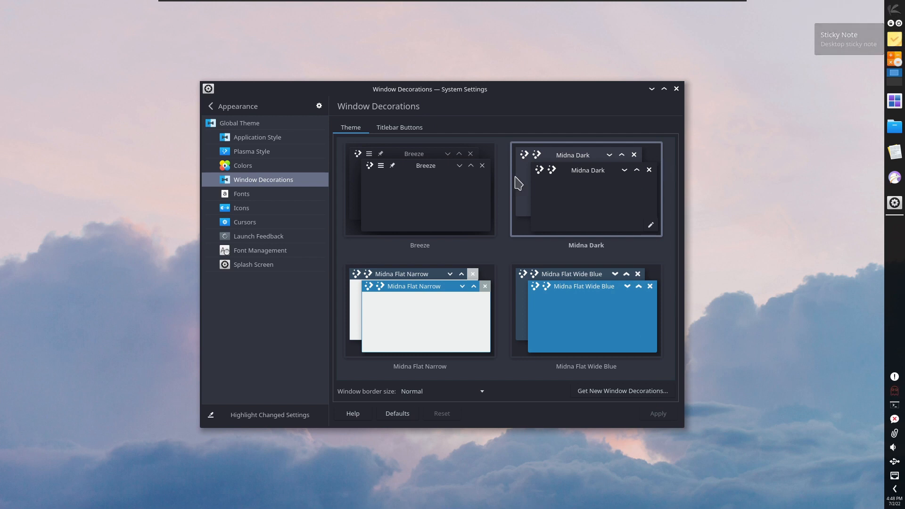
mouse_move(240, 207)
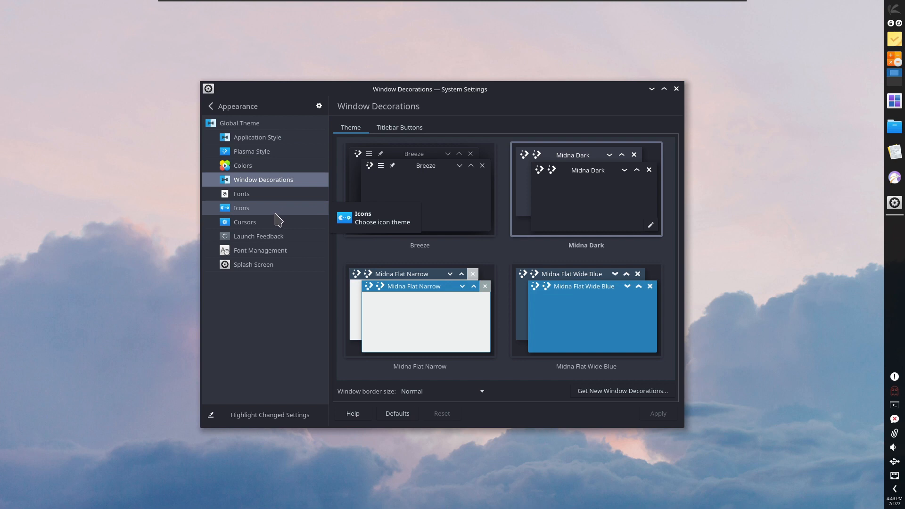
mouse_move(287, 189)
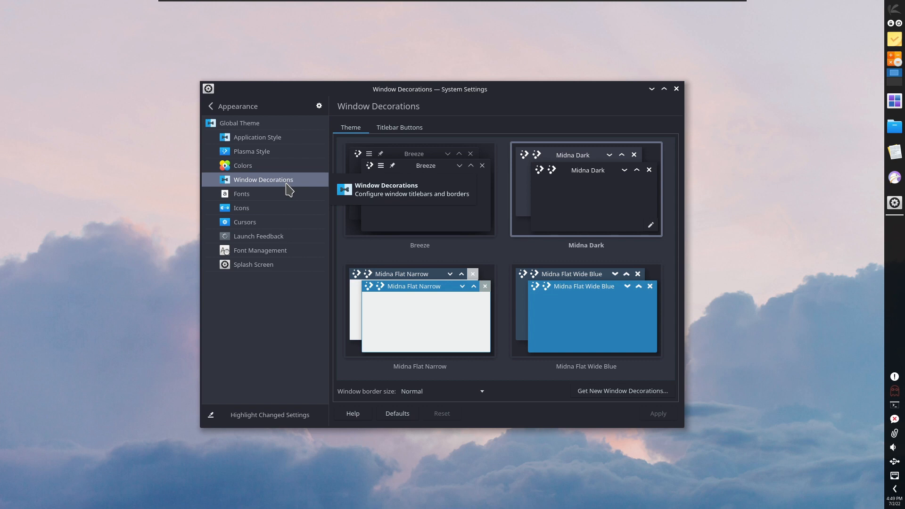
mouse_move(692, 200)
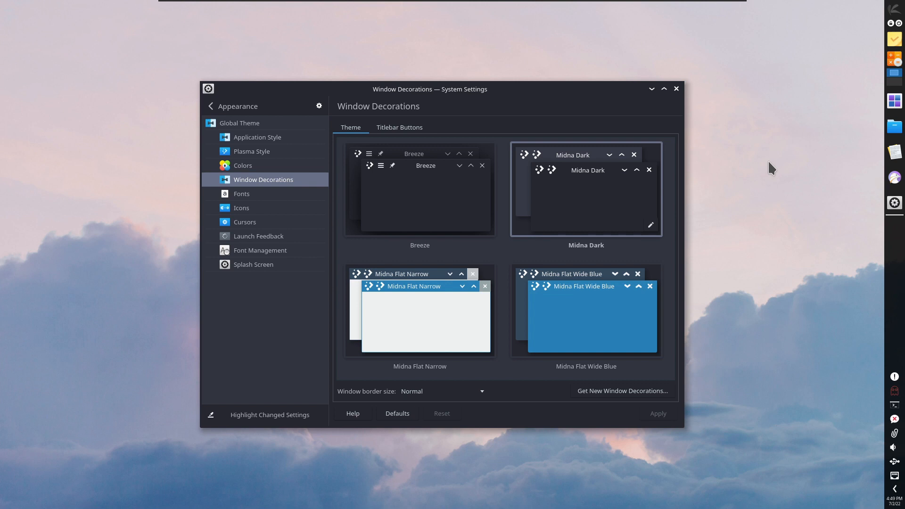
mouse_move(758, 161)
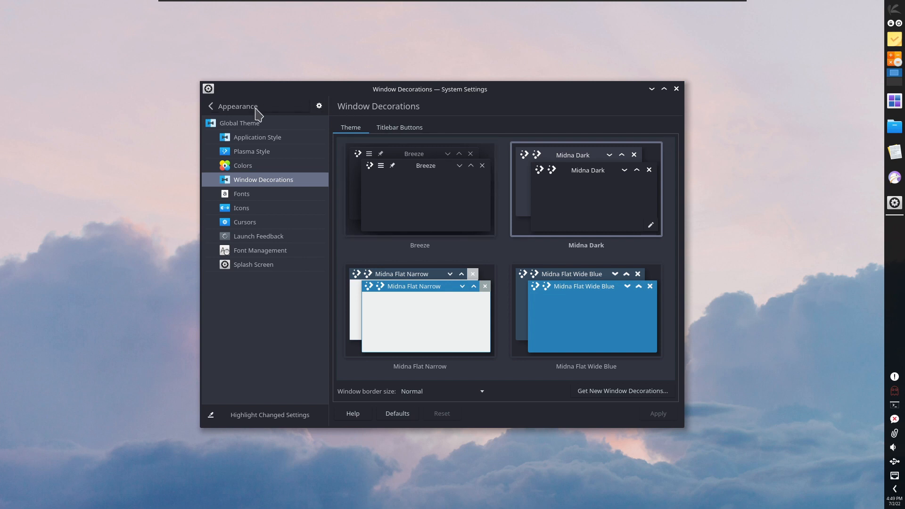
Leave Midna Dark decorations chosen, close System Settings and bring up the application launcher
click(211, 106)
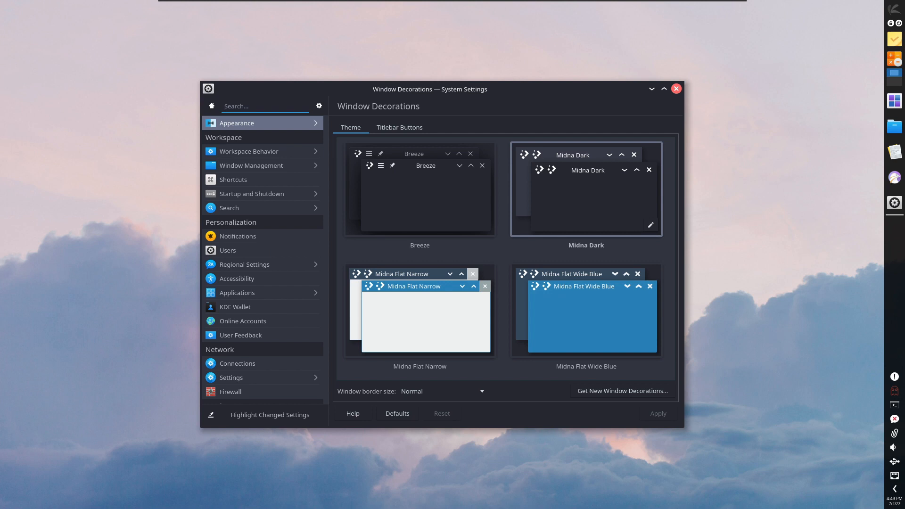
click(676, 88)
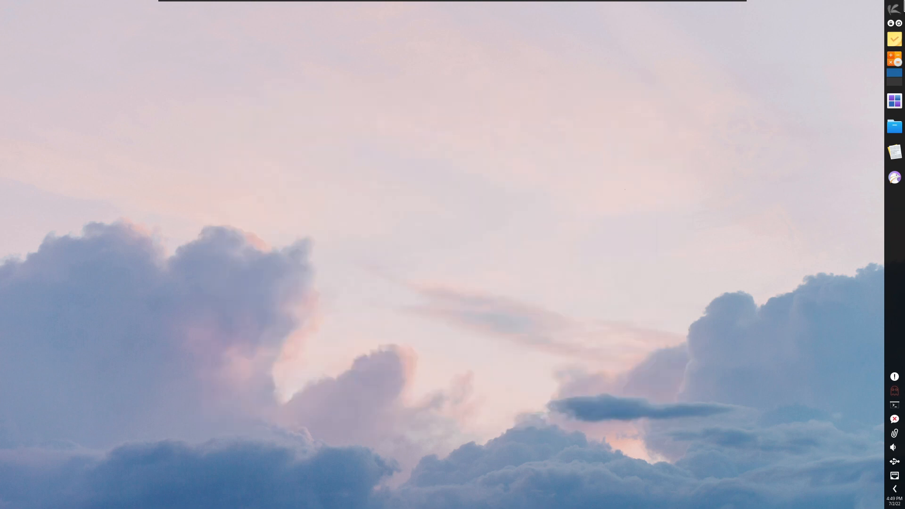
click(894, 8)
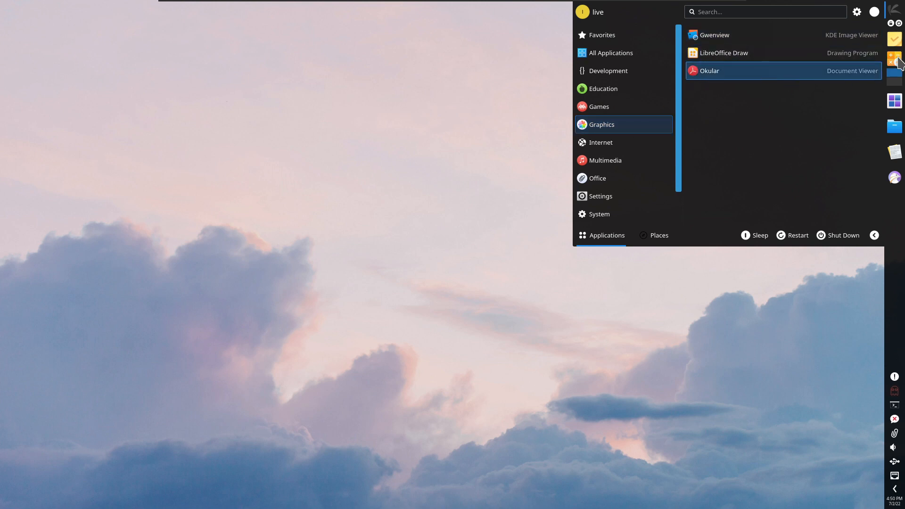
mouse_move(899, 128)
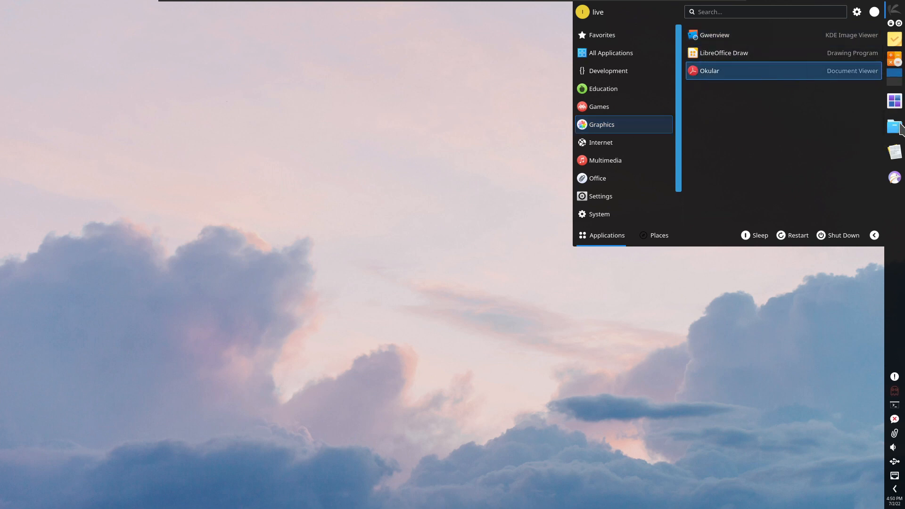
View the home folder in Dolphin with hidden files shown, then close it and reopen the launcher
click(894, 126)
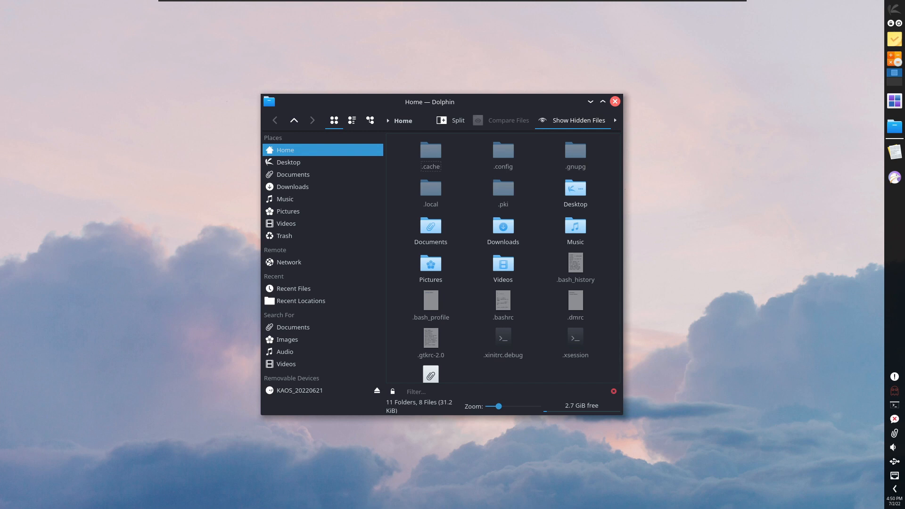
click(614, 101)
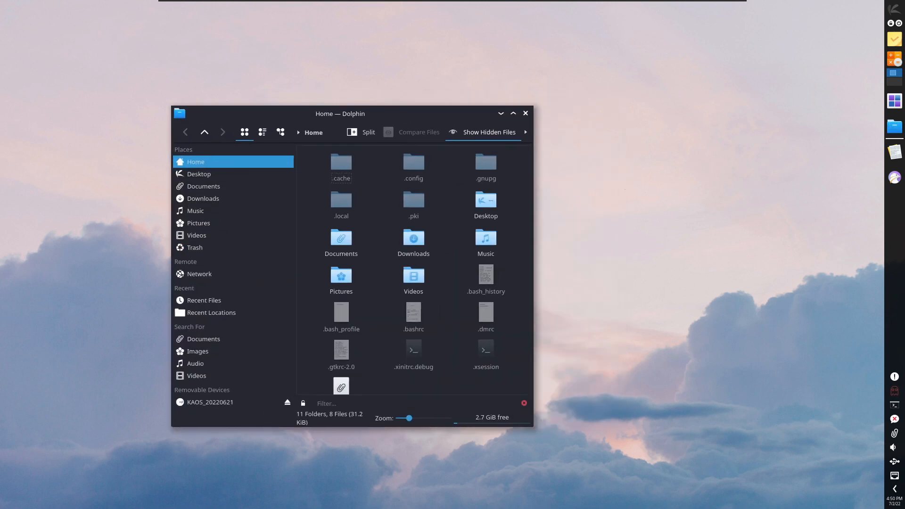
click(511, 113)
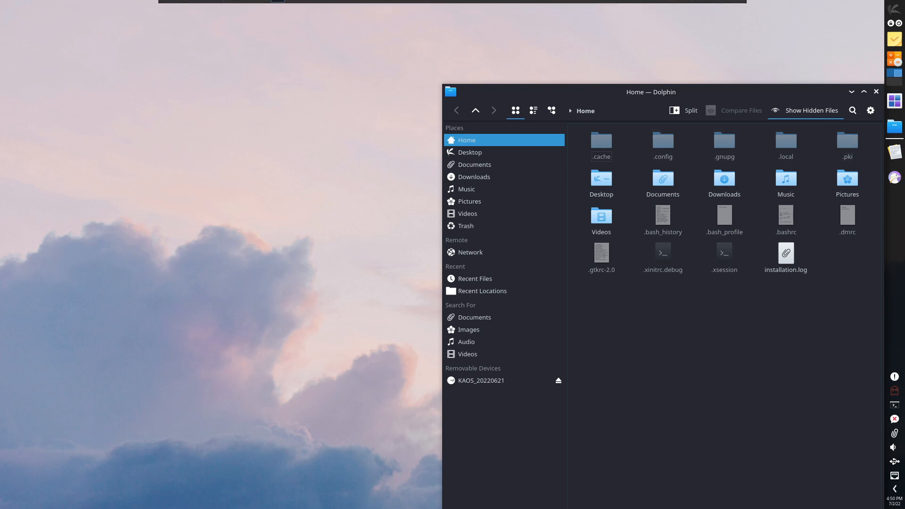
click(876, 92)
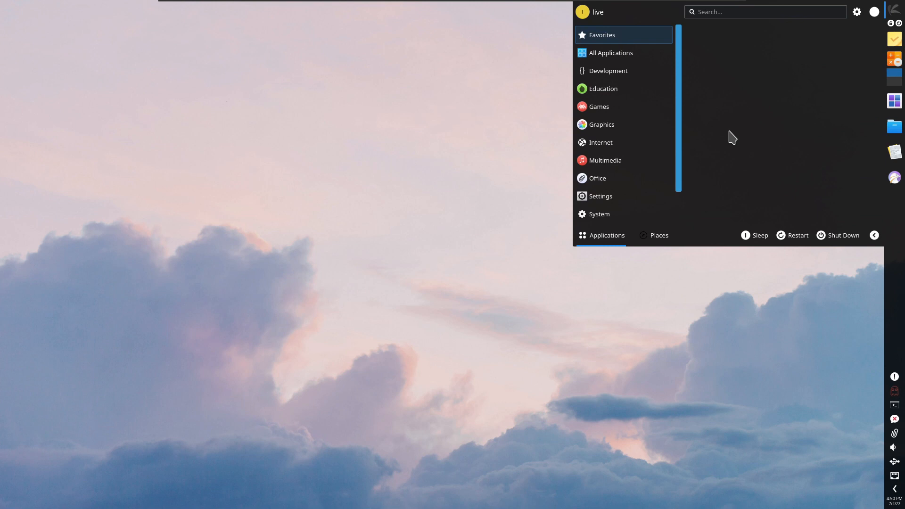
Launch System Monitor via a 'system' search, review its overview, close it and search the launcher for 'set'
text(system)
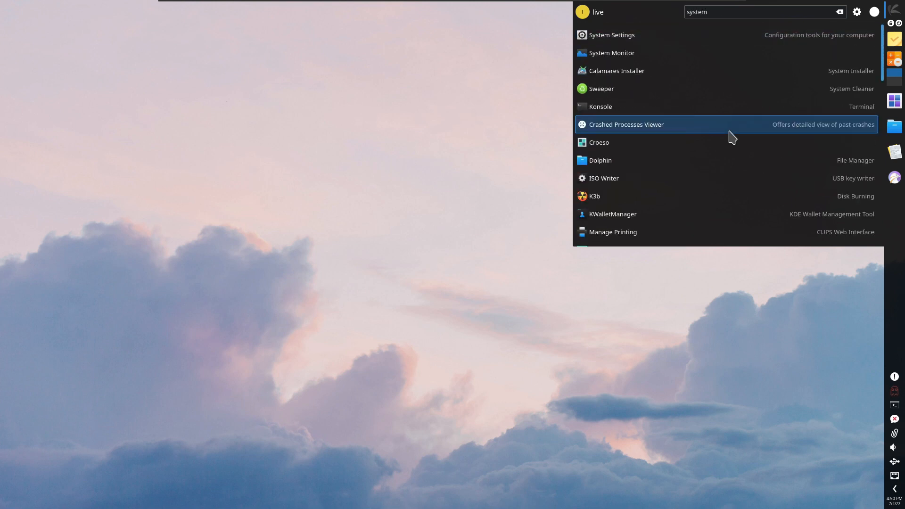
click(611, 53)
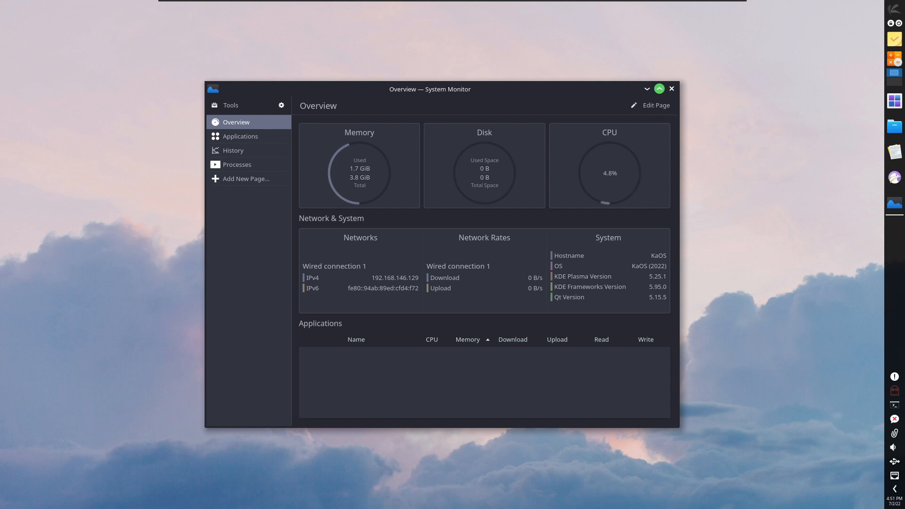
click(671, 89)
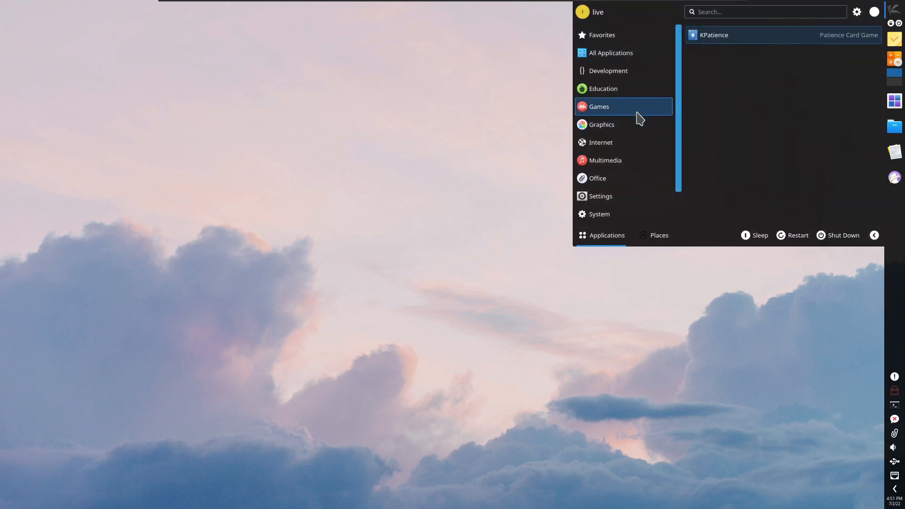
click(604, 89)
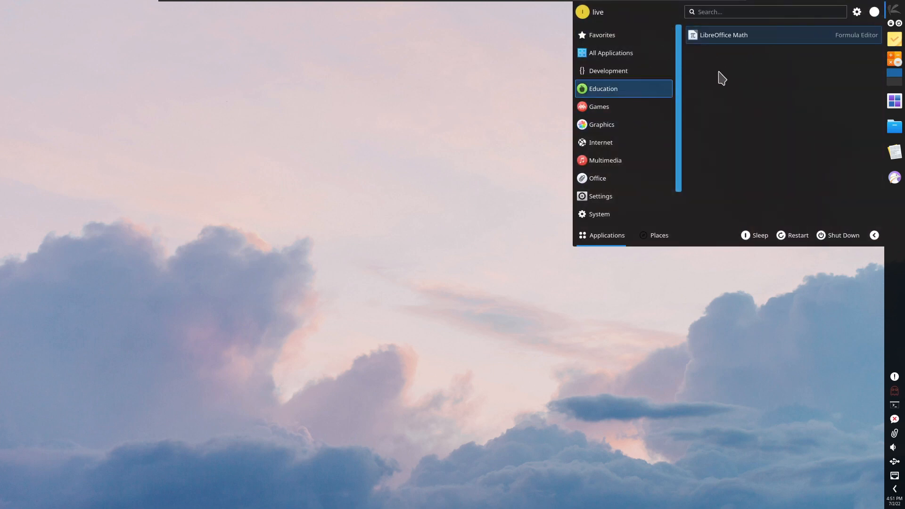
text(set)
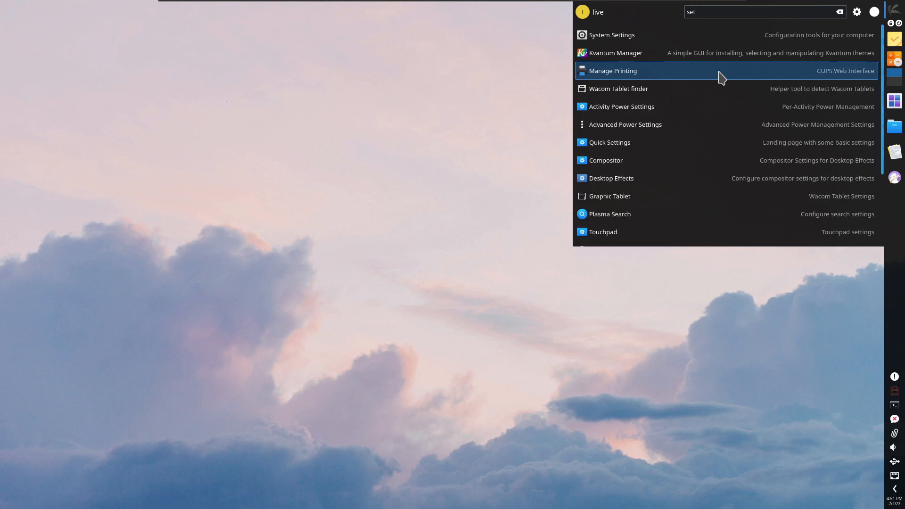
mouse_move(582, 30)
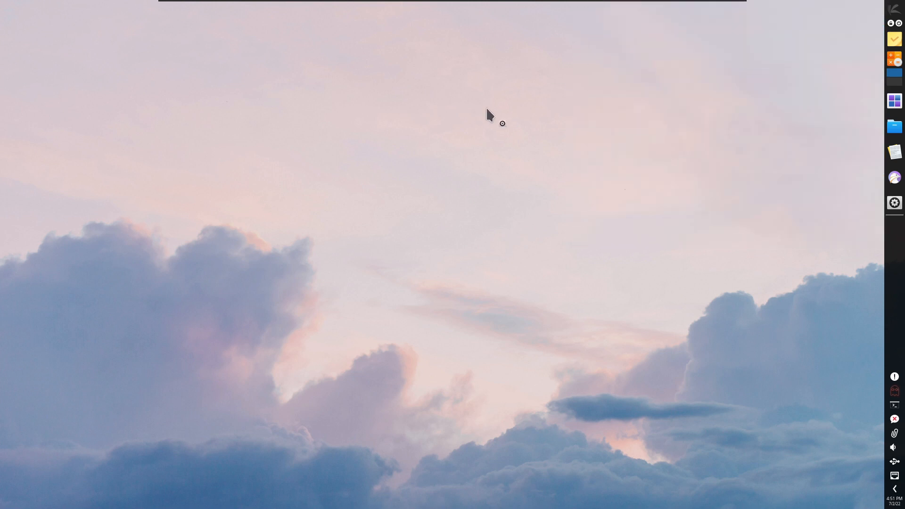
Set the accent colour to follow the current wallpaper and confirm the Plasma style is Midna Dark
click(894, 203)
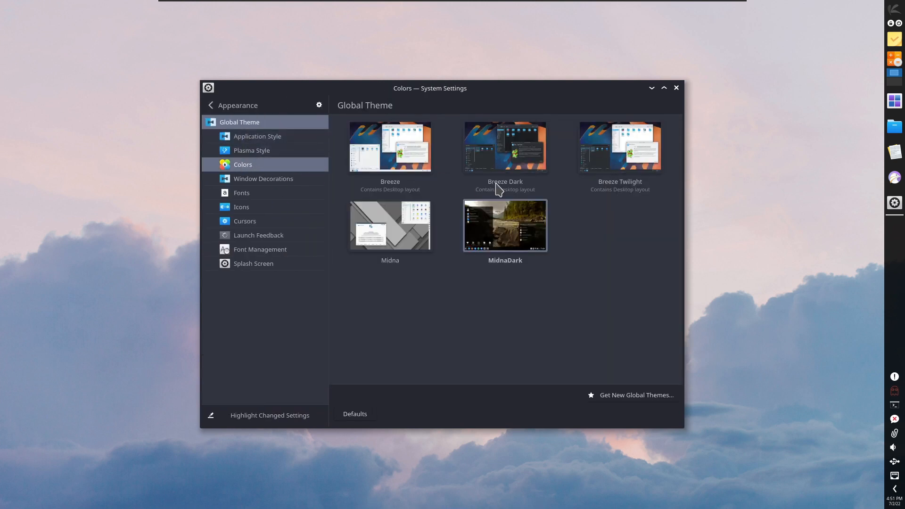
click(242, 164)
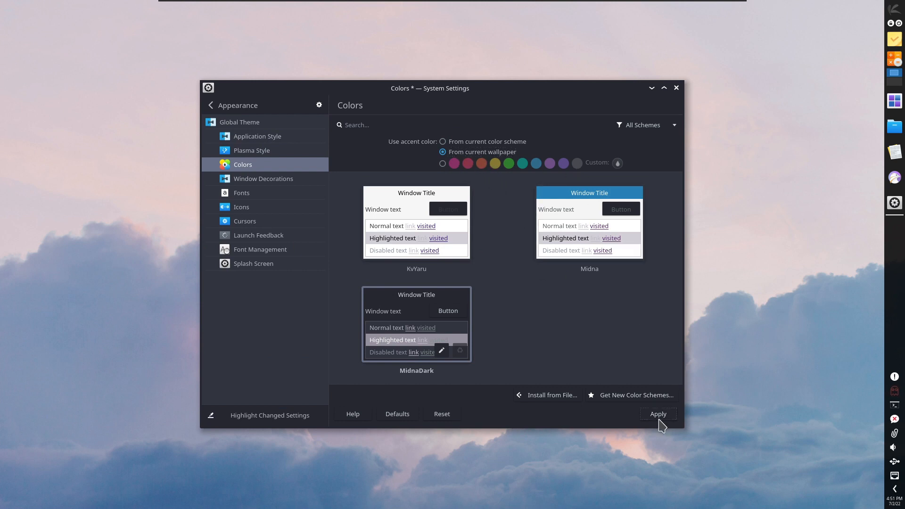
click(657, 414)
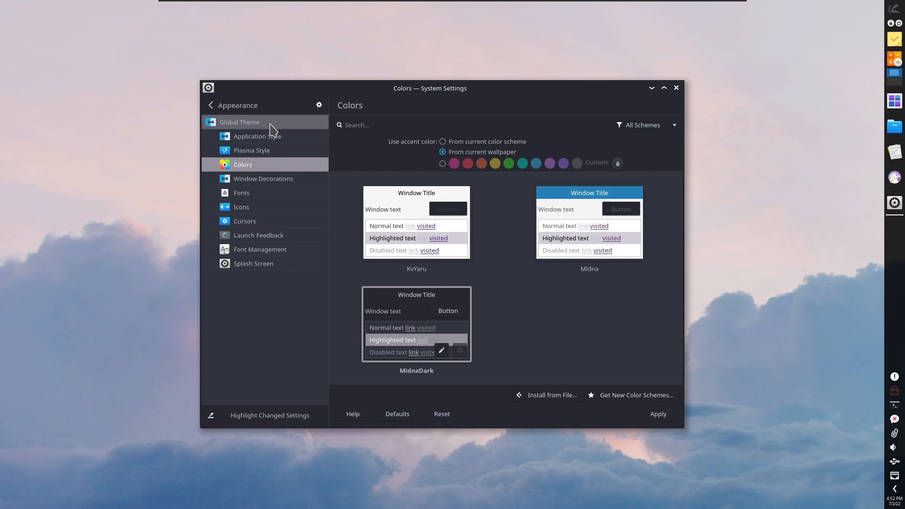
click(251, 150)
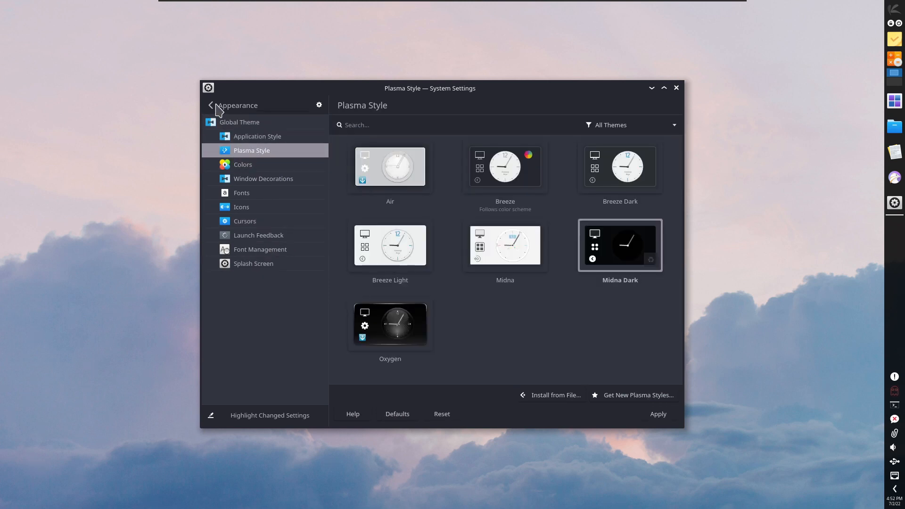
click(210, 104)
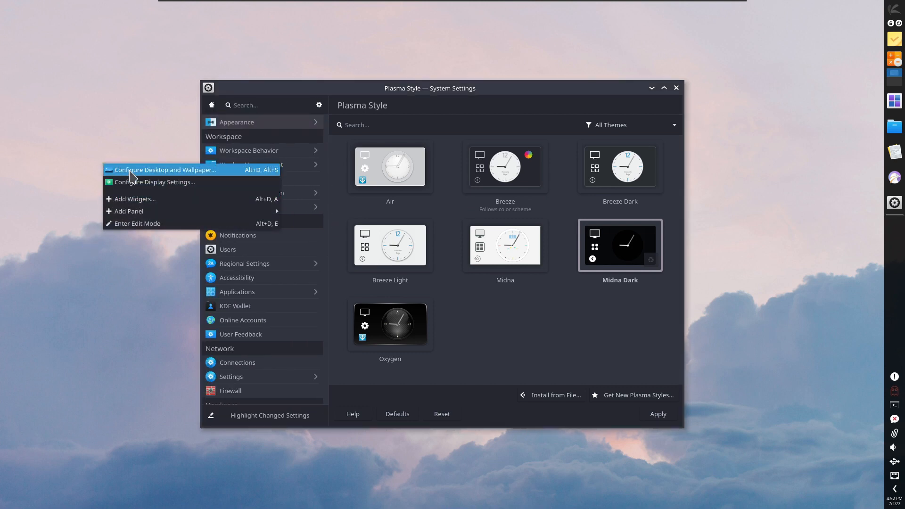
Try the Altai and then the Autumn wallpaper as the desktop background
click(163, 170)
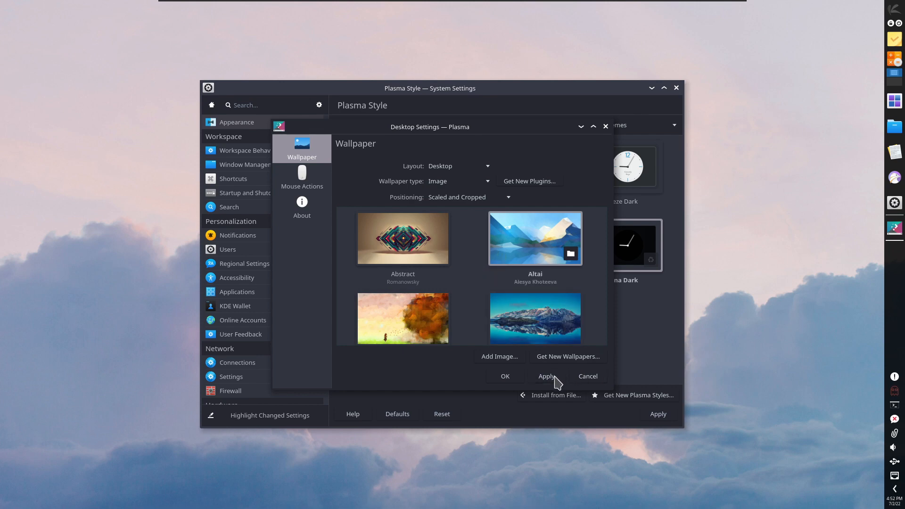
click(545, 377)
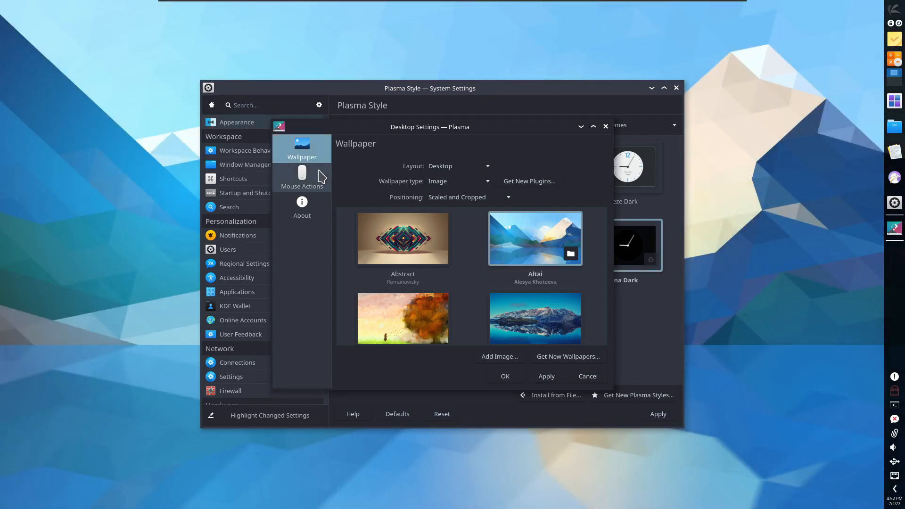
click(403, 238)
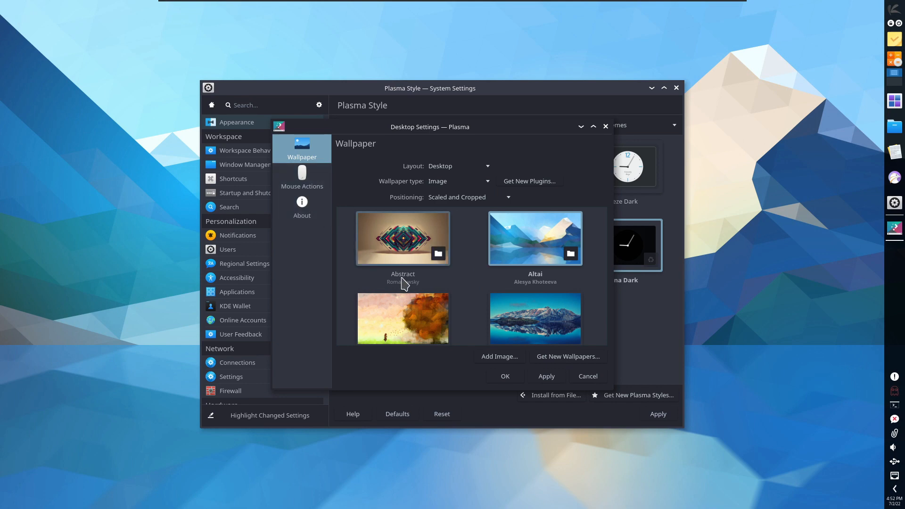
scroll(down, 3)
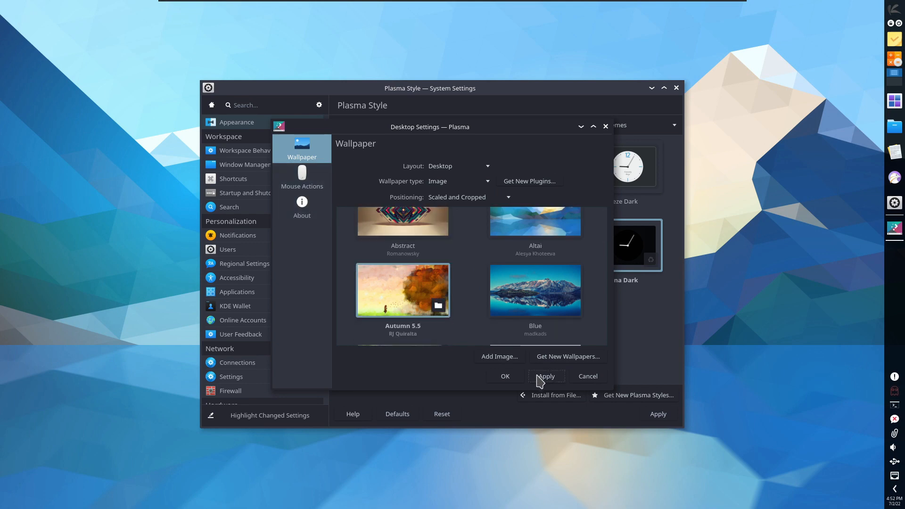
click(544, 377)
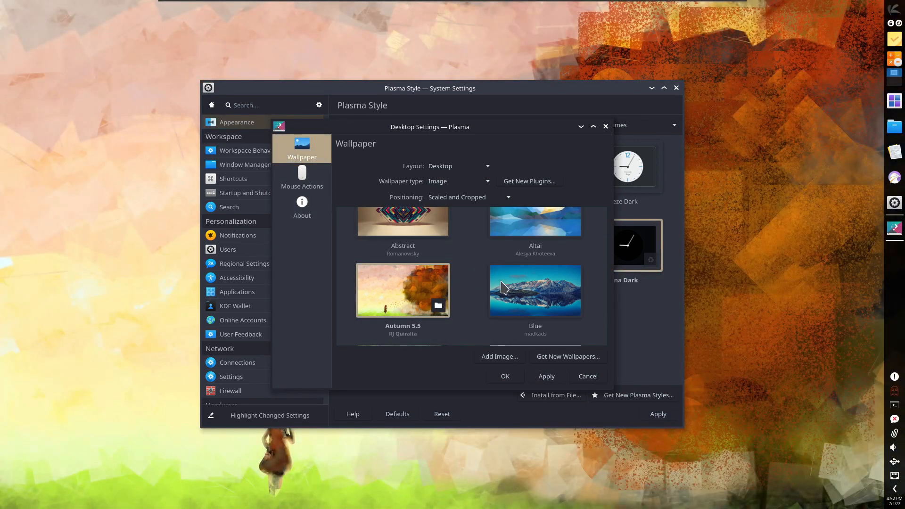
Settle on the Chicago City skyline wallpaper and apply it to the desktop
scroll(down, 3)
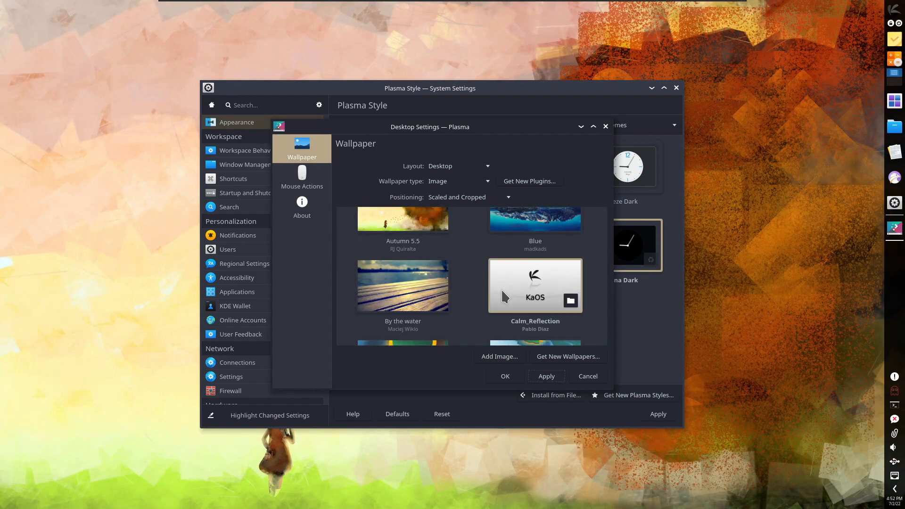
scroll(down, 3)
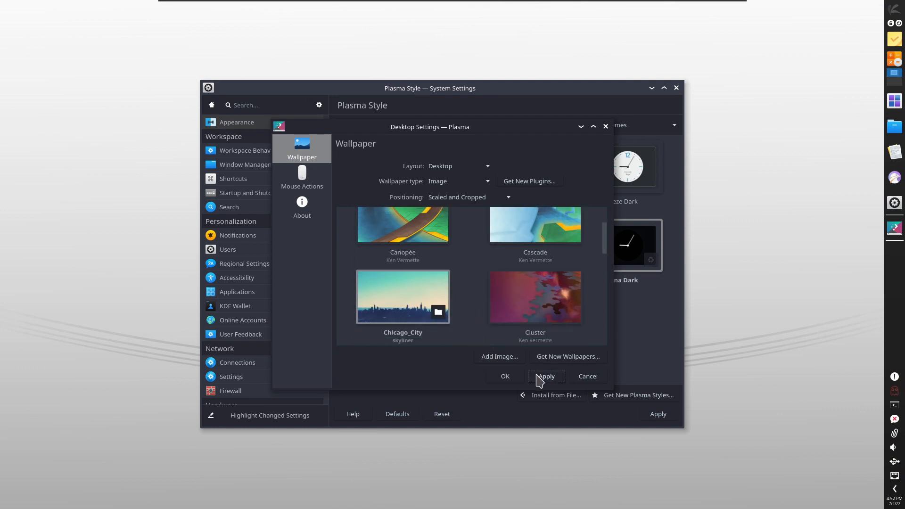
click(545, 376)
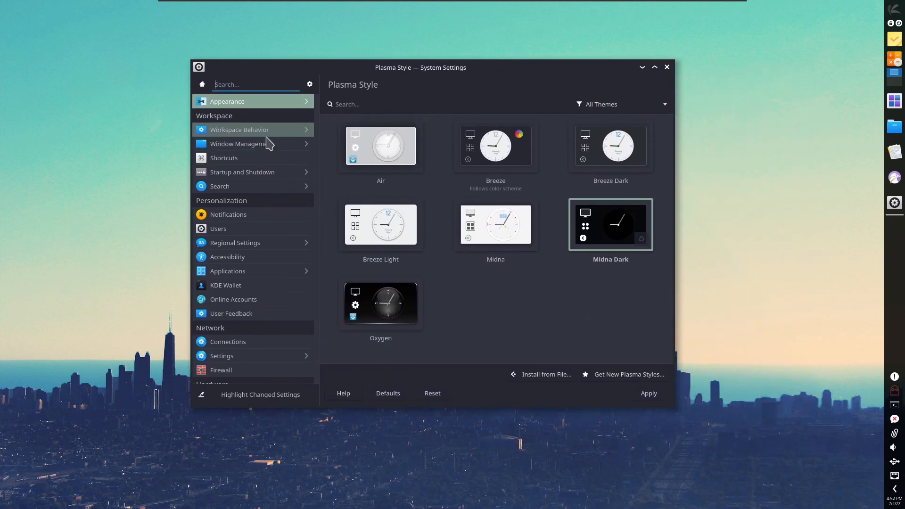
mouse_move(254, 143)
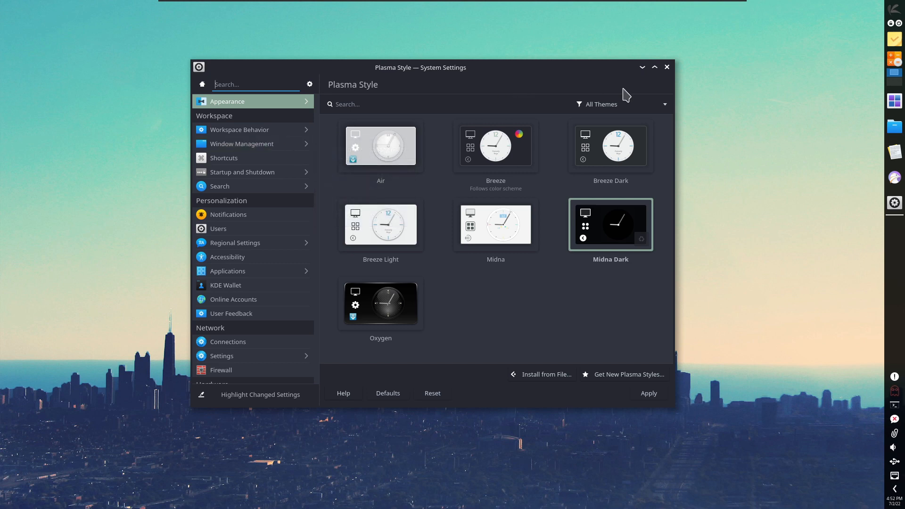
Close System Settings to leave the Chicago skyline desktop unobstructed
click(667, 67)
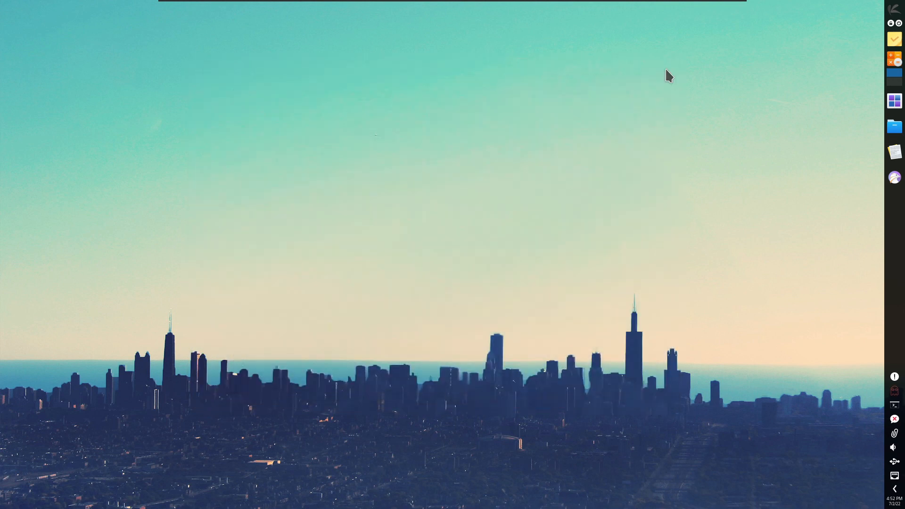